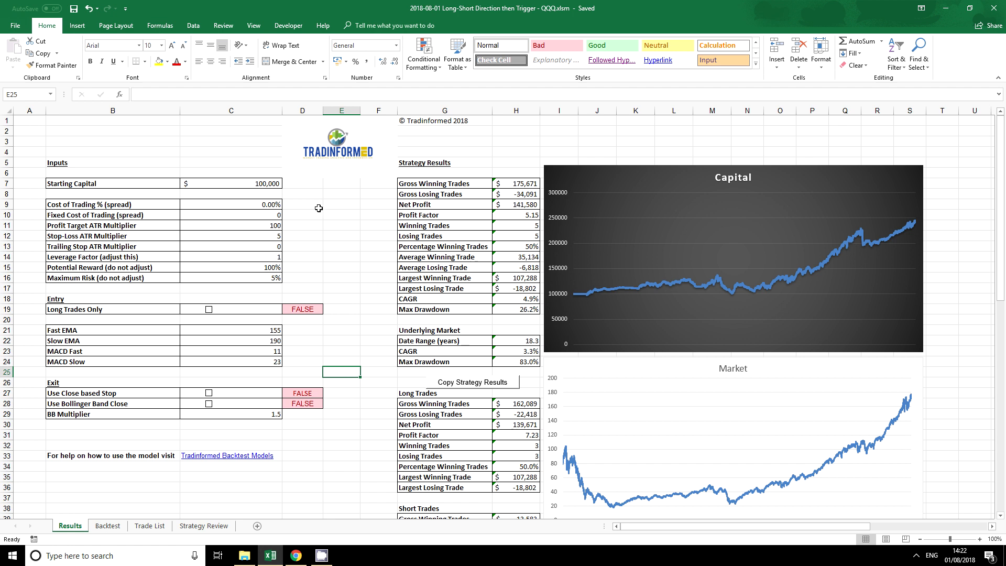
mouse_move(290, 198)
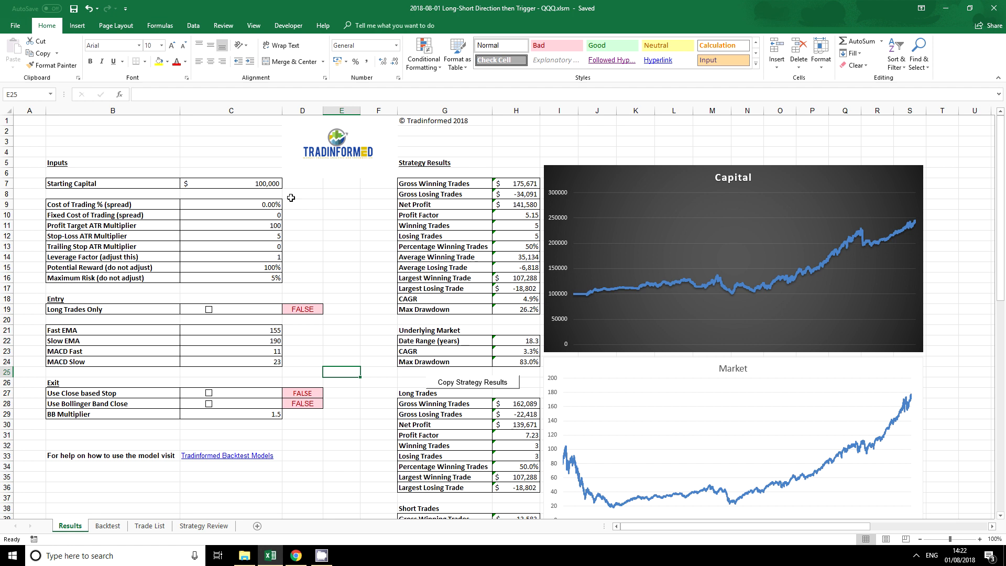
Review the starting capital, spread and fixed cost inputs, then enter 5 as Trailing Stop ATR Multiplier
click(231, 183)
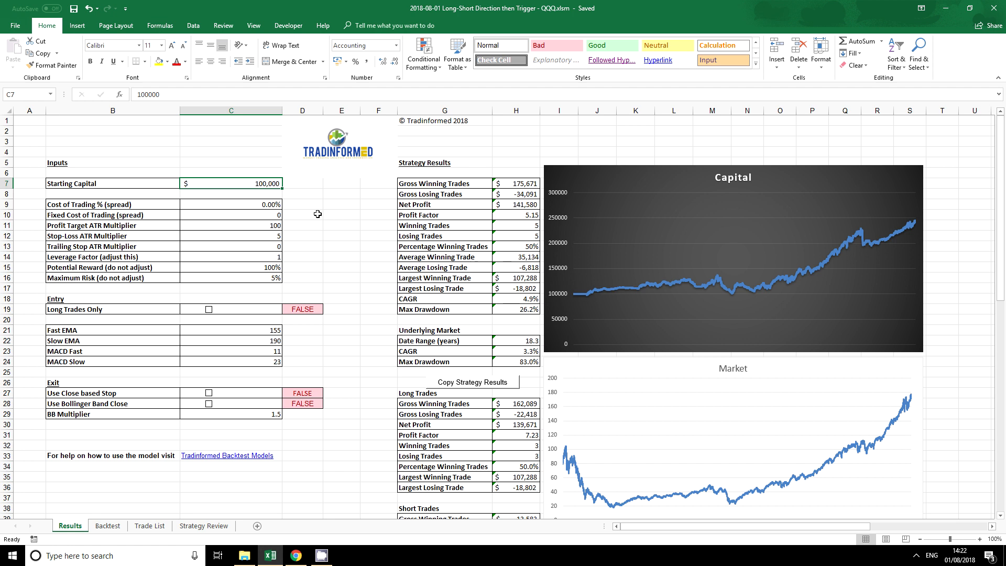
mouse_move(432, 236)
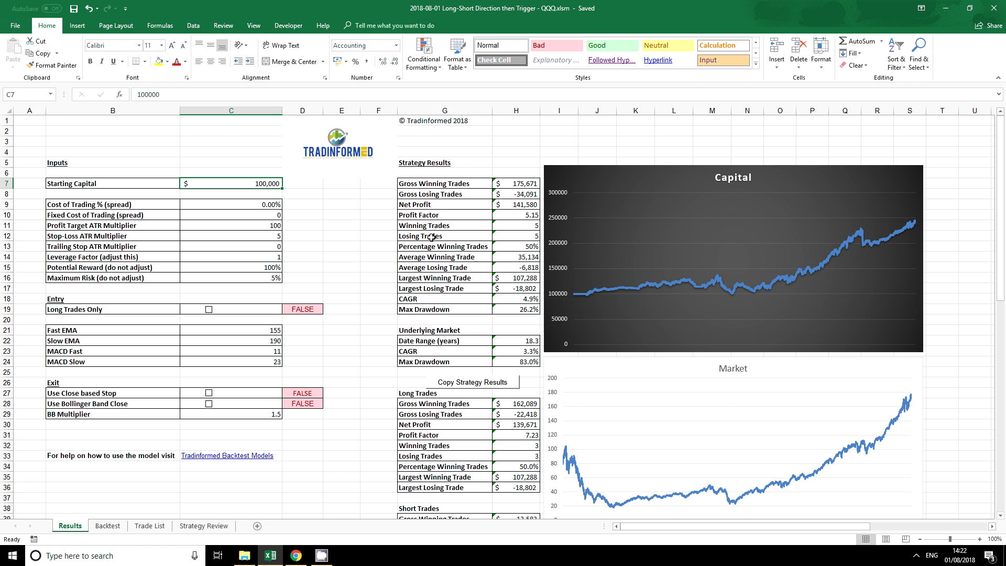
mouse_move(574, 302)
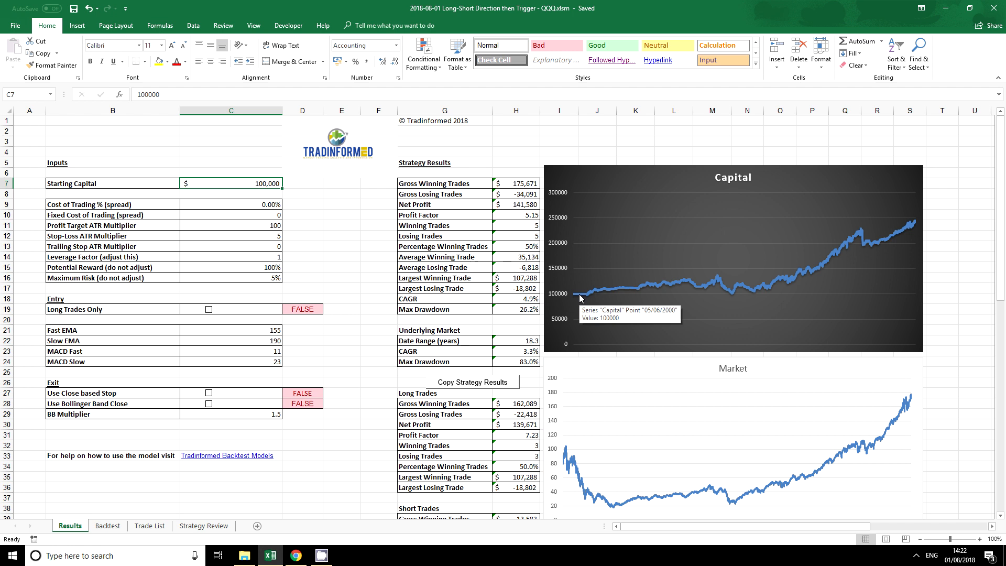
mouse_move(580, 299)
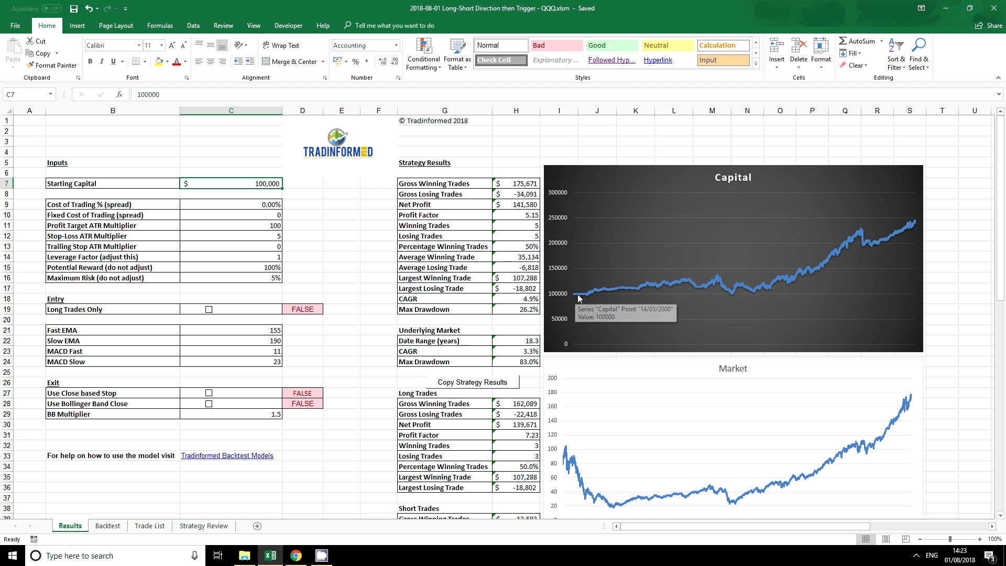
mouse_move(580, 302)
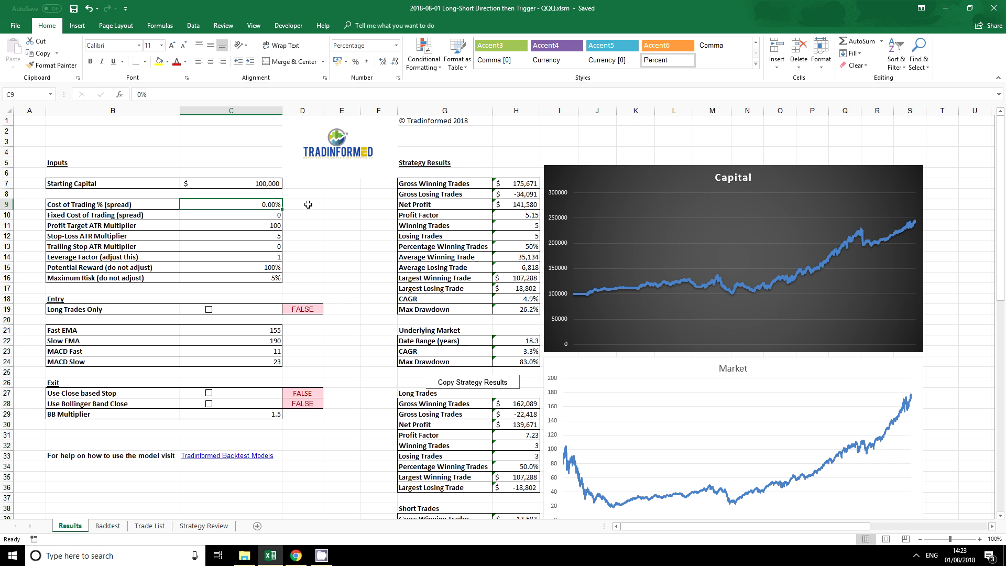
click(231, 215)
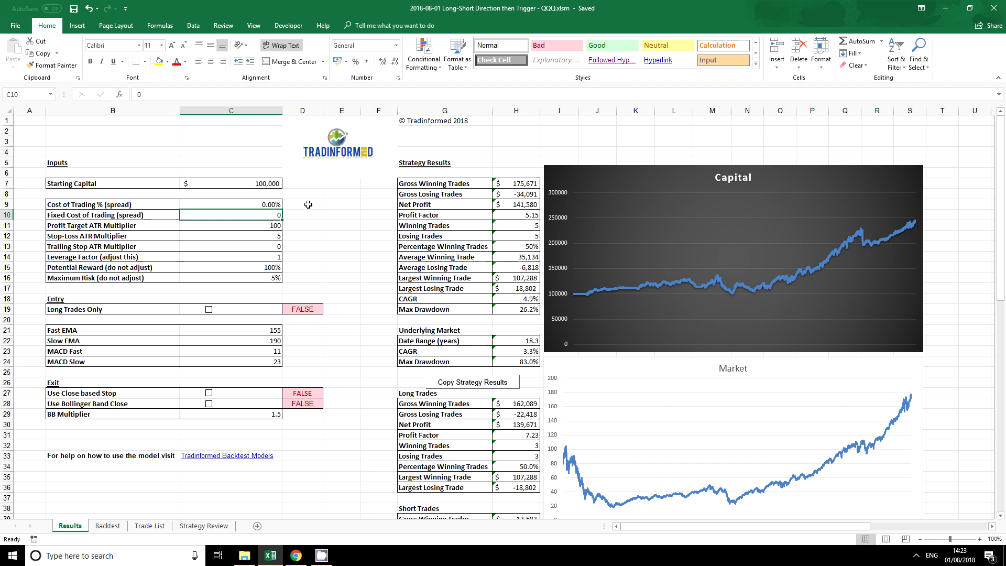
click(230, 204)
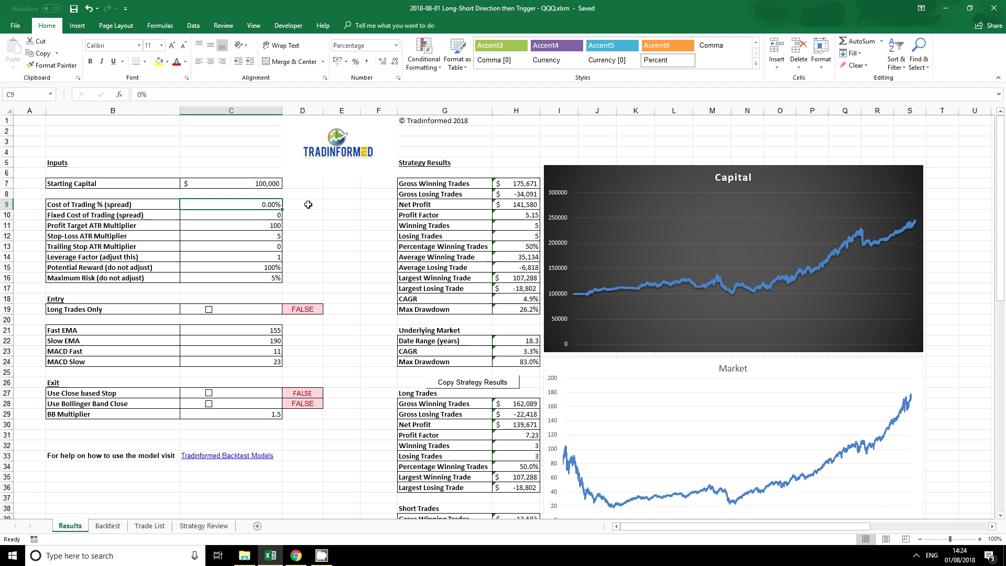
click(230, 215)
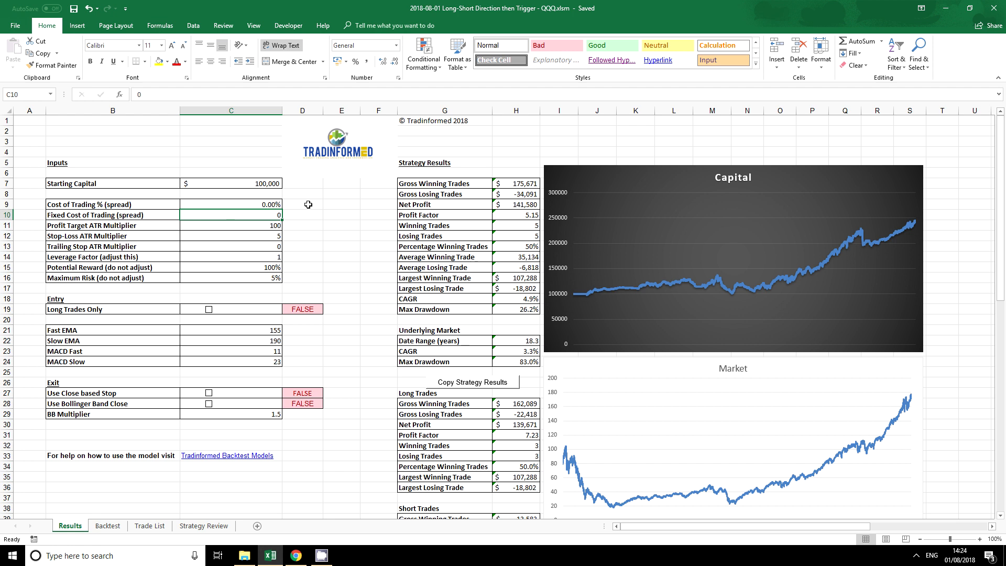
click(231, 225)
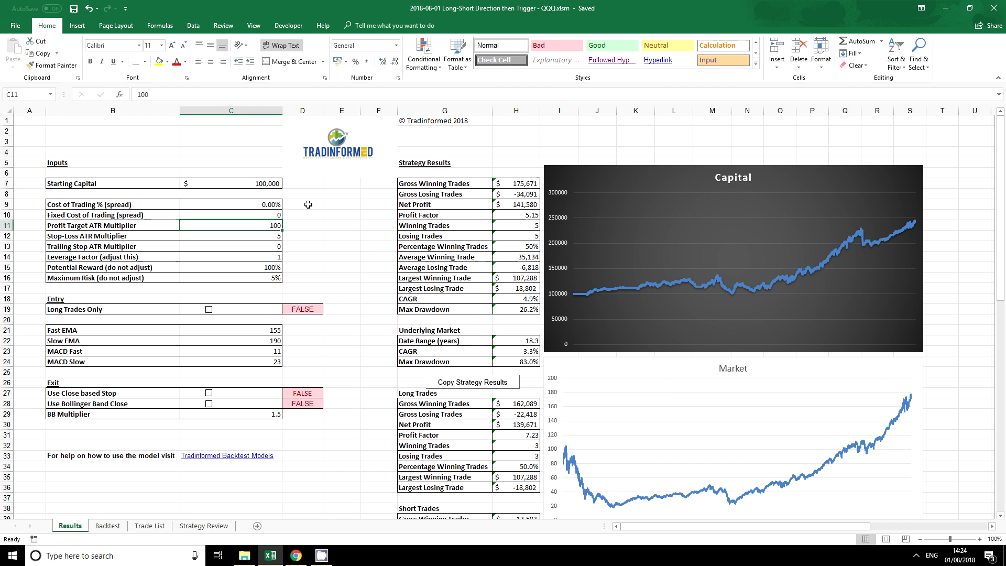
click(231, 236)
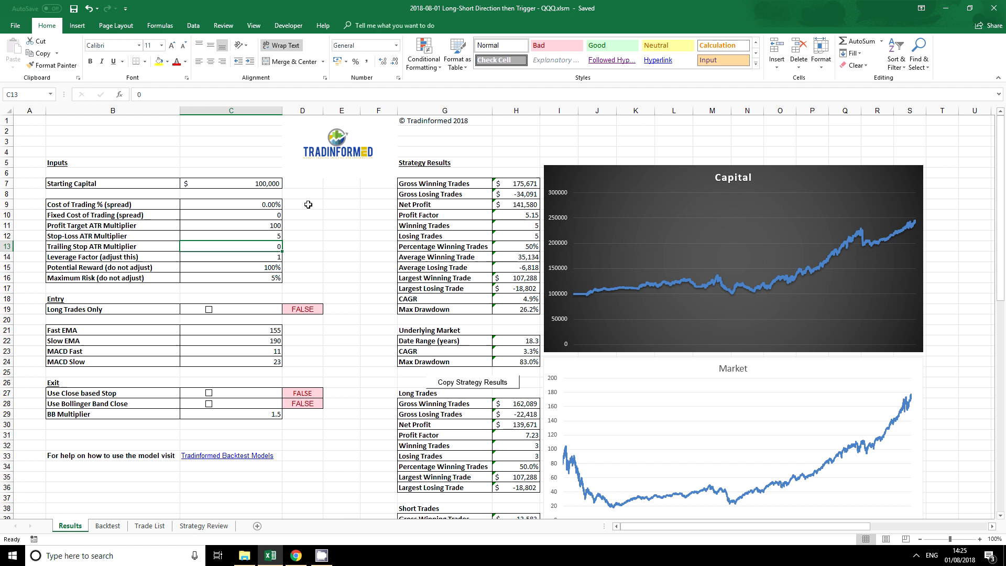
text(5)
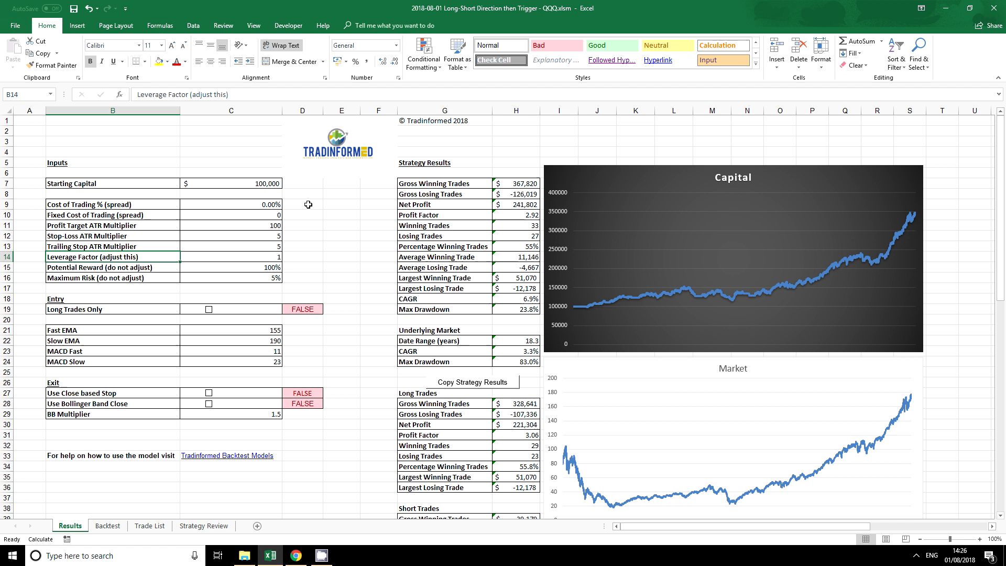
click(230, 256)
text(2)
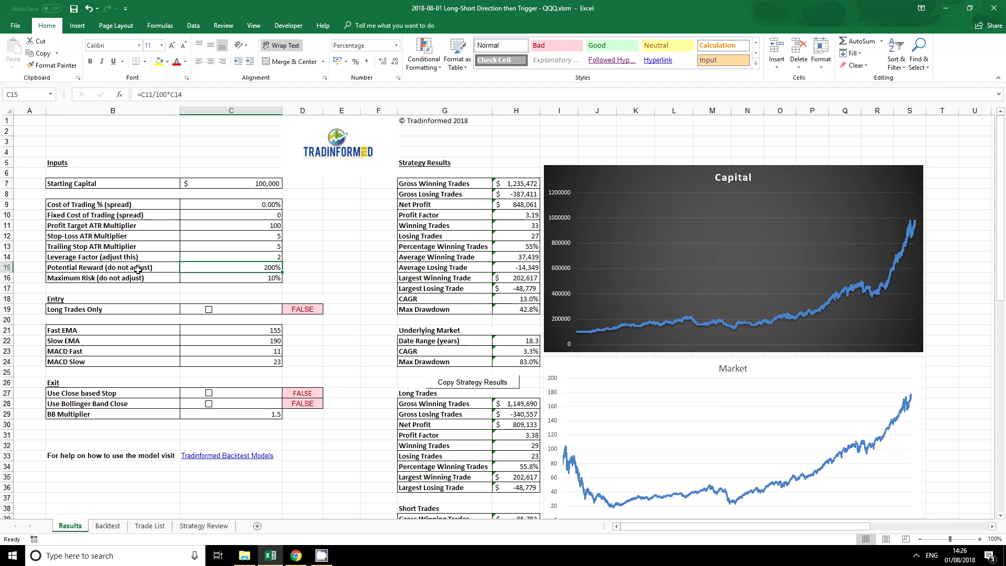
mouse_move(92, 288)
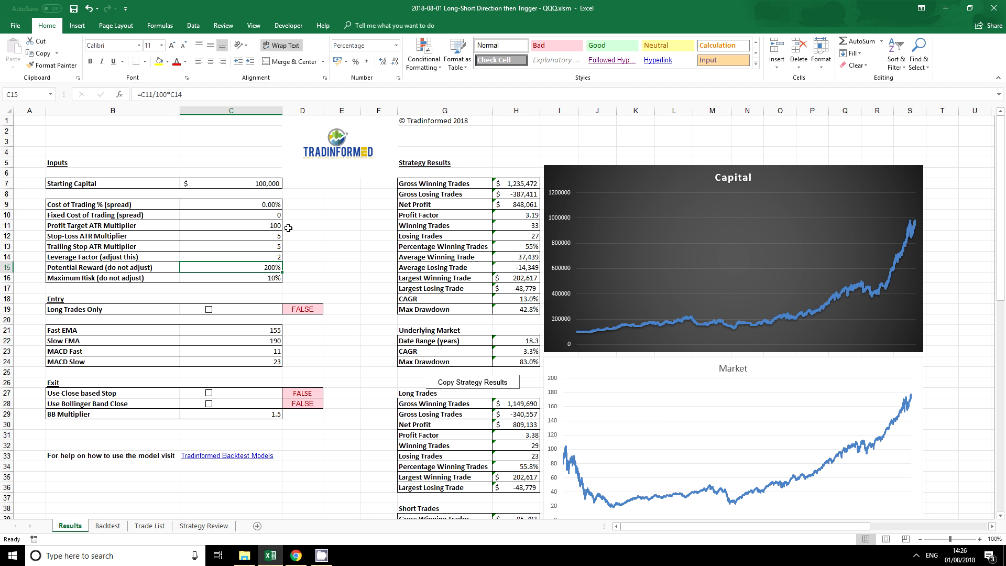
mouse_move(284, 226)
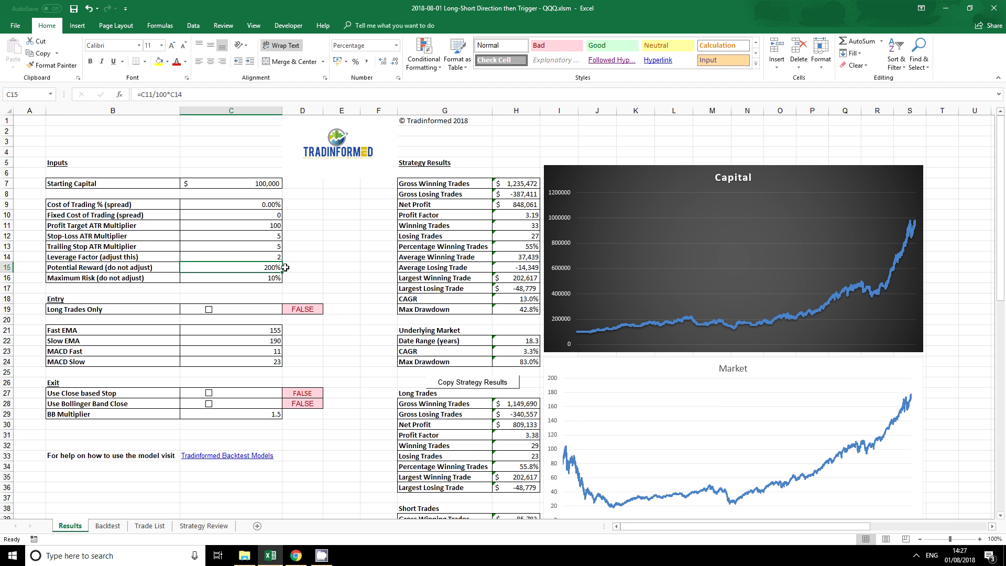
mouse_move(287, 235)
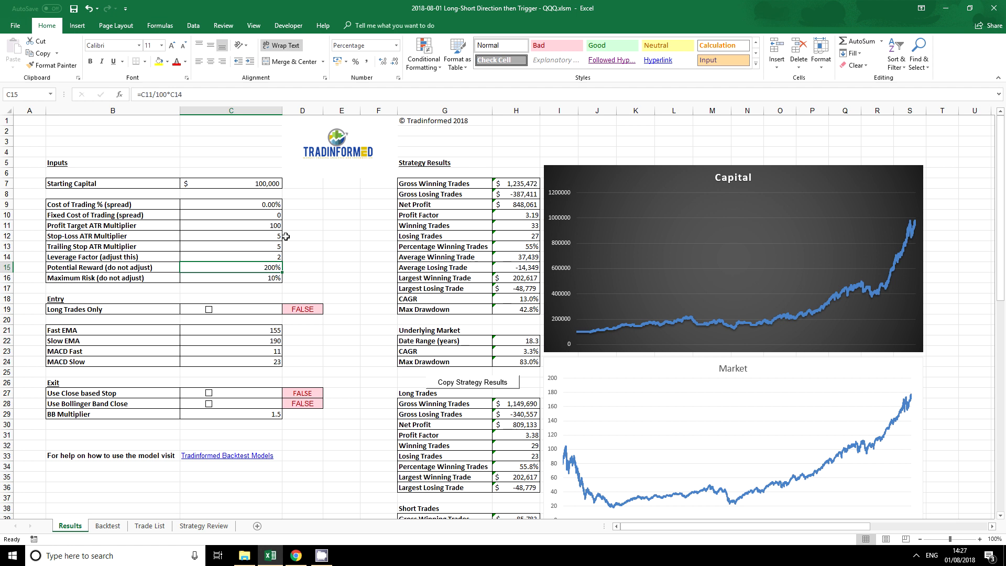
mouse_move(284, 283)
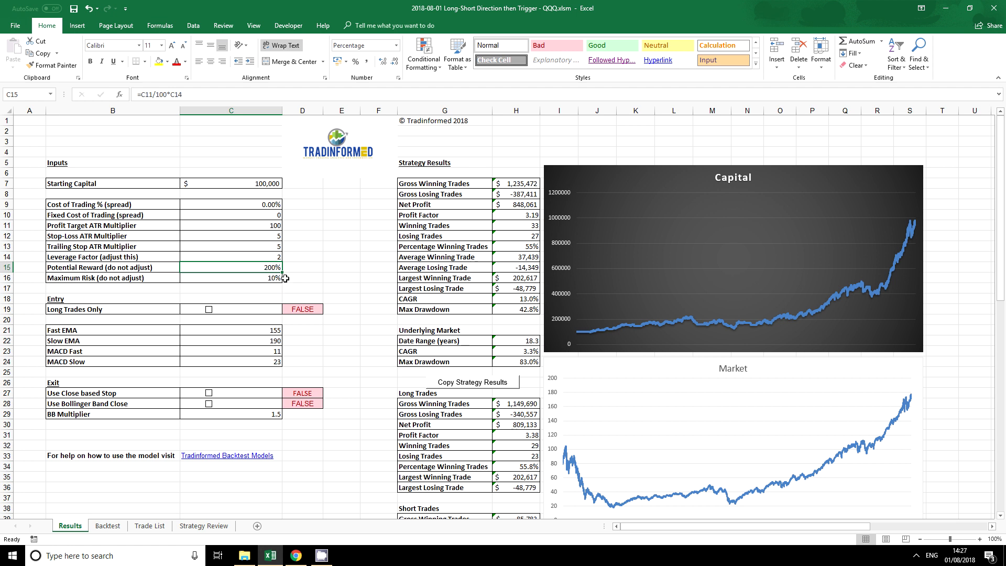
mouse_move(284, 283)
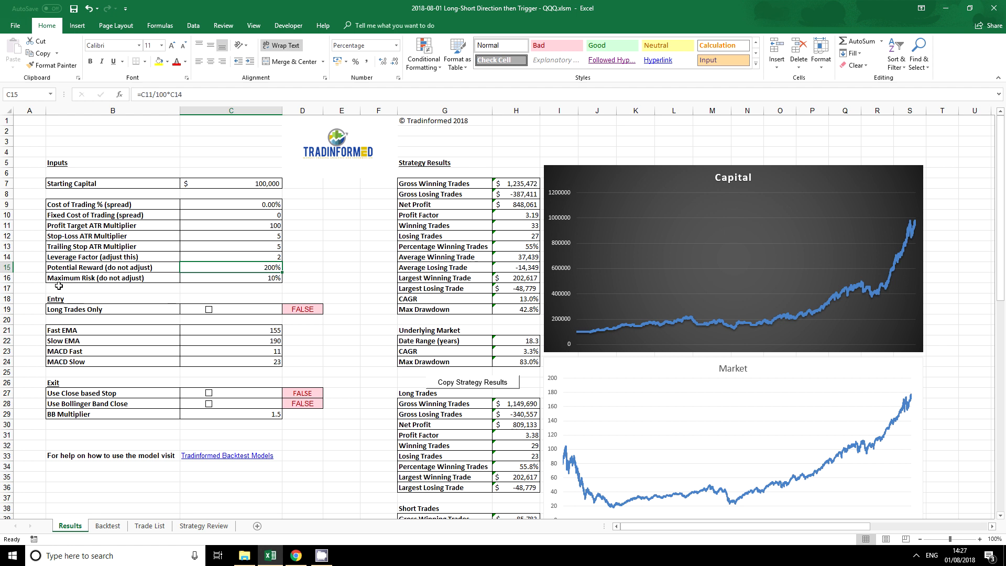
mouse_move(285, 278)
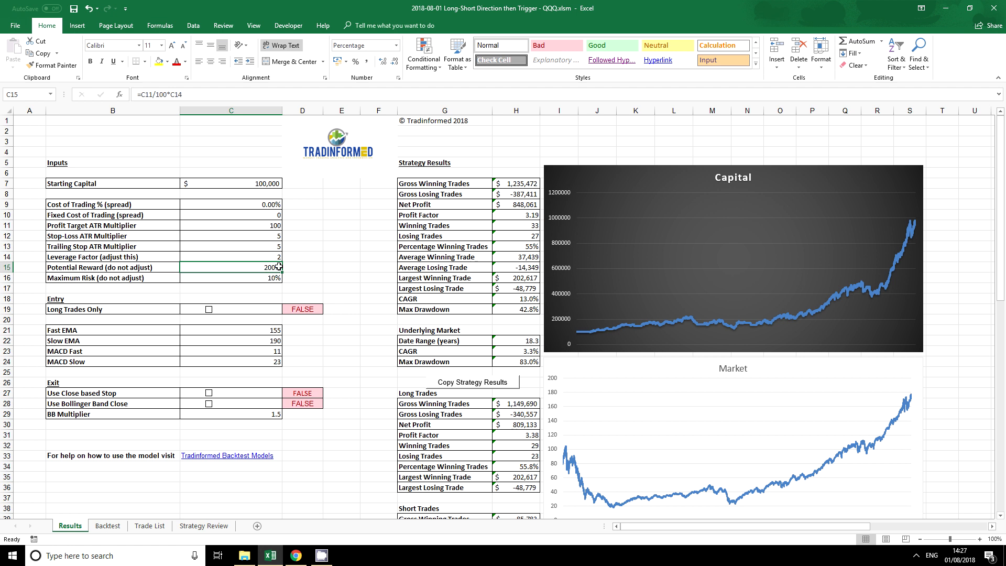
click(230, 256)
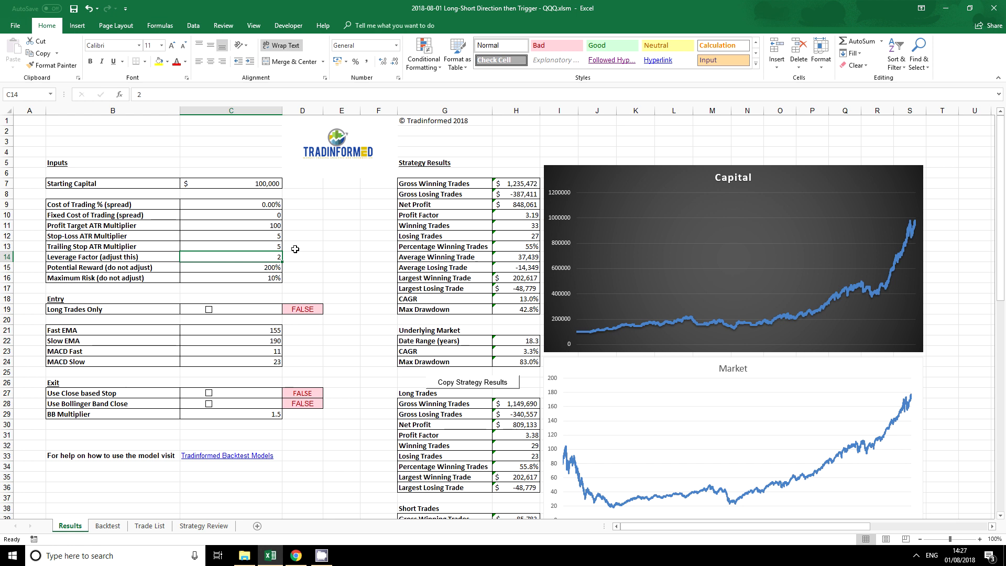
text(0.5)
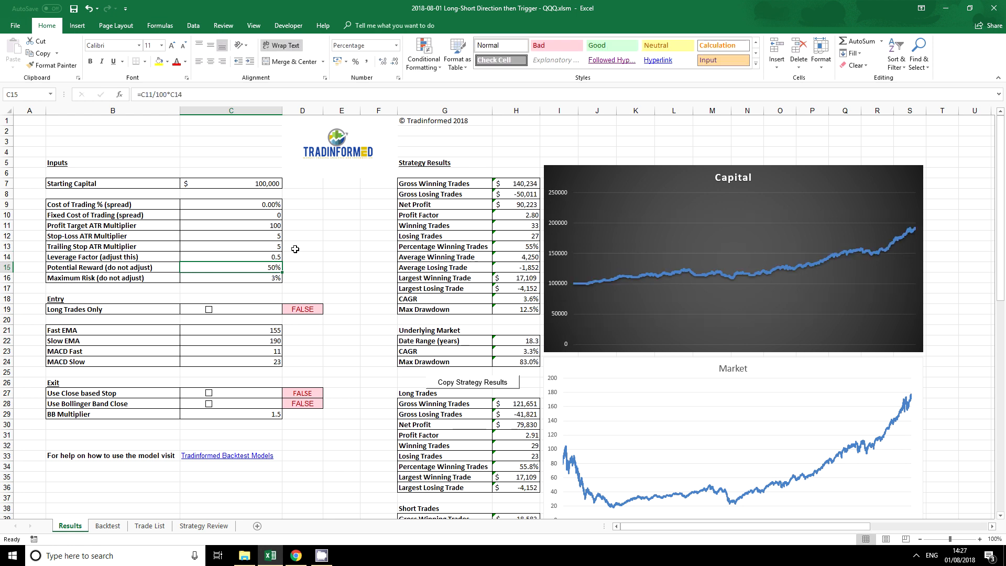
text(0.2)
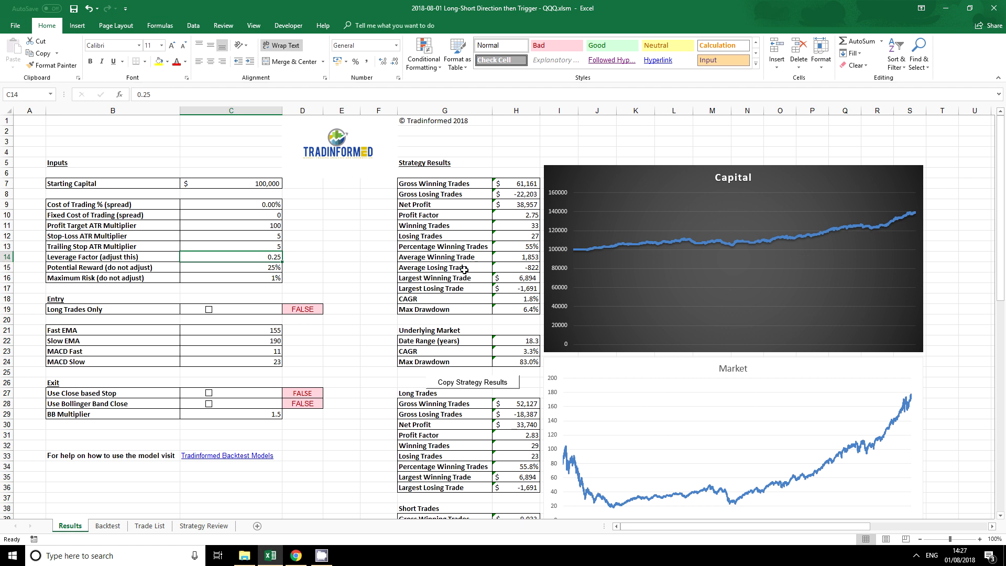
mouse_move(508, 198)
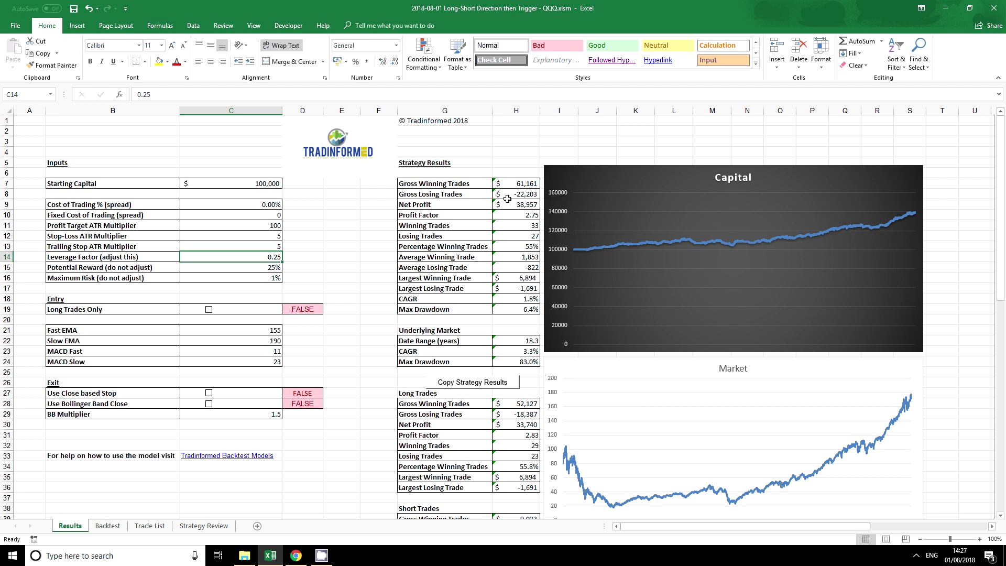
mouse_move(241, 256)
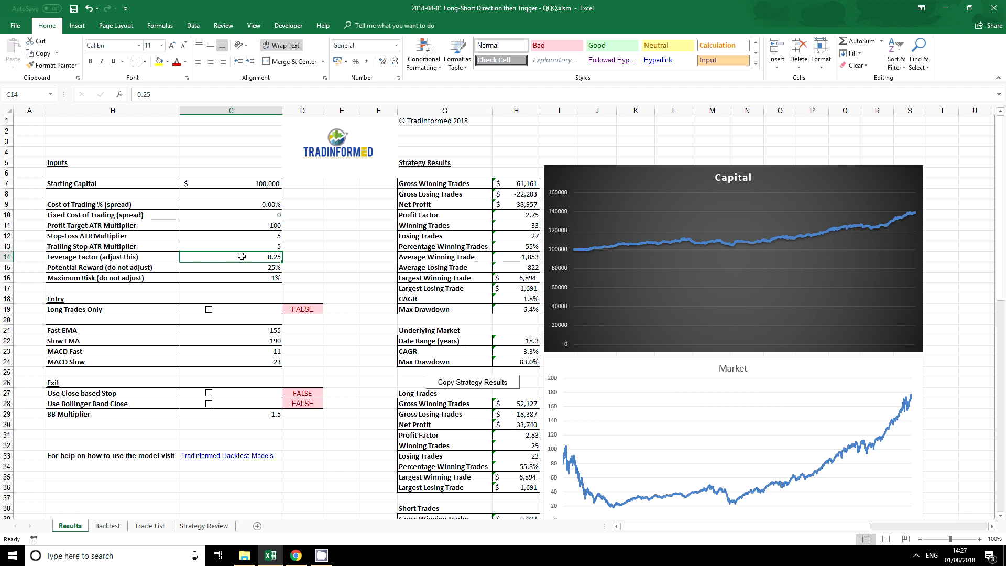
text(1)
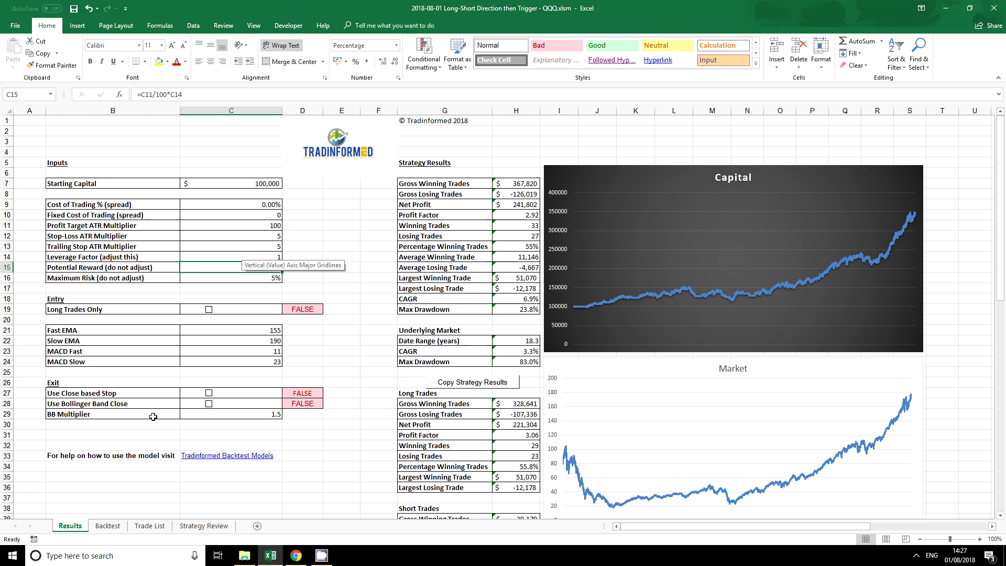
Leave Long Trades Only unchecked and enter 9 as the MACD Fast value
click(303, 278)
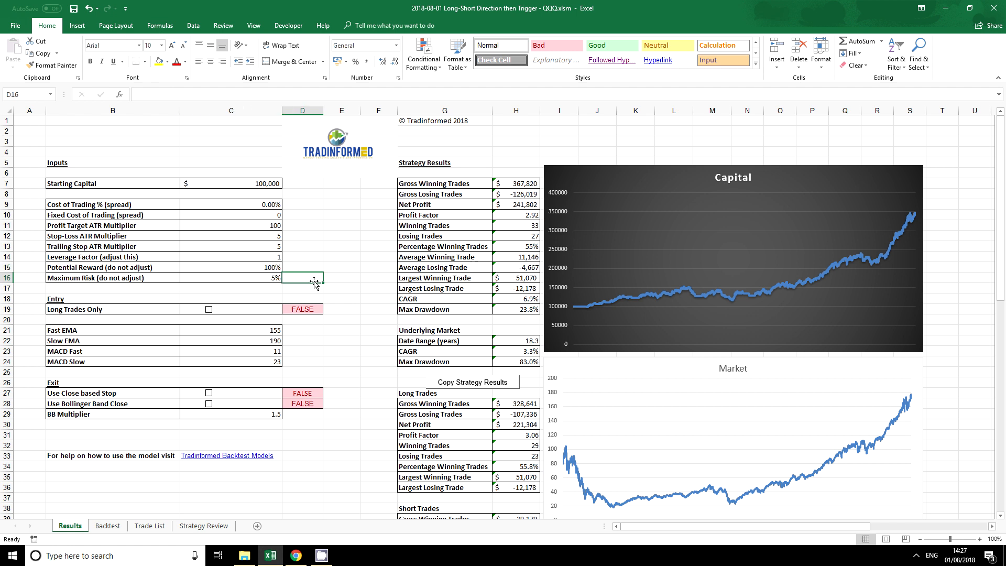
mouse_move(323, 324)
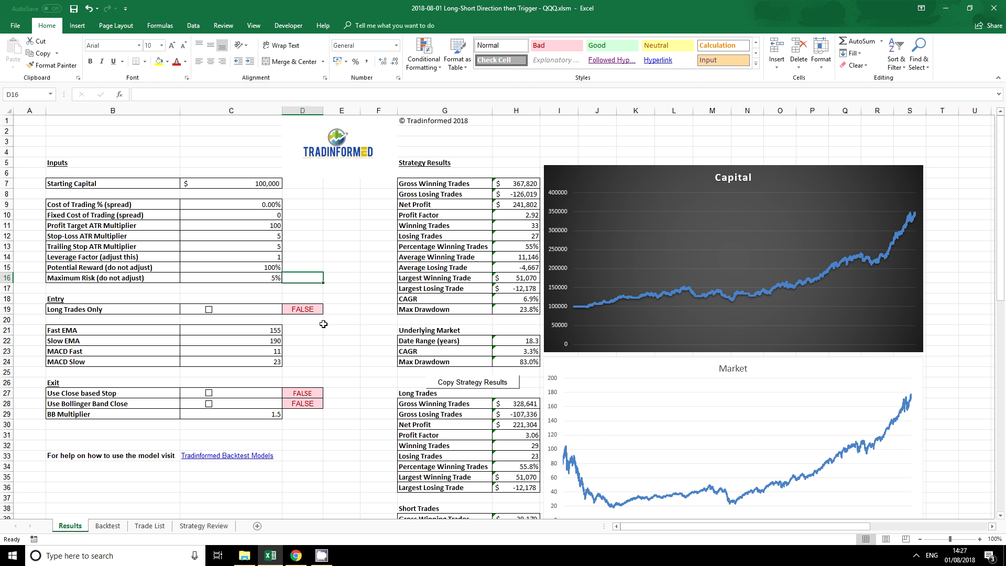
mouse_move(311, 324)
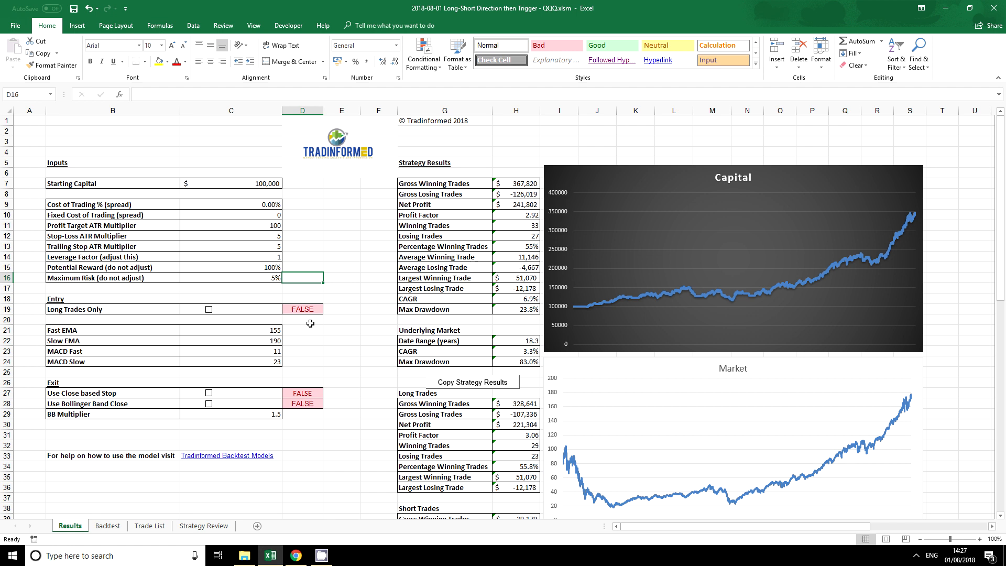
mouse_move(302, 322)
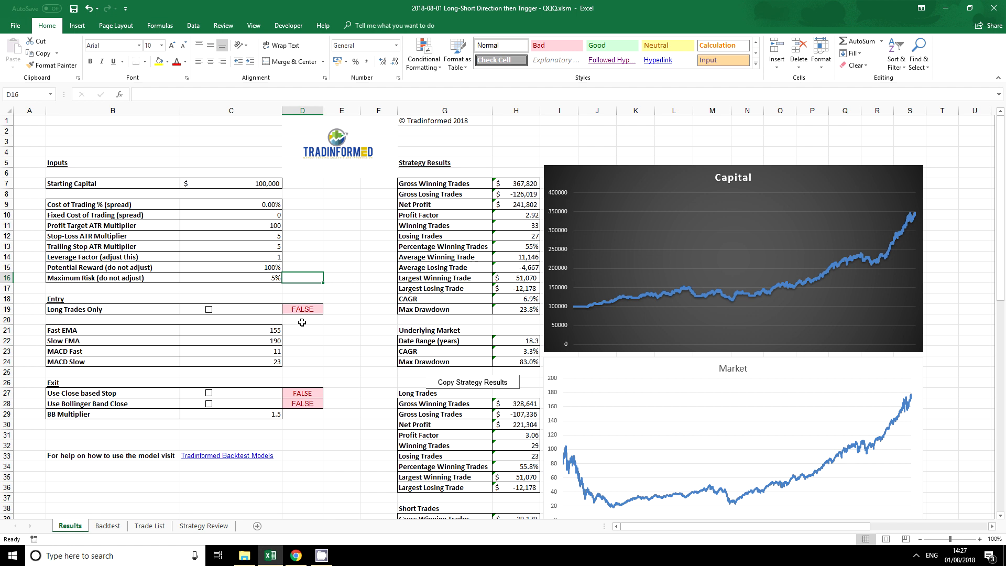
mouse_move(95, 312)
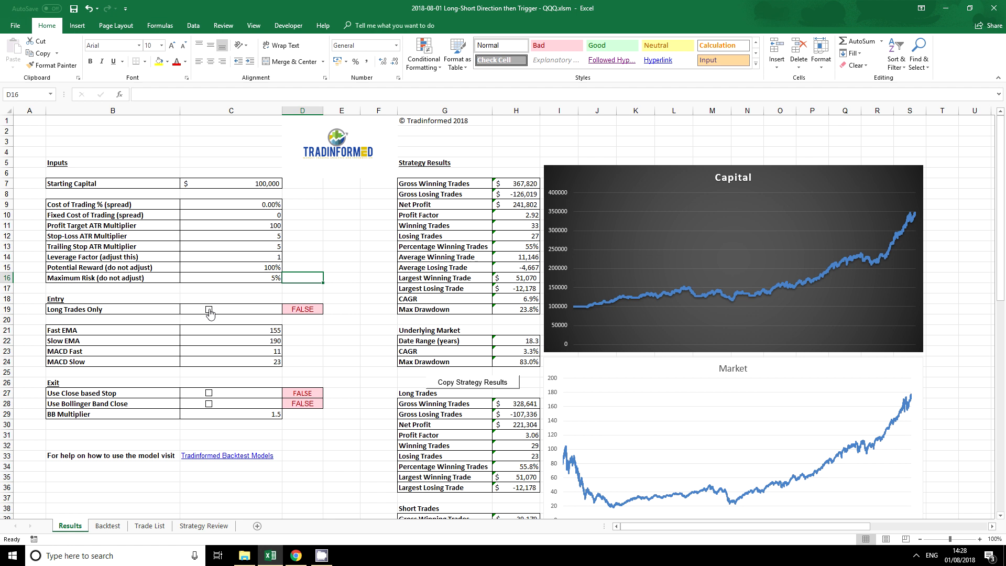
click(208, 308)
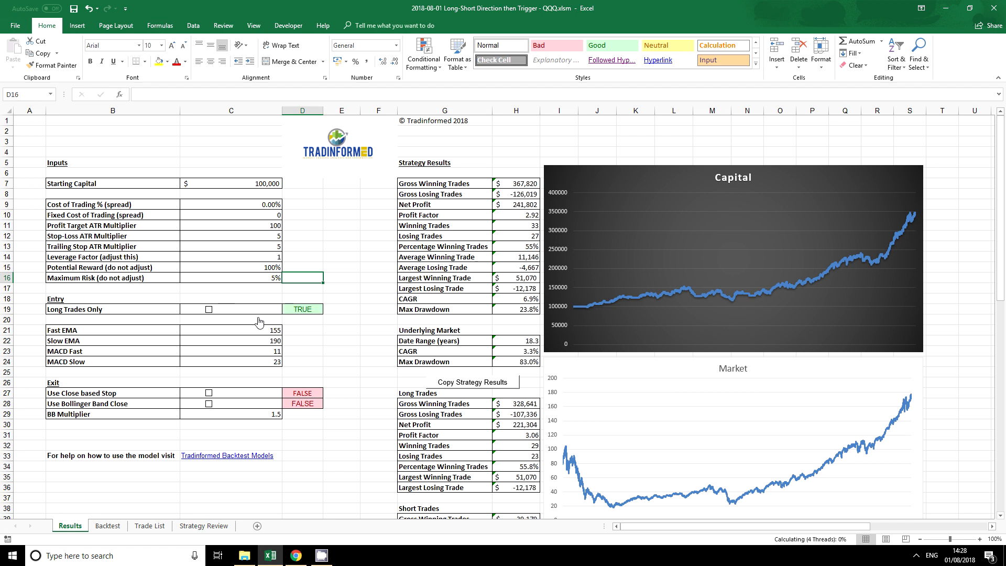
click(209, 309)
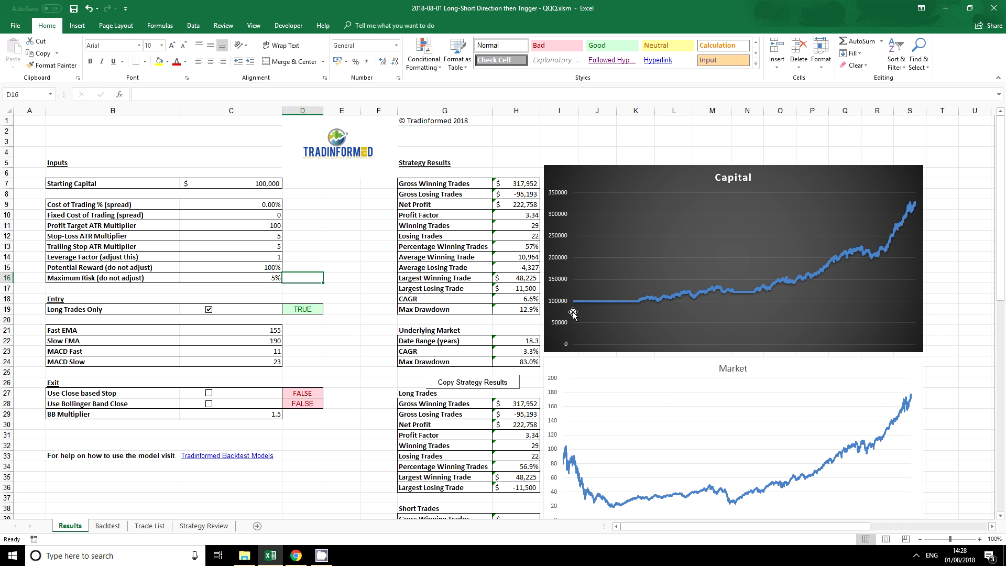
mouse_move(740, 301)
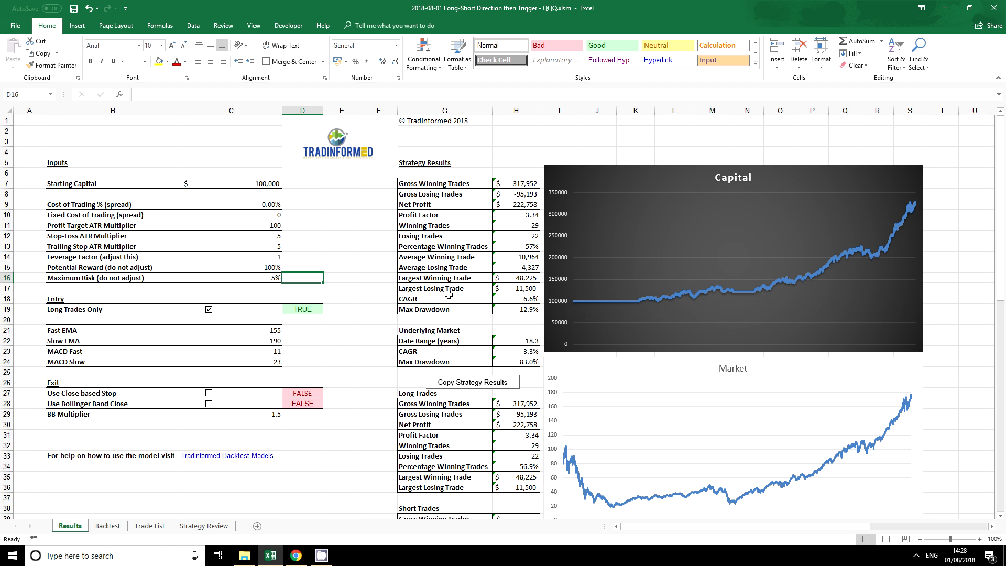
mouse_move(312, 317)
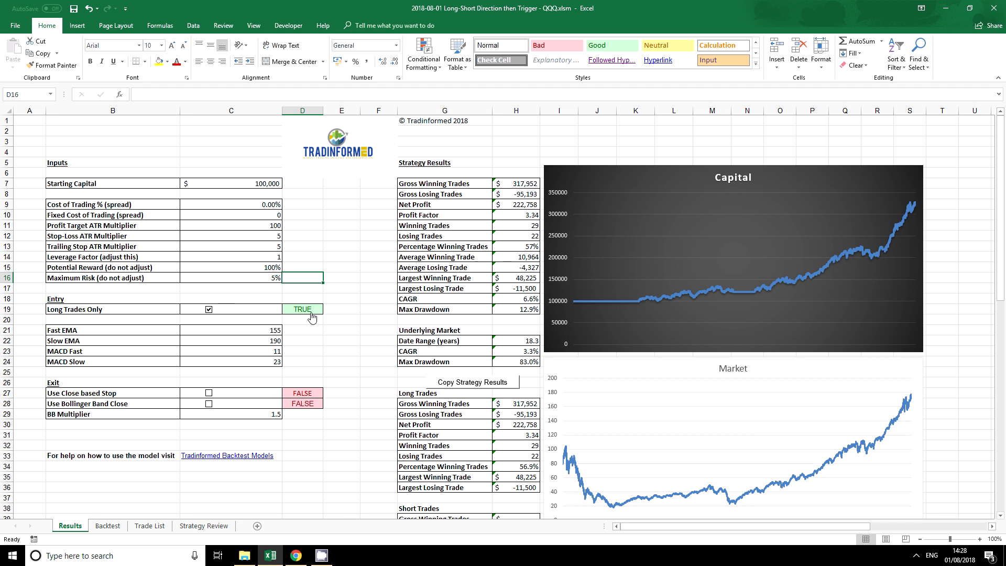
click(208, 309)
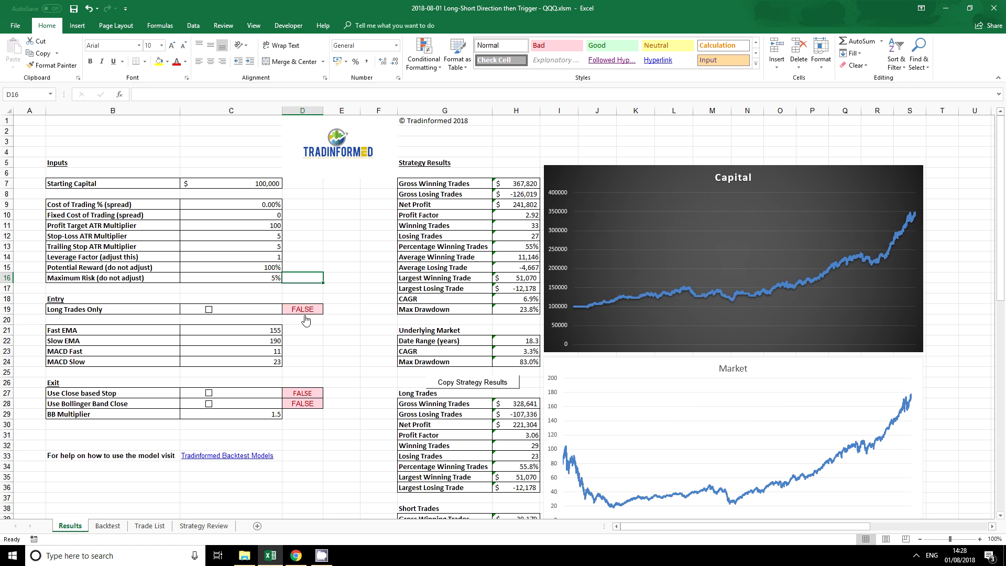
mouse_move(274, 316)
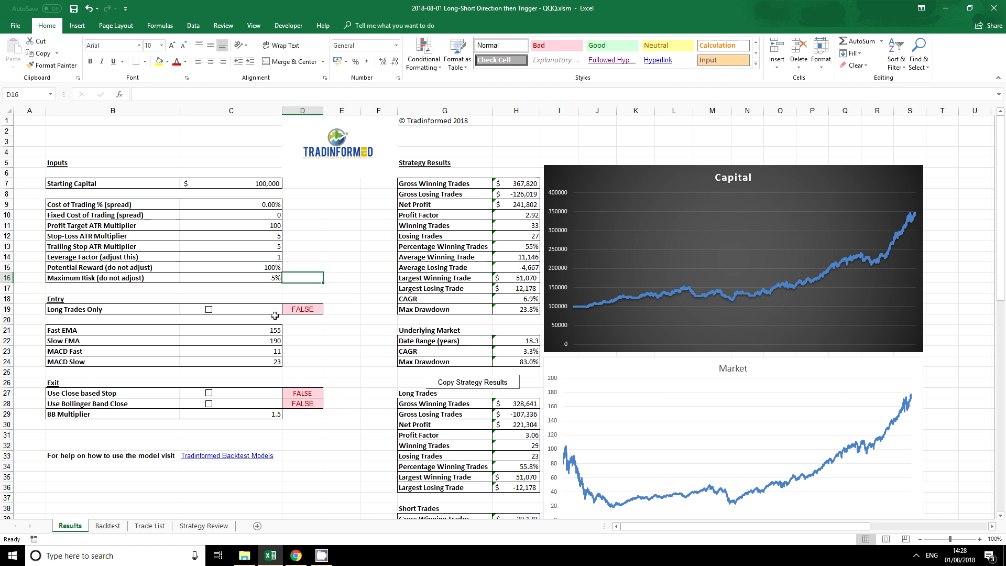
mouse_move(97, 326)
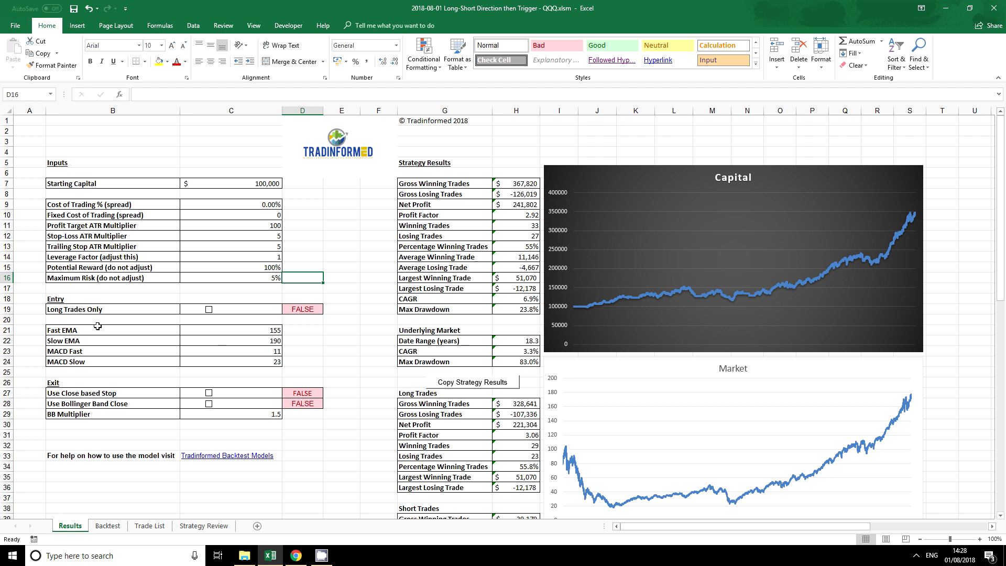
mouse_move(224, 333)
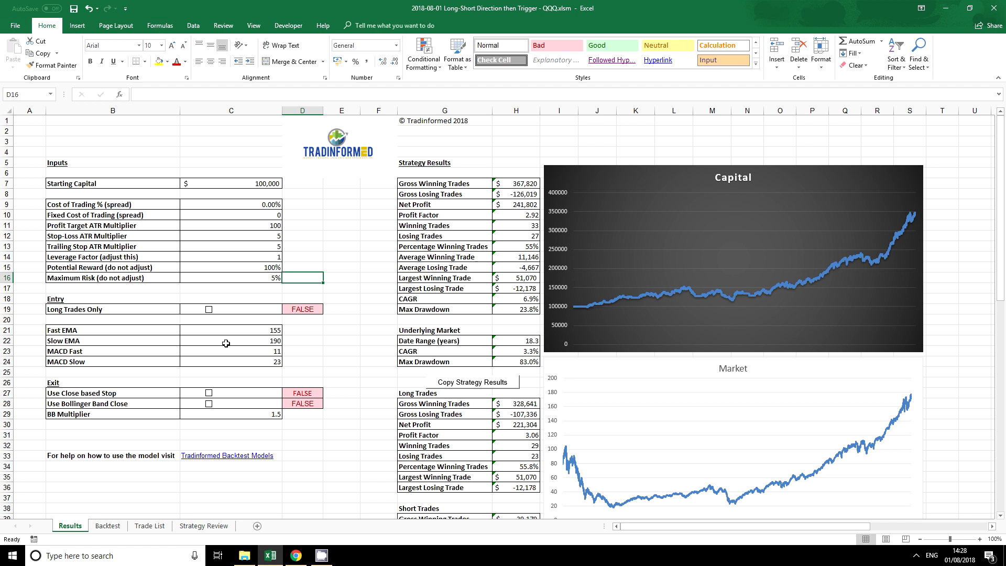
mouse_move(97, 330)
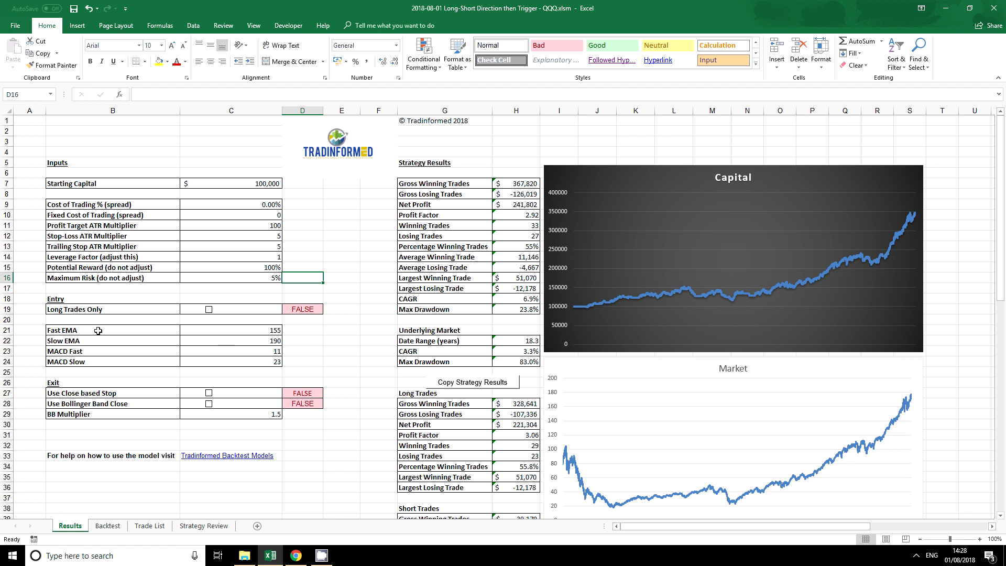
mouse_move(314, 368)
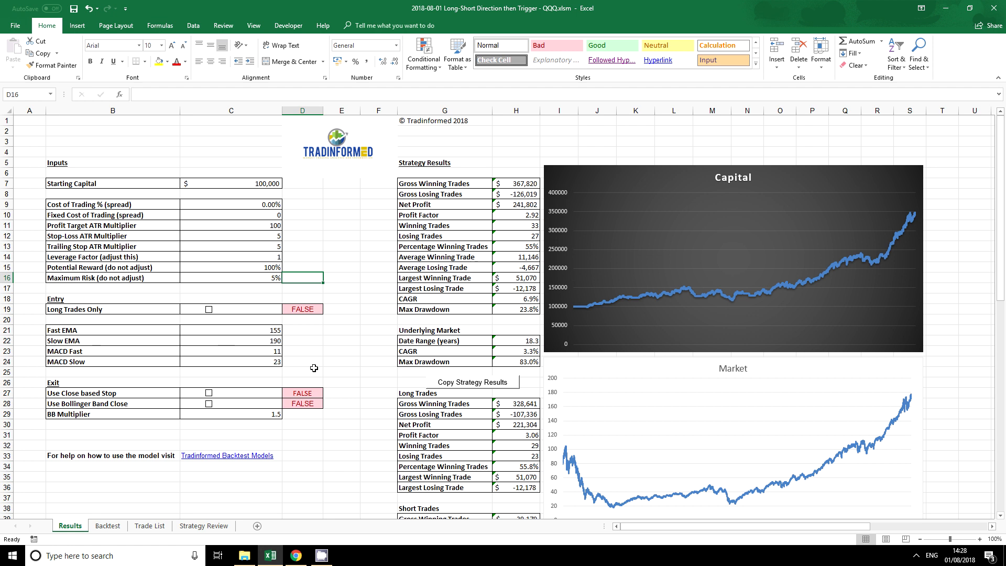
click(231, 351)
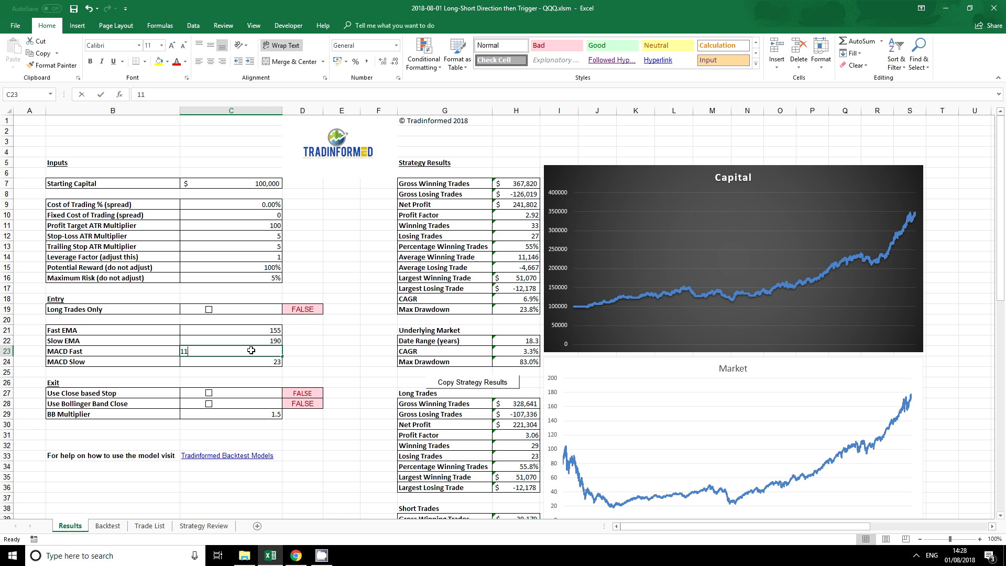
text(9)
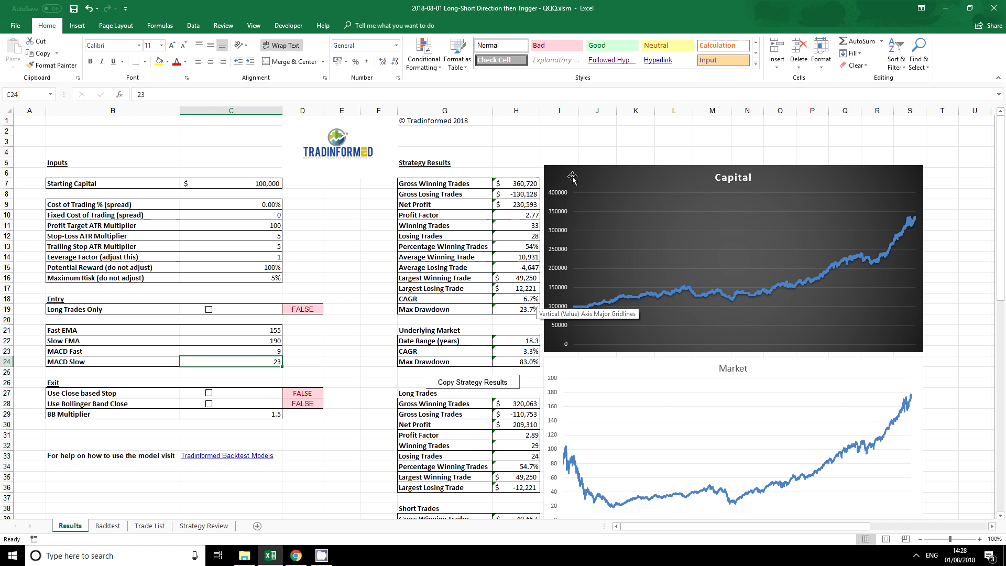
mouse_move(511, 330)
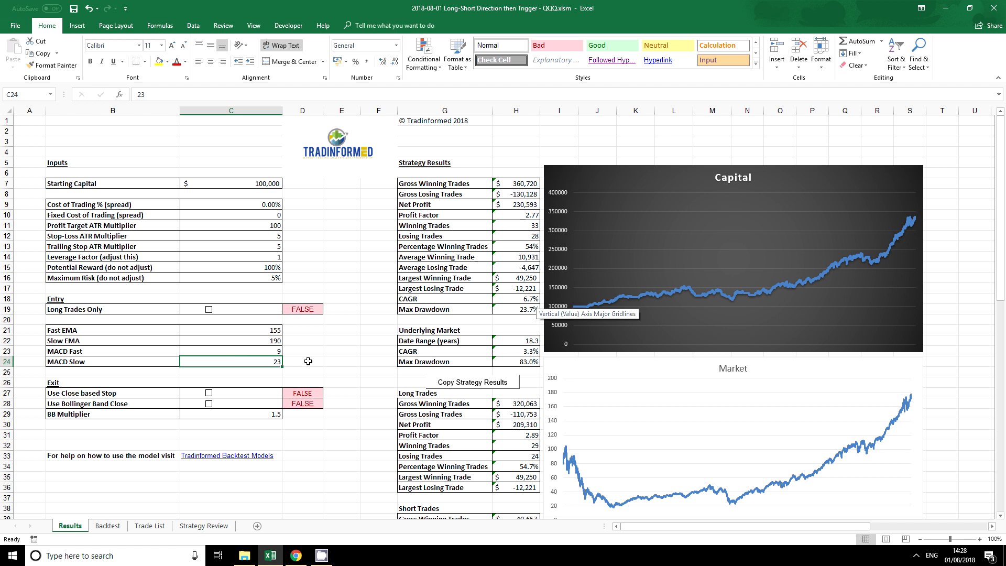
mouse_move(181, 294)
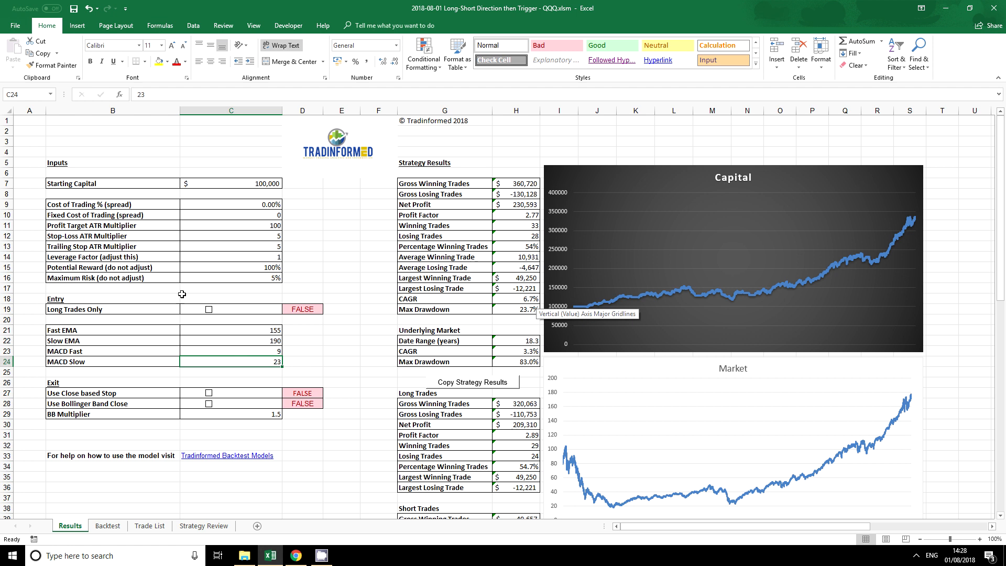
mouse_move(130, 310)
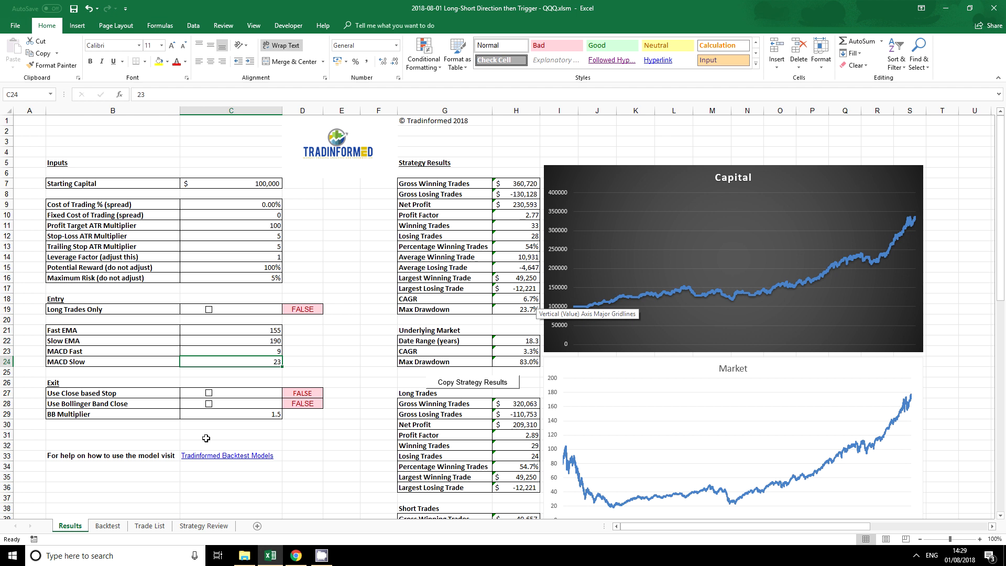
mouse_move(218, 434)
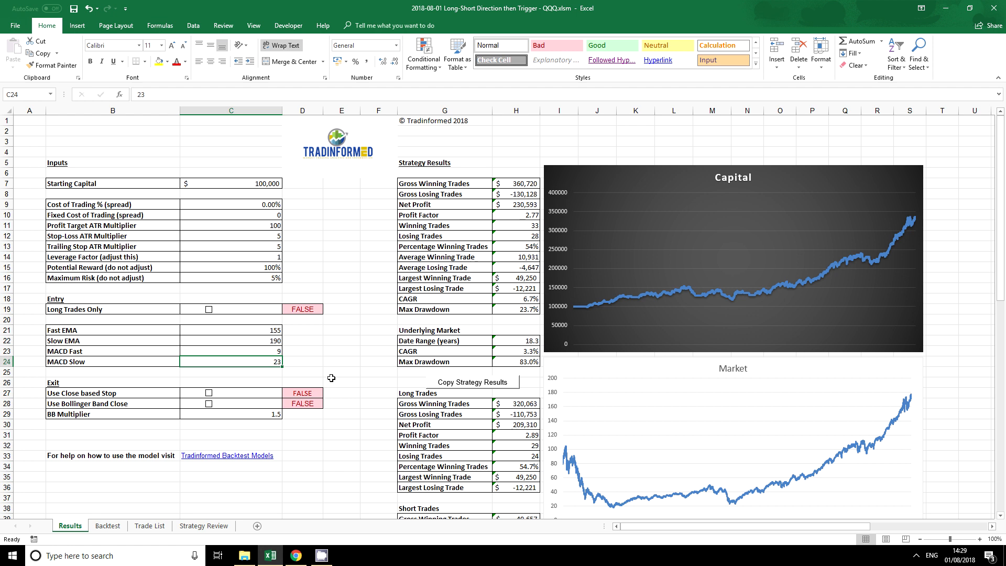
mouse_move(91, 400)
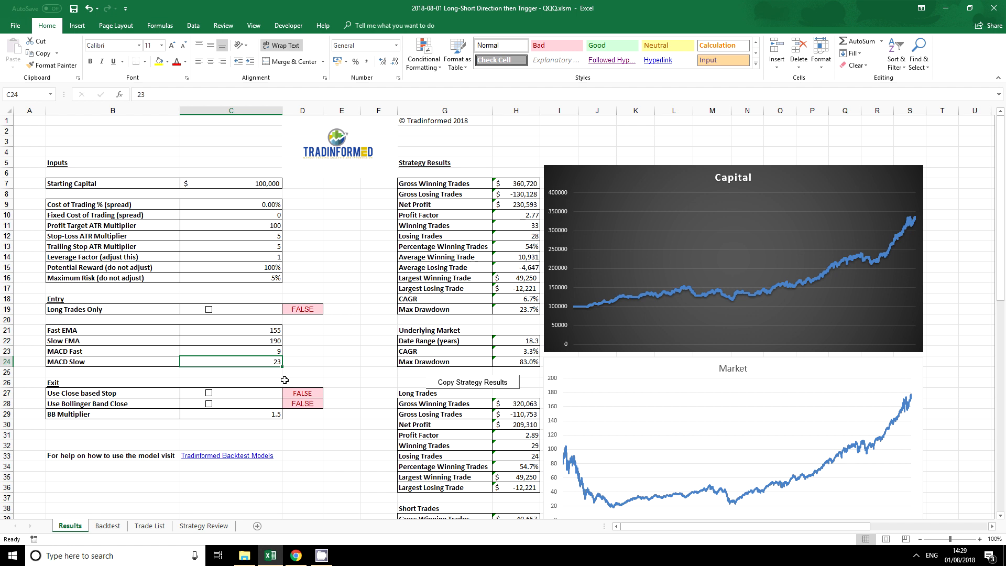
mouse_move(234, 393)
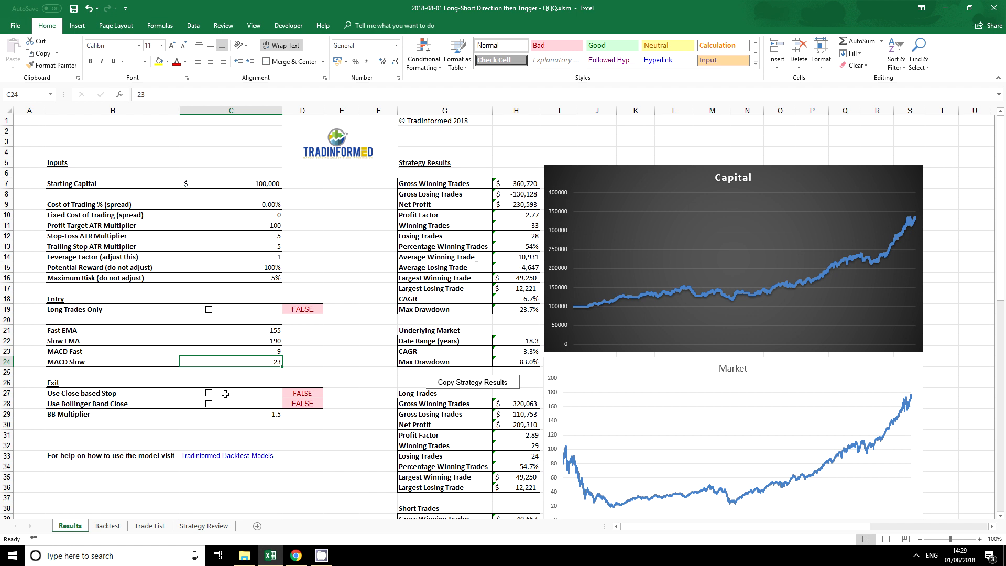
mouse_move(230, 397)
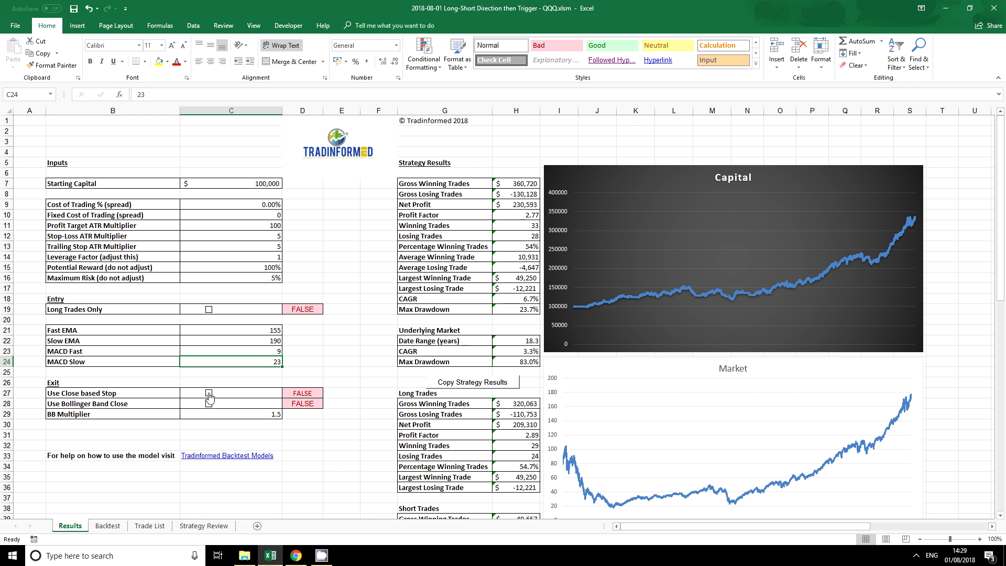
Tick Use Close based Stop in the Exit section so it reads TRUE
click(209, 393)
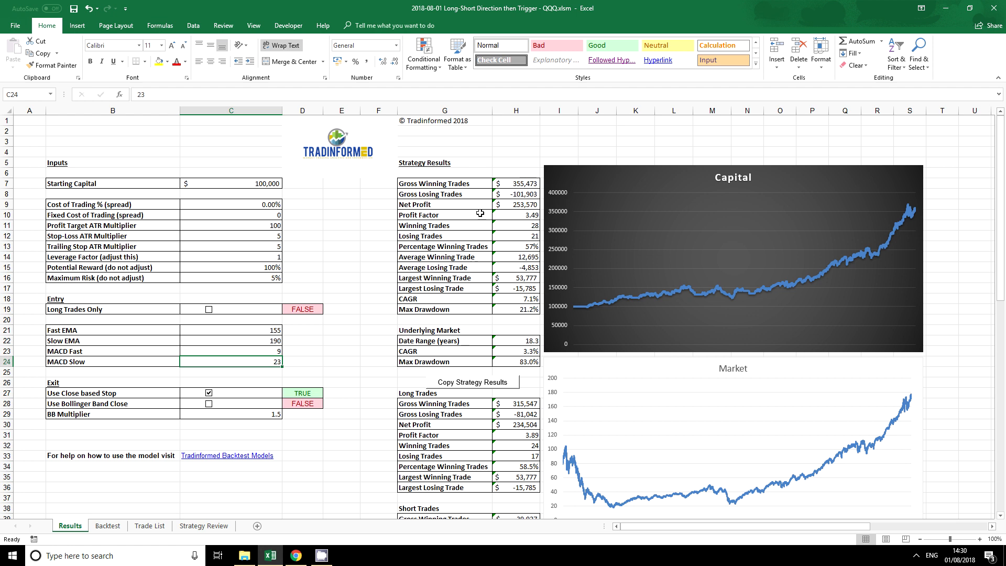
mouse_move(488, 324)
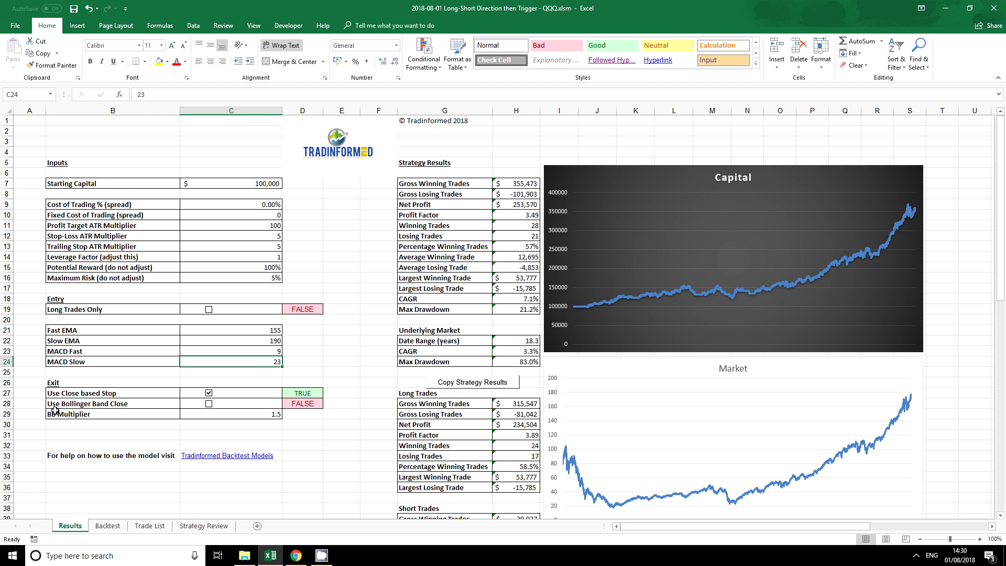
mouse_move(164, 403)
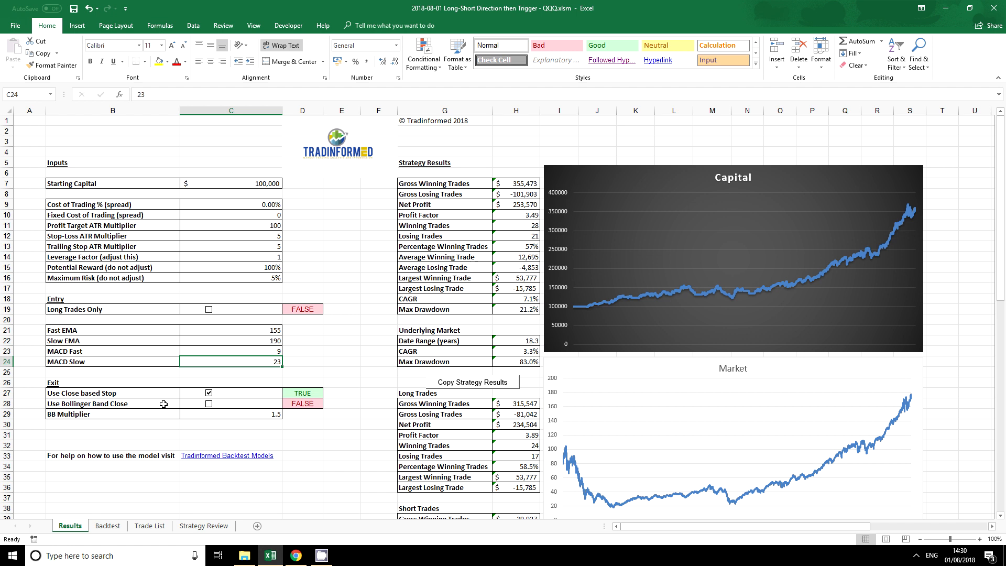
mouse_move(306, 403)
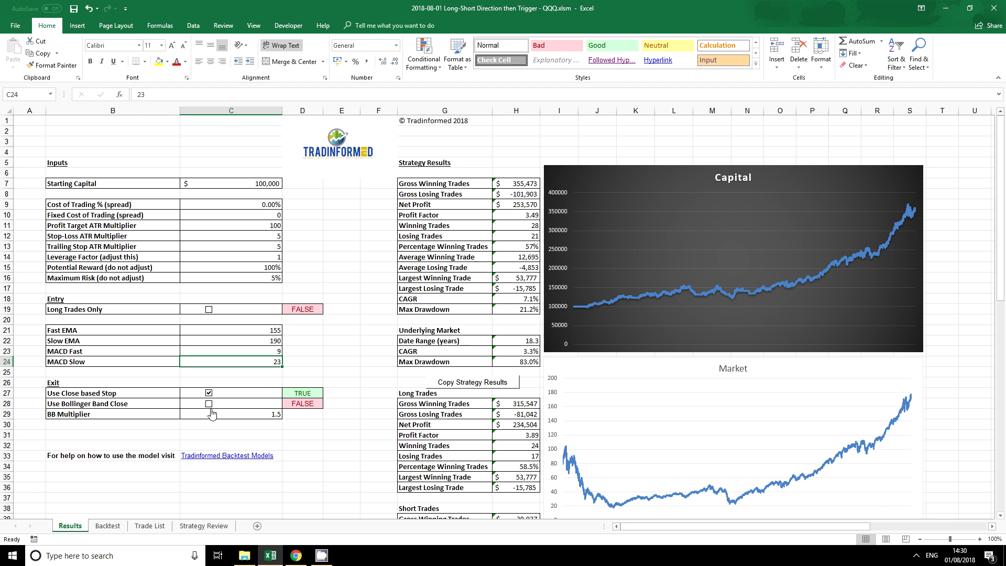
mouse_move(235, 418)
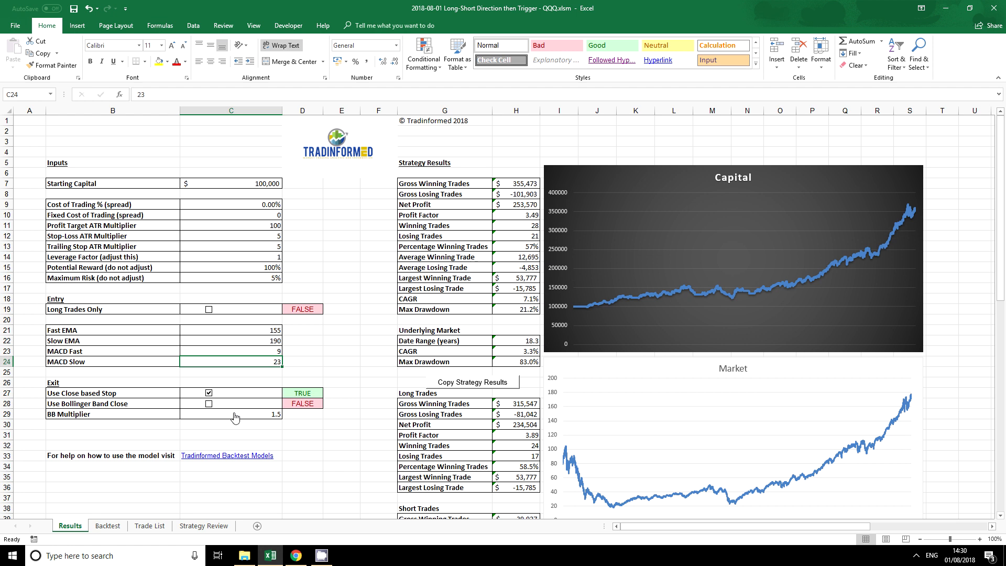
Tick Use Bollinger Band Close, giving net profit 151,924 and profit factor 2.07
click(208, 404)
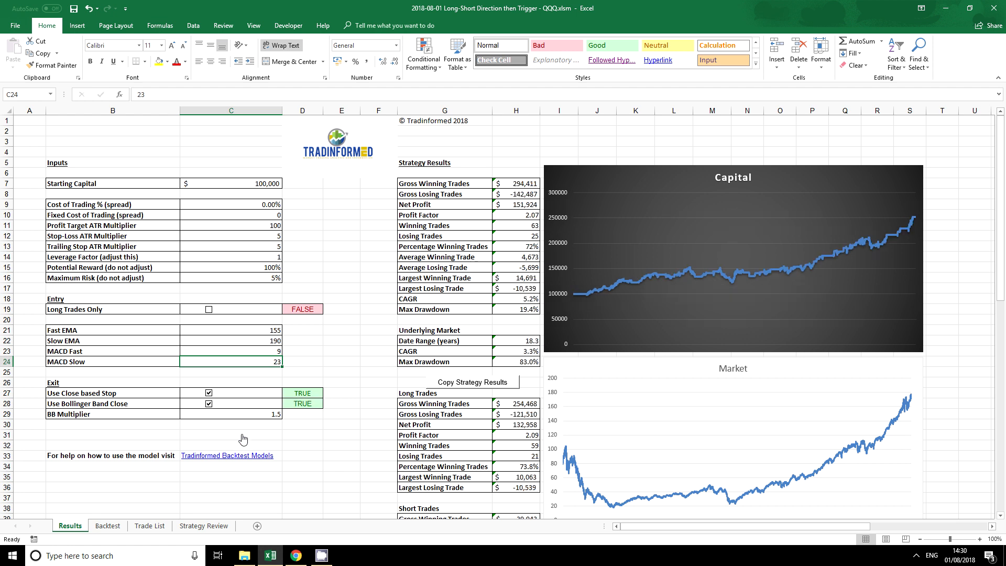
mouse_move(213, 412)
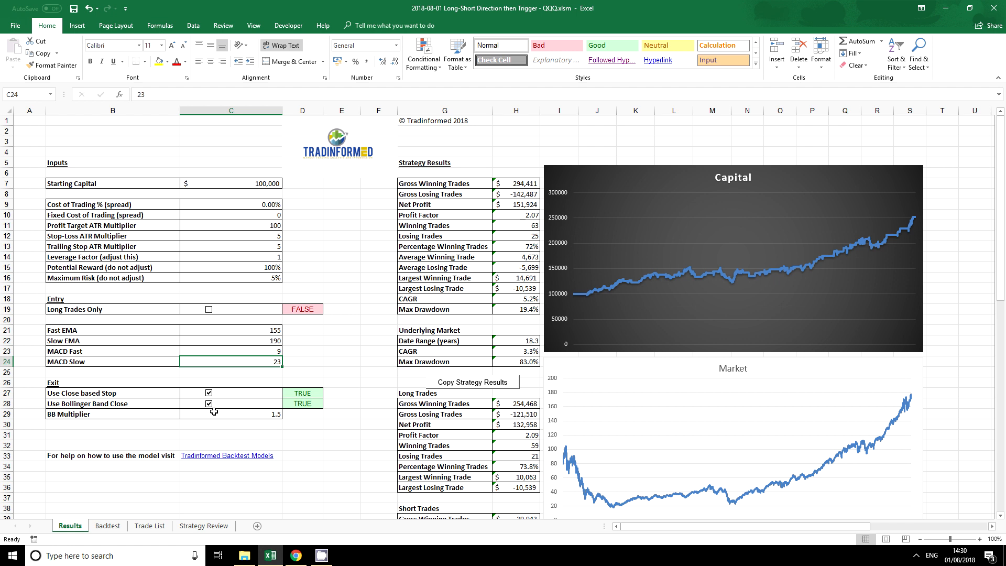
mouse_move(230, 435)
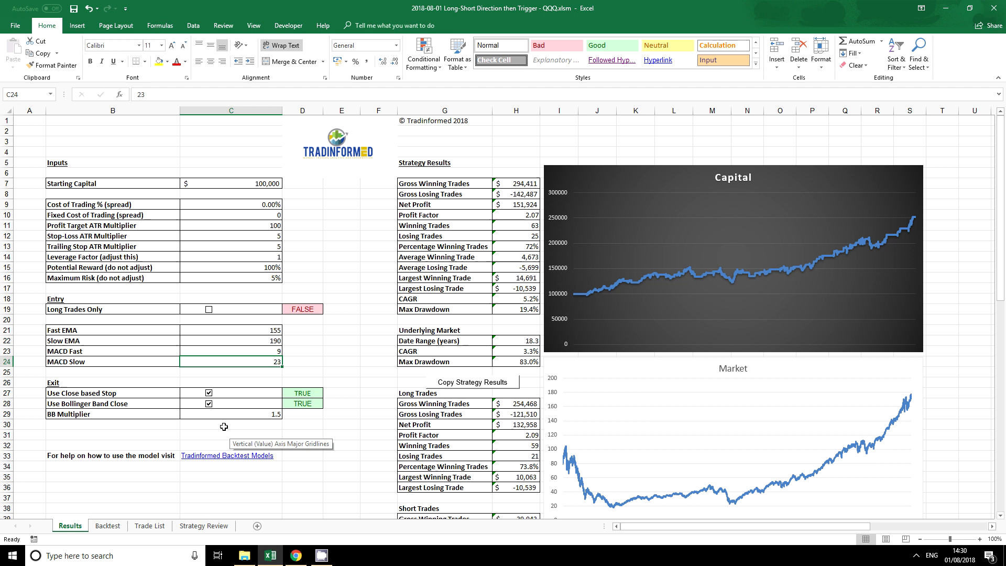
click(227, 435)
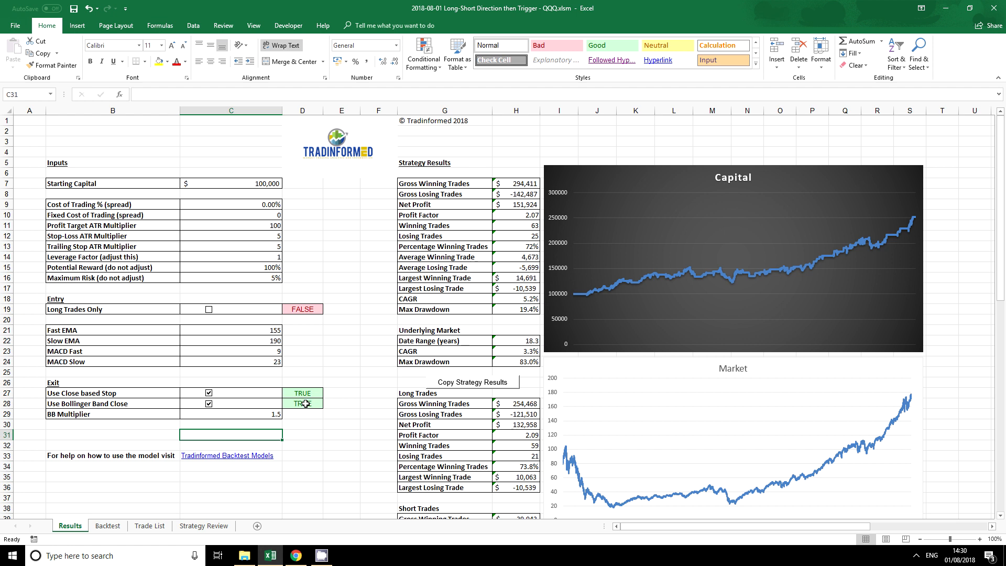
mouse_move(297, 404)
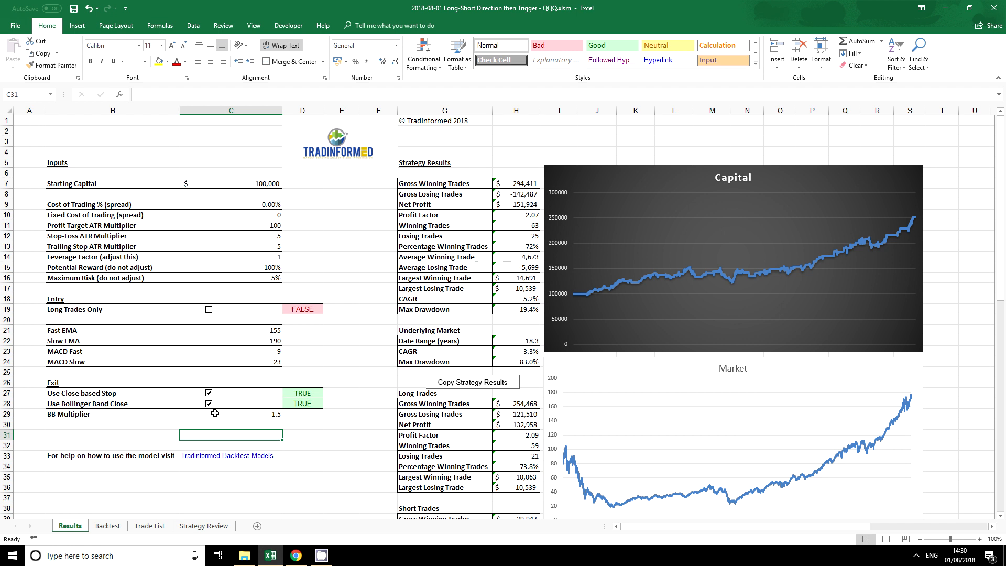
Try BB Multiplier values 1 and 2, then settle on 2.5 in C29
click(231, 414)
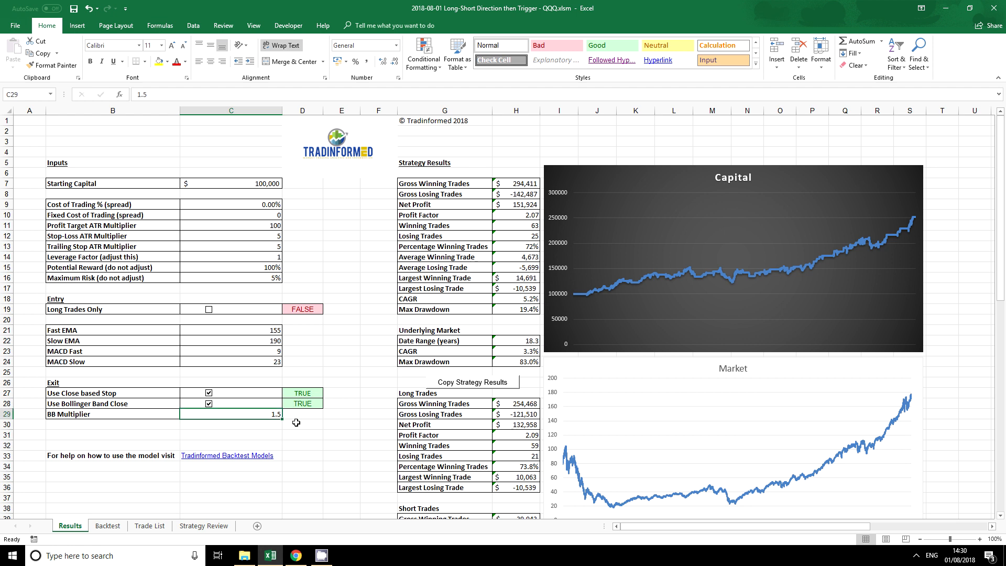
text(1)
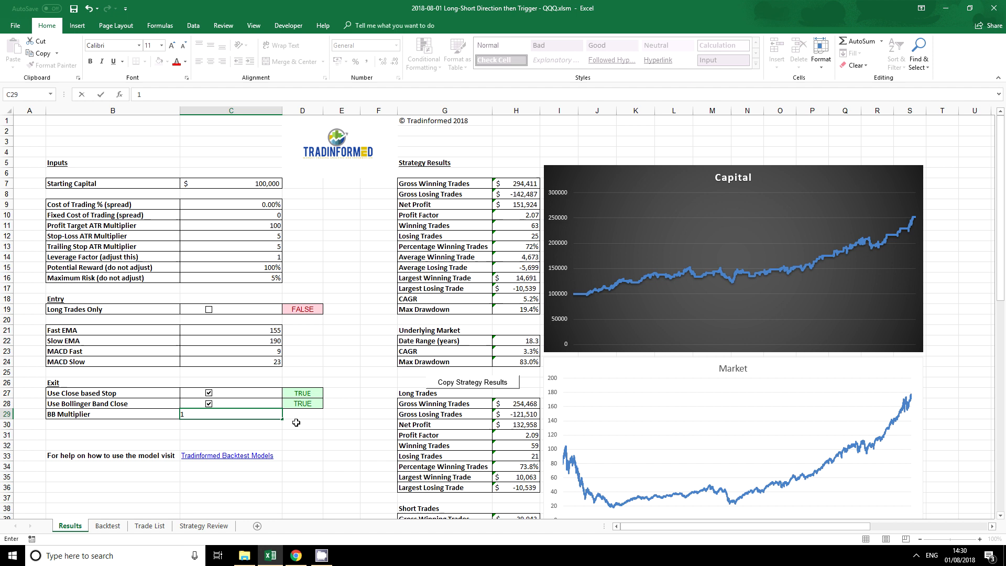
key(Enter)
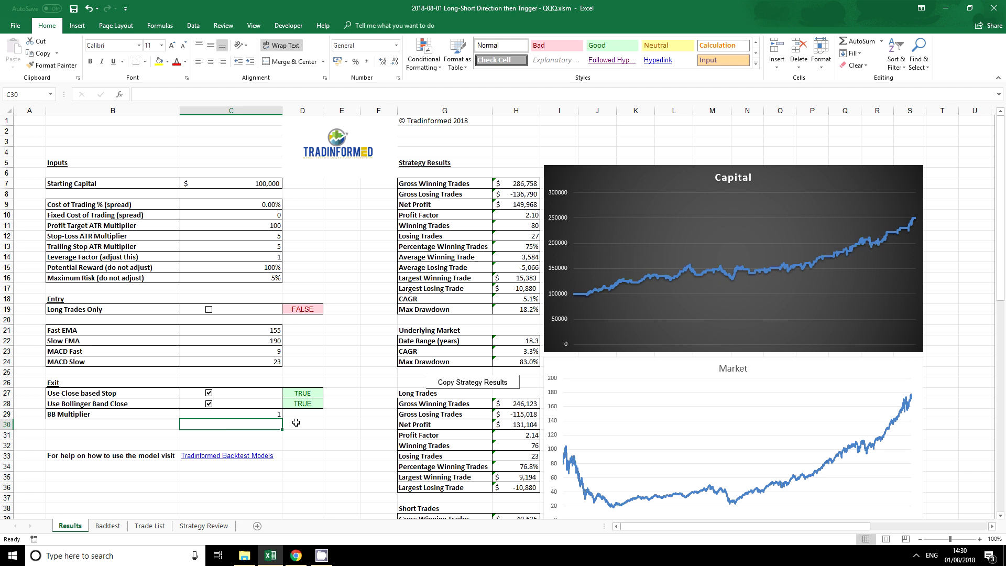
text(2)
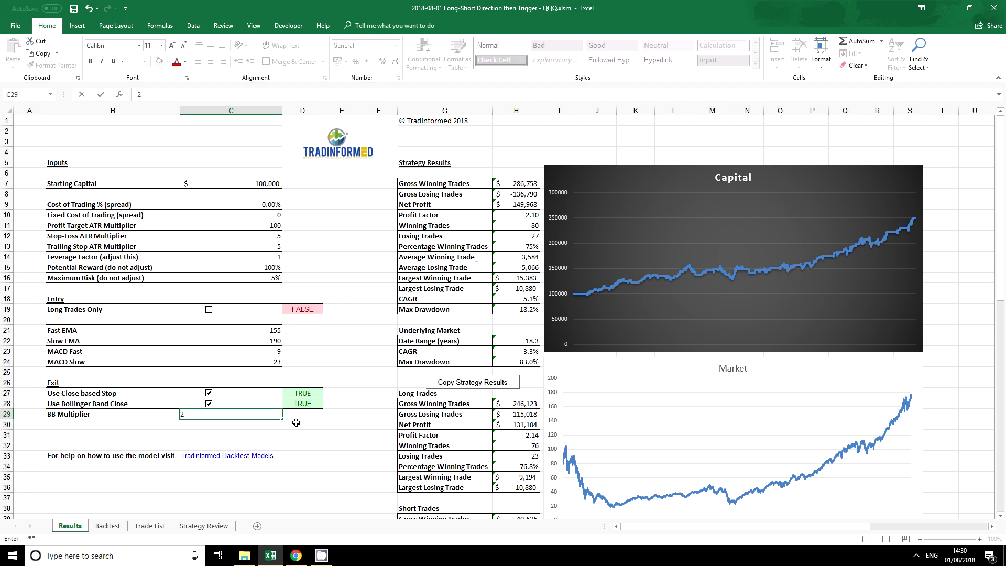
key(Enter)
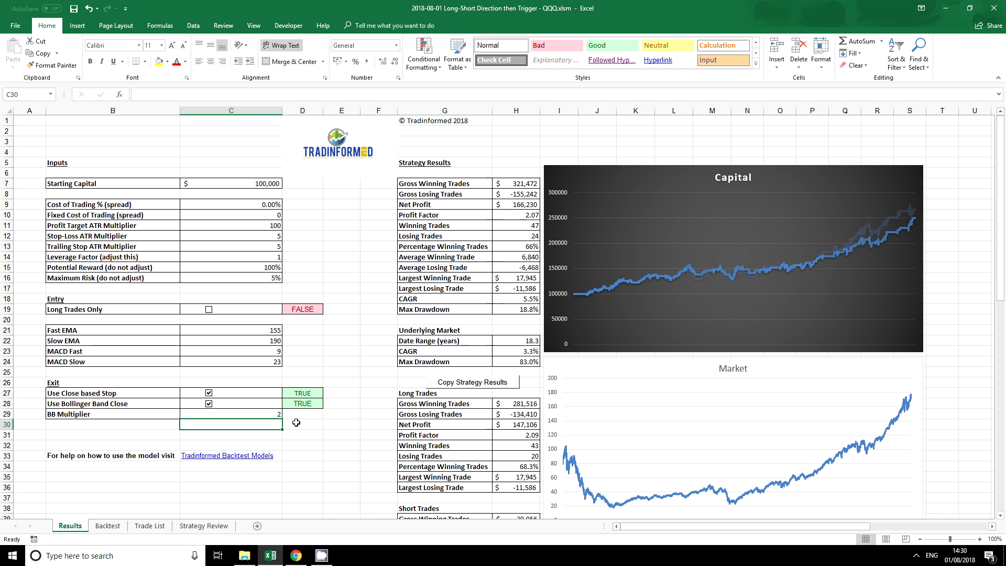
text(2.5)
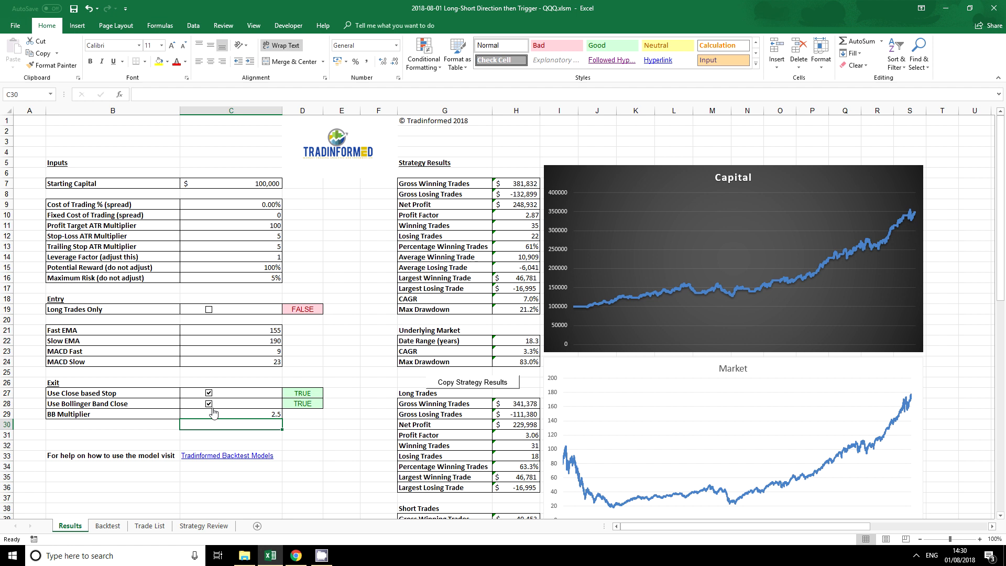
Untick Use Bollinger Band Close and Use Close based Stop, then inspect the Gross Winning Trades formula
click(209, 403)
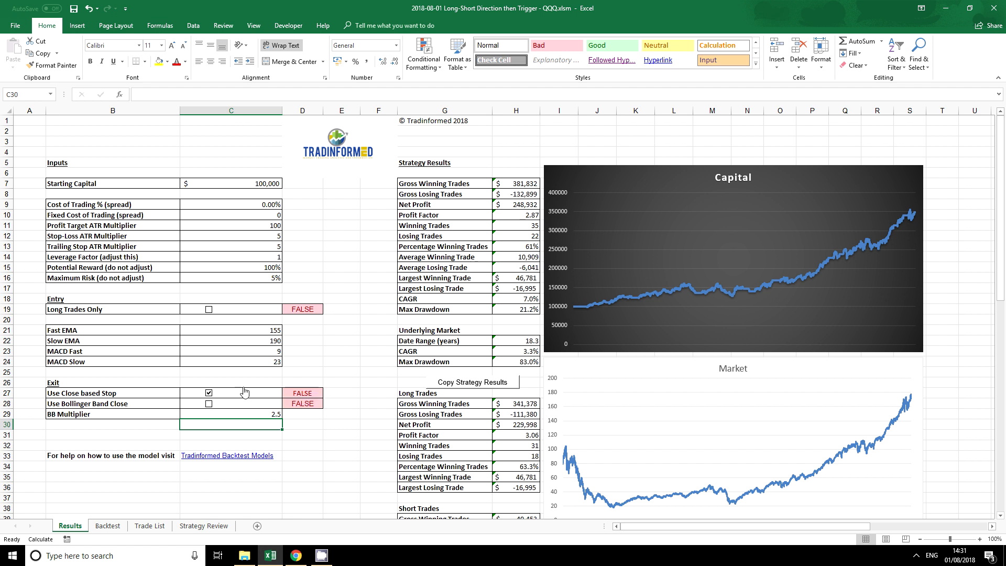
click(209, 393)
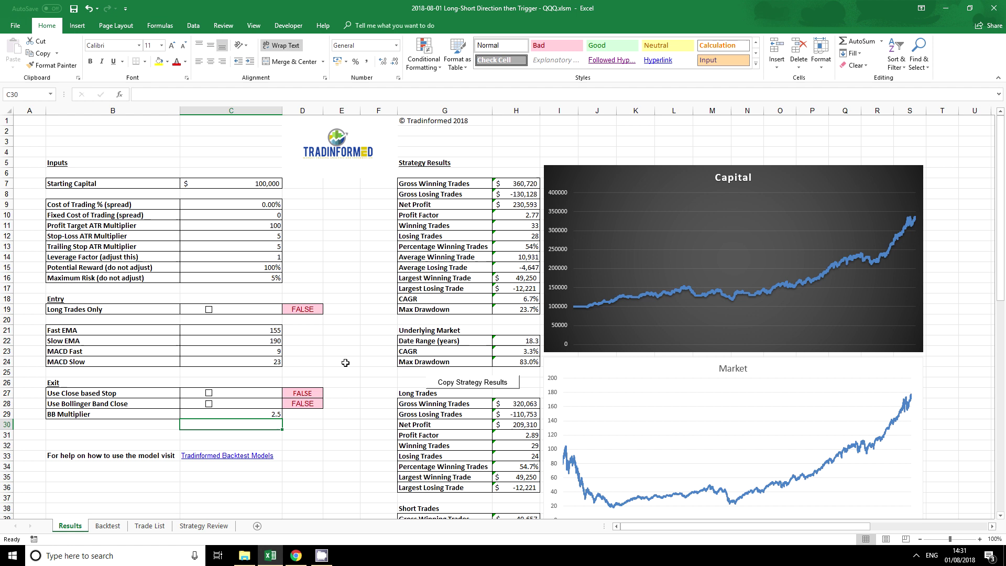
mouse_move(424, 174)
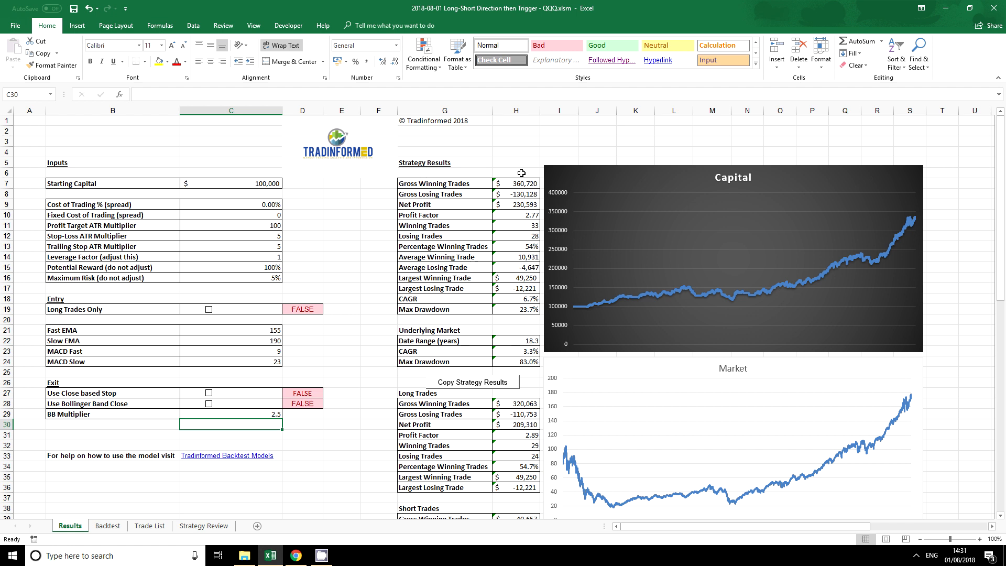
mouse_move(474, 194)
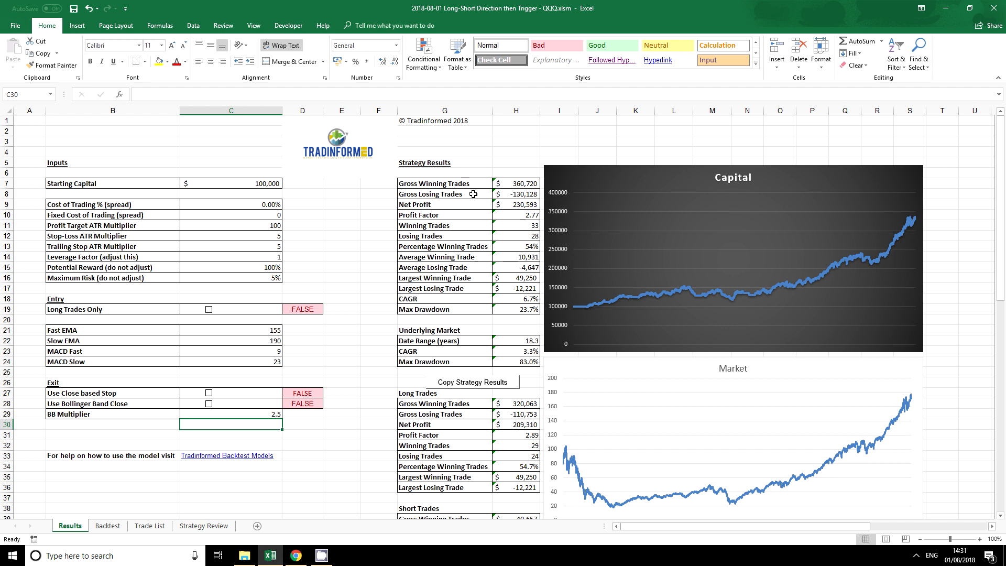
click(516, 183)
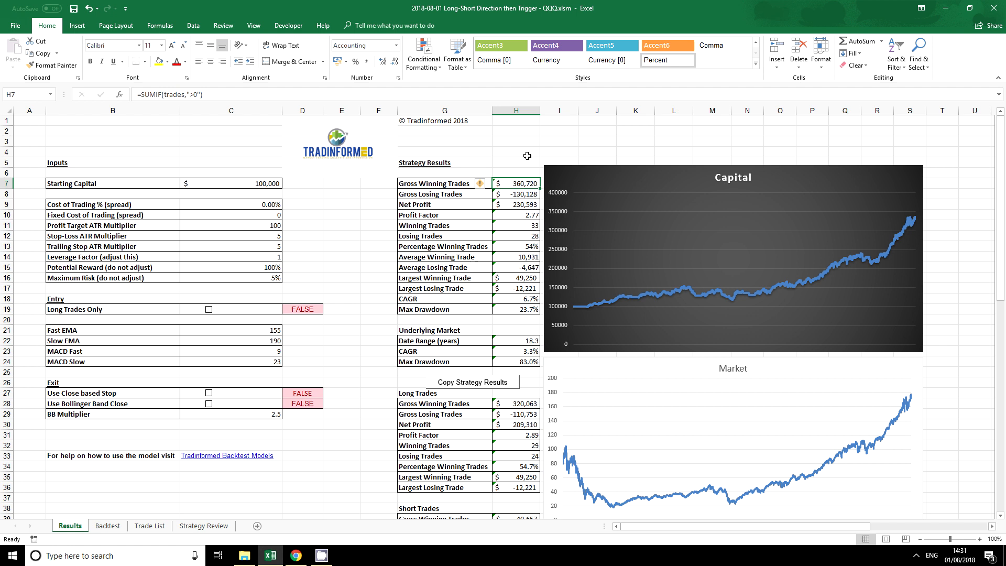
click(516, 194)
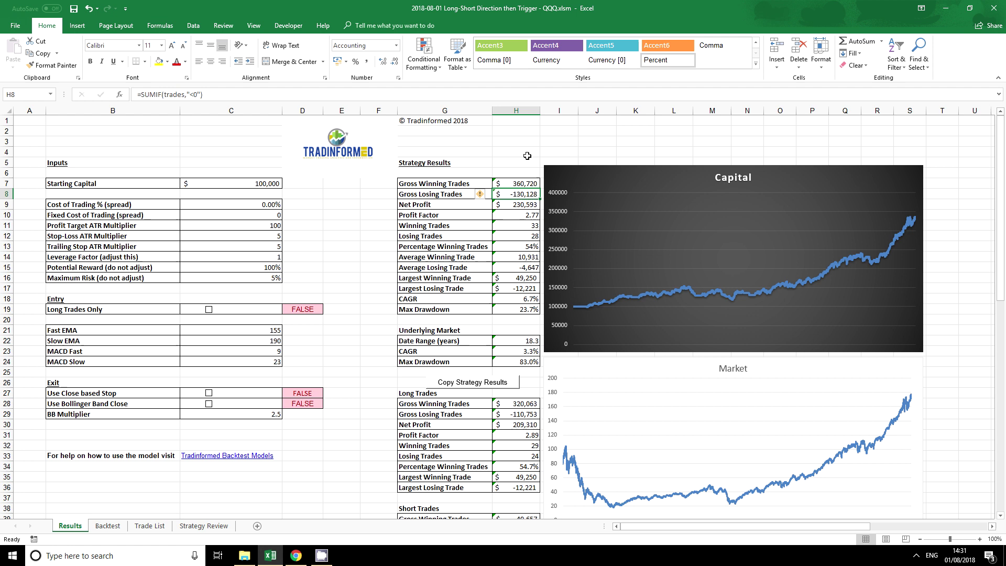
click(516, 204)
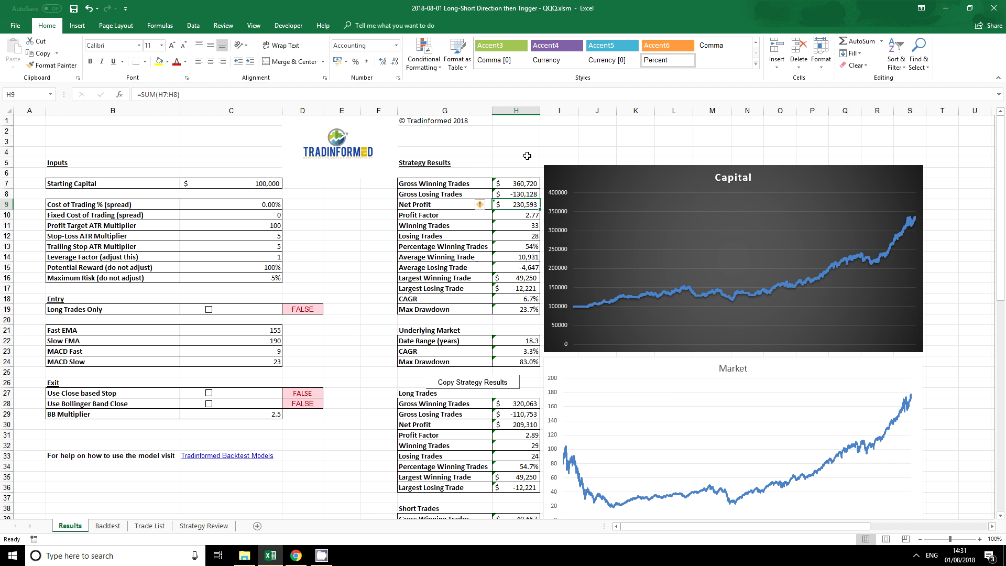
click(517, 215)
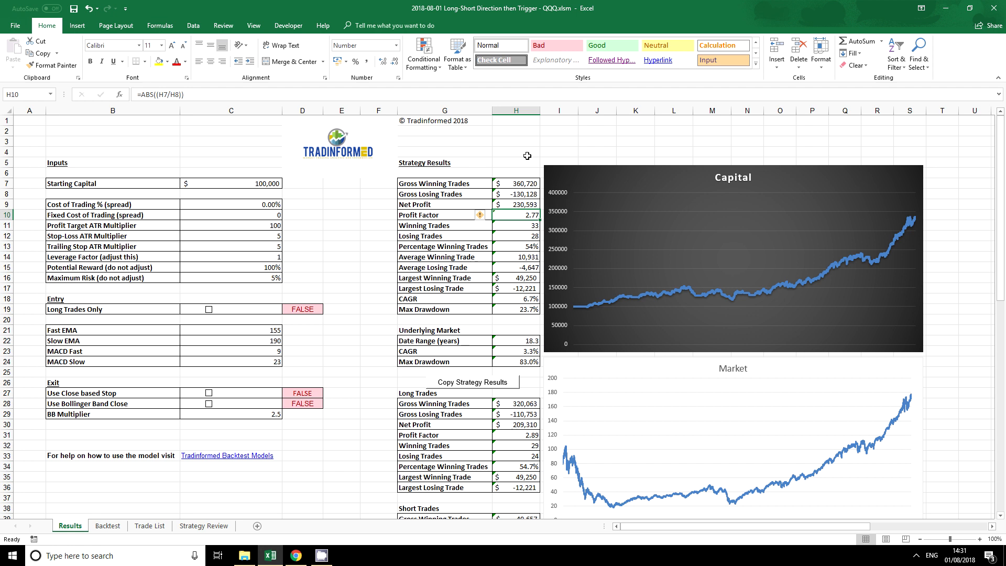
click(516, 236)
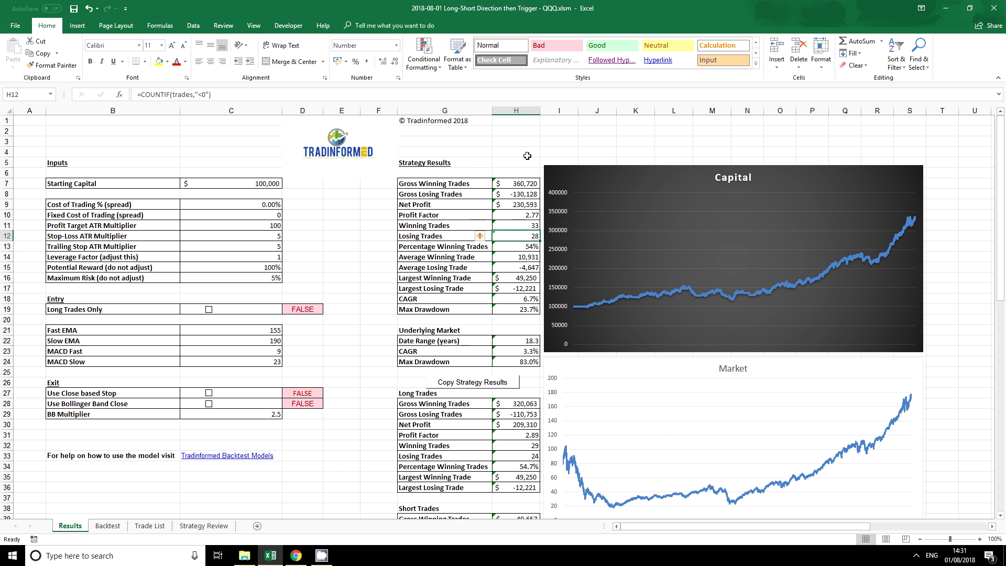
click(515, 226)
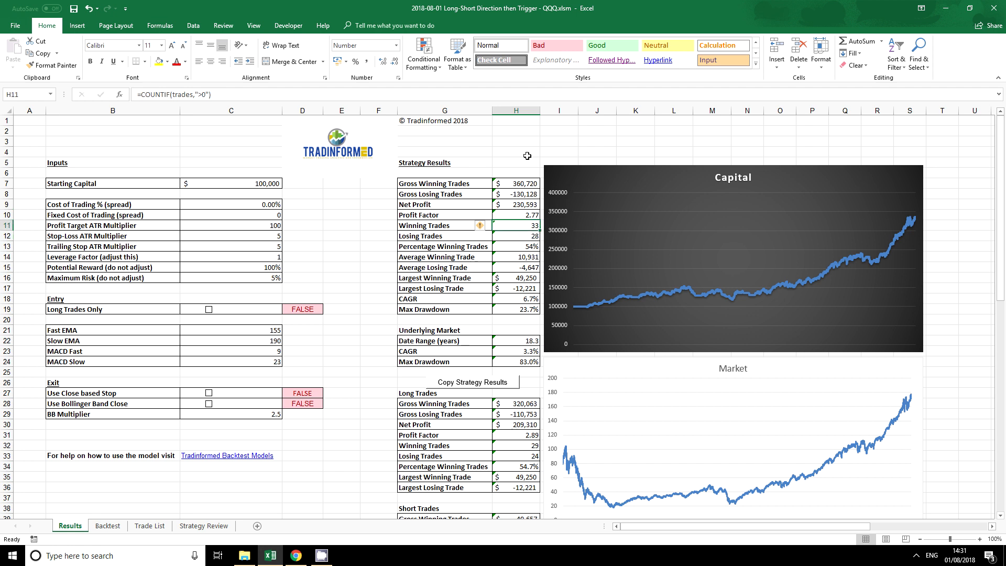
click(516, 246)
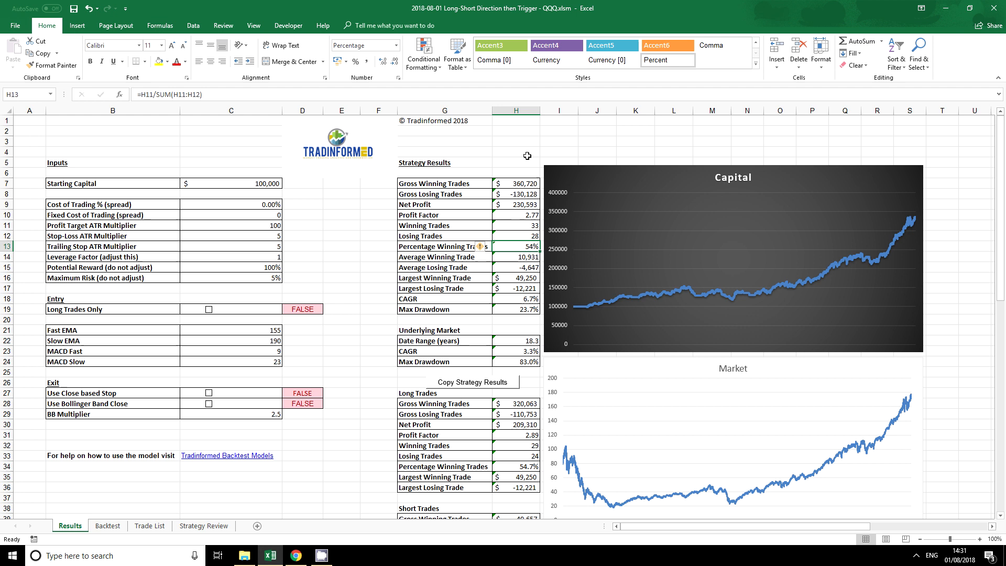
click(515, 257)
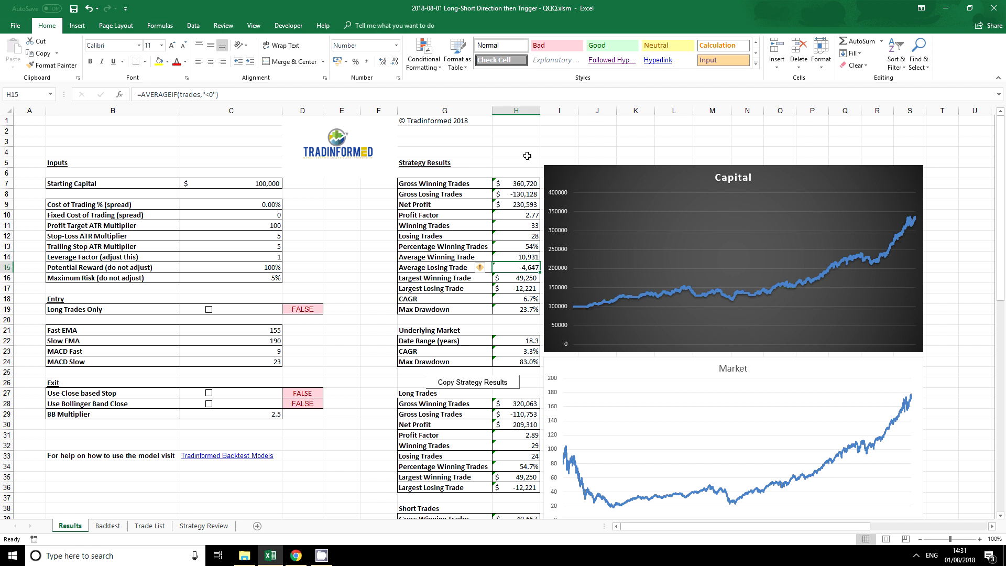
click(516, 257)
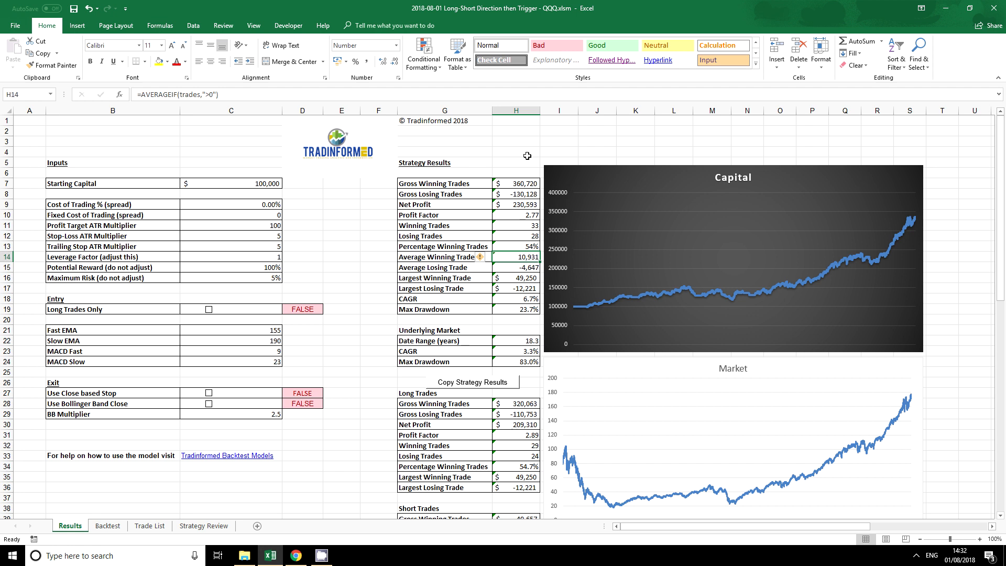
click(523, 277)
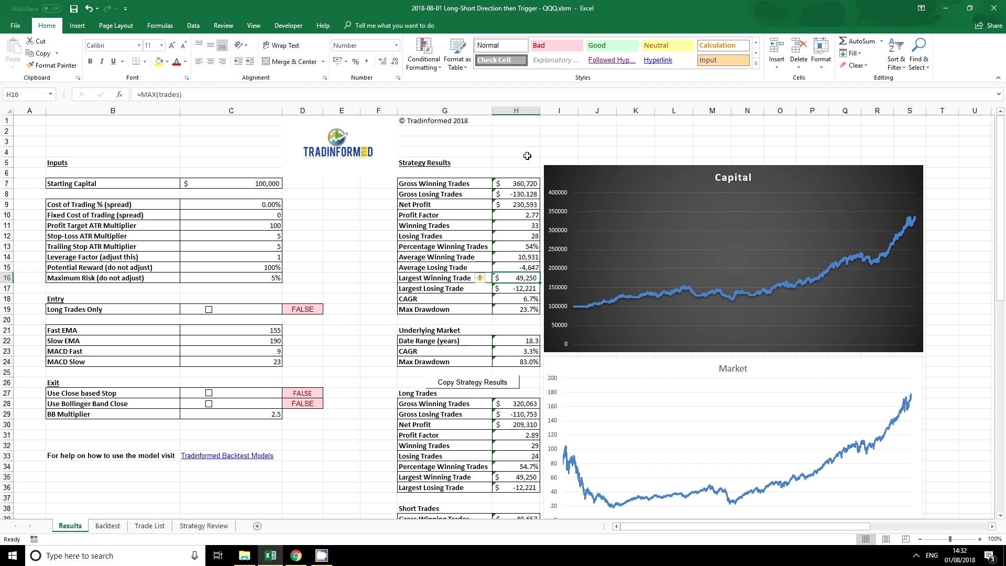
click(389, 45)
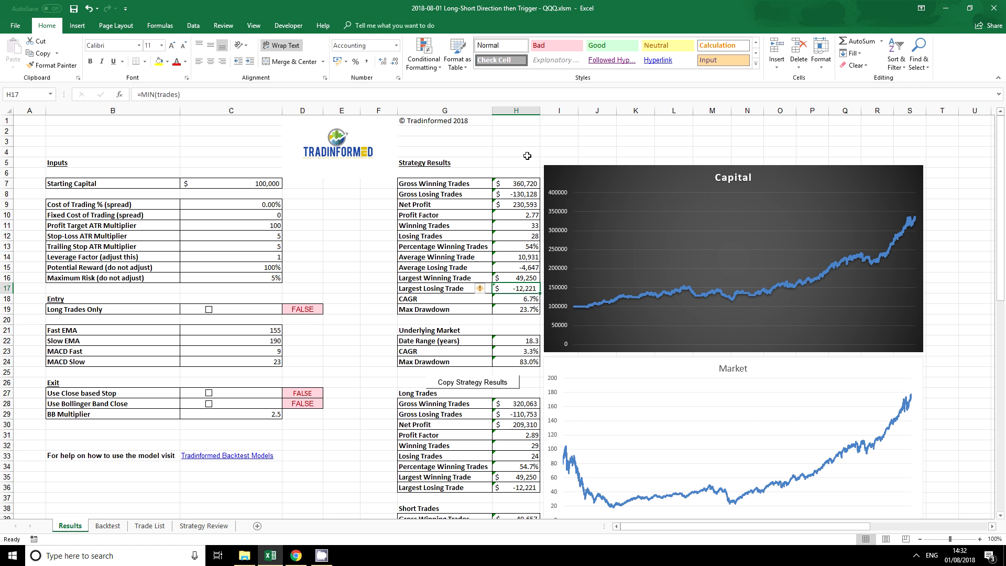
click(523, 298)
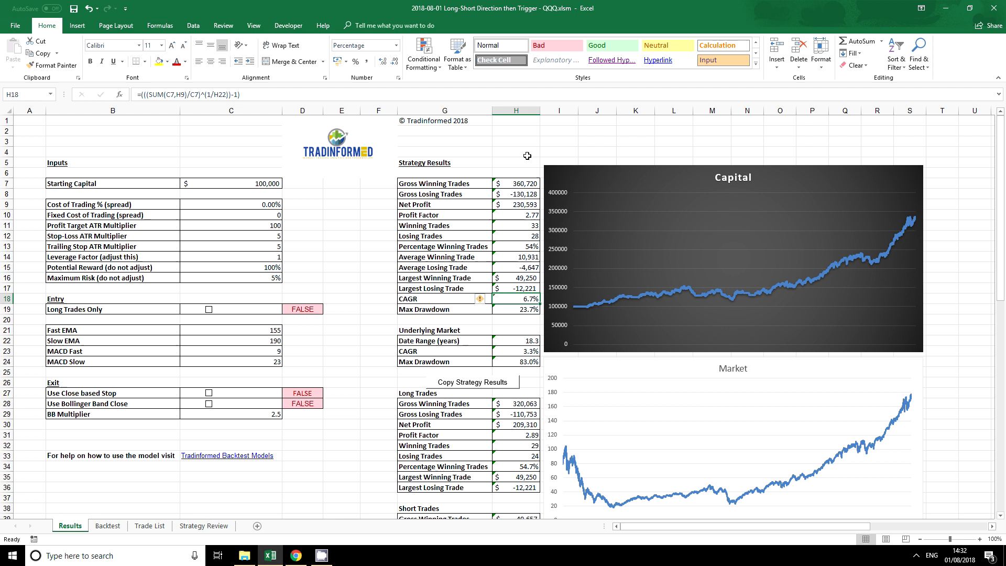
mouse_move(578, 283)
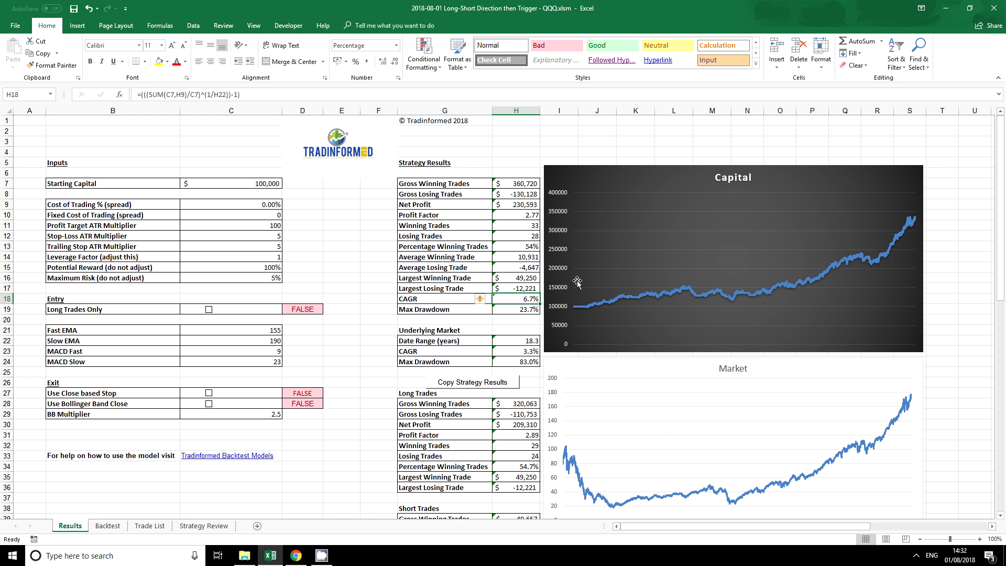
mouse_move(621, 302)
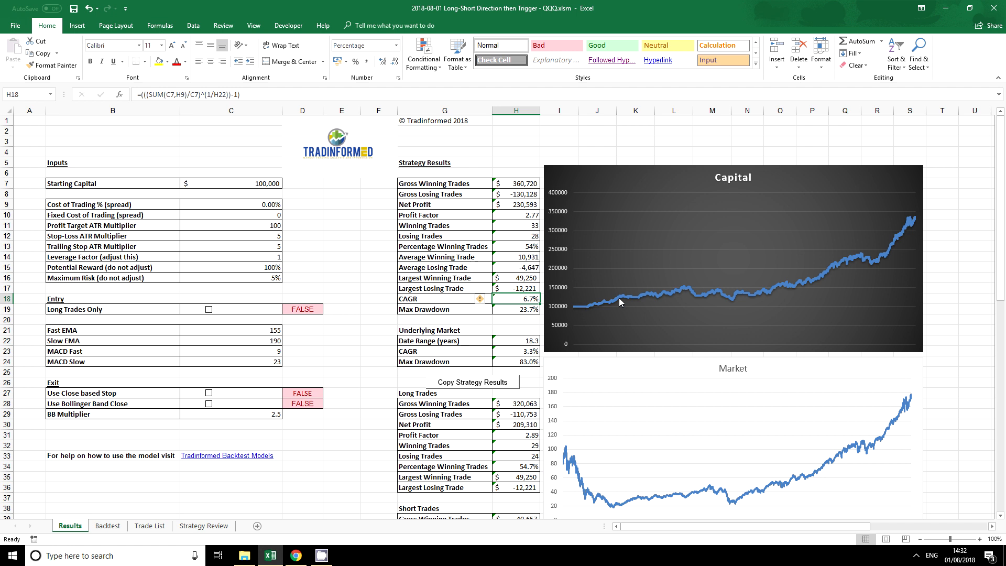
mouse_move(904, 220)
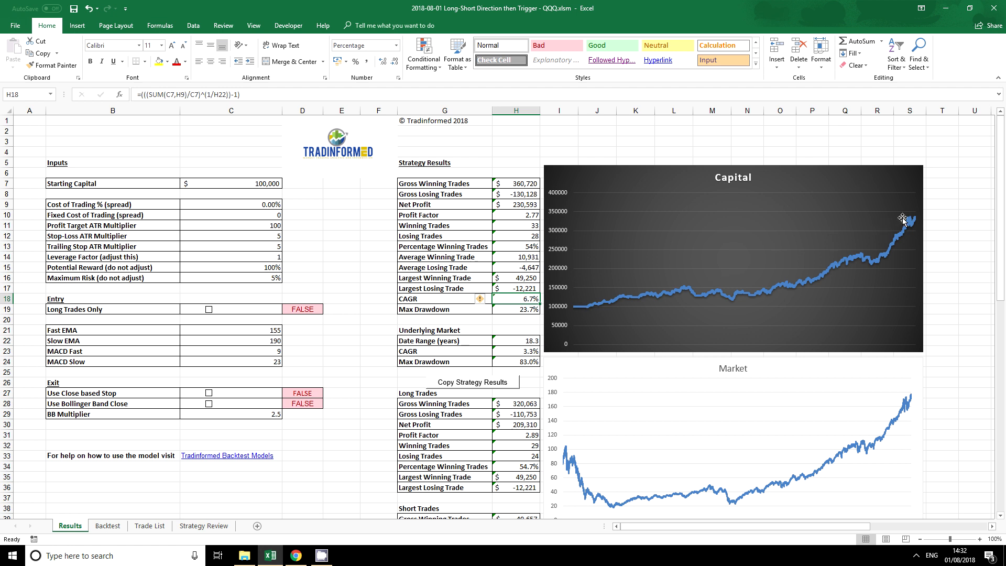
mouse_move(732, 266)
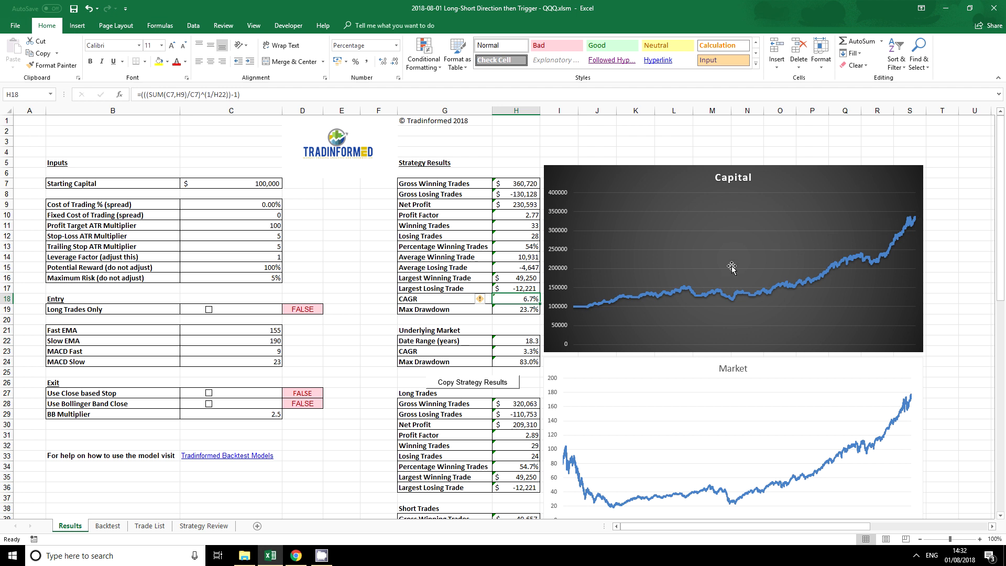
mouse_move(581, 311)
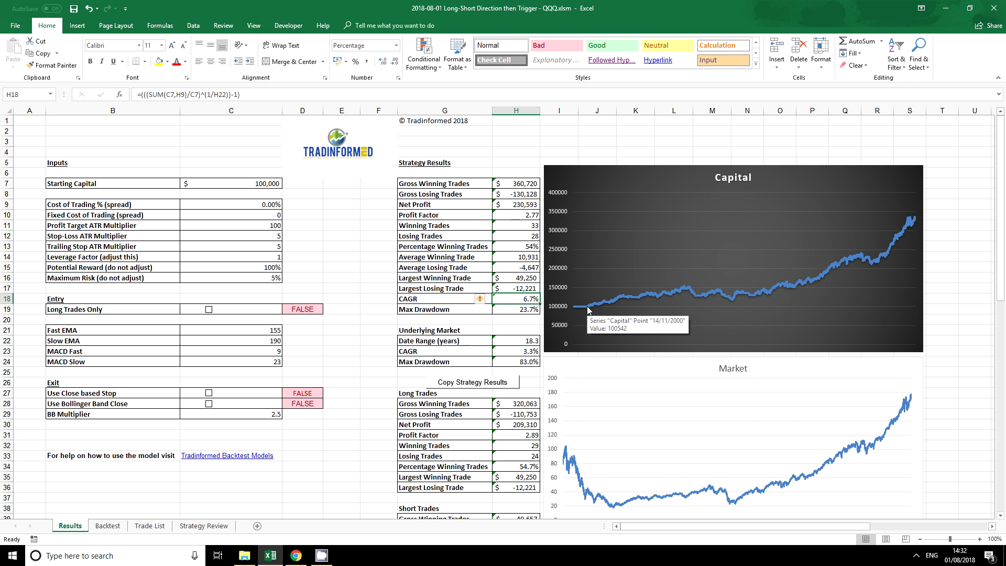
mouse_move(519, 320)
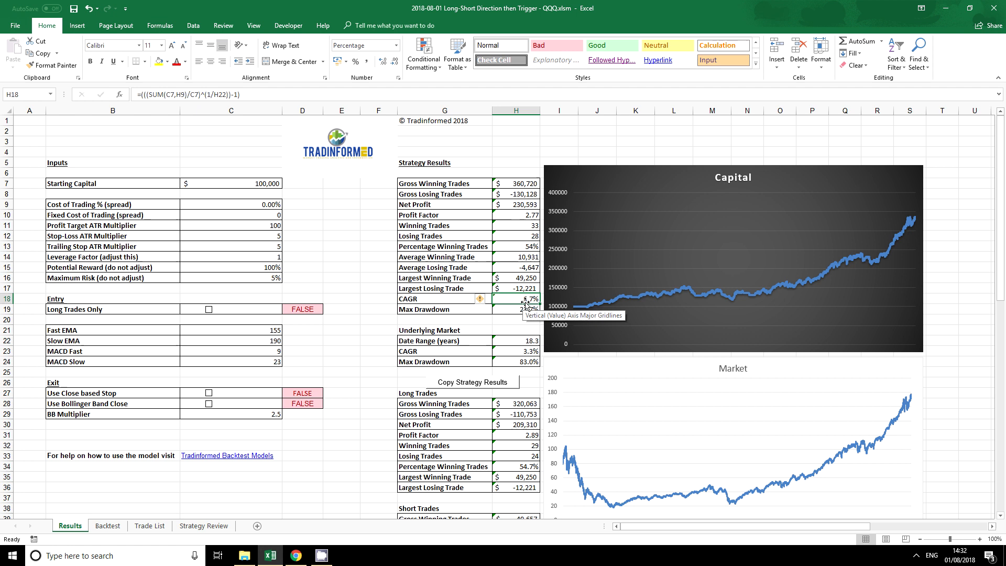
mouse_move(561, 358)
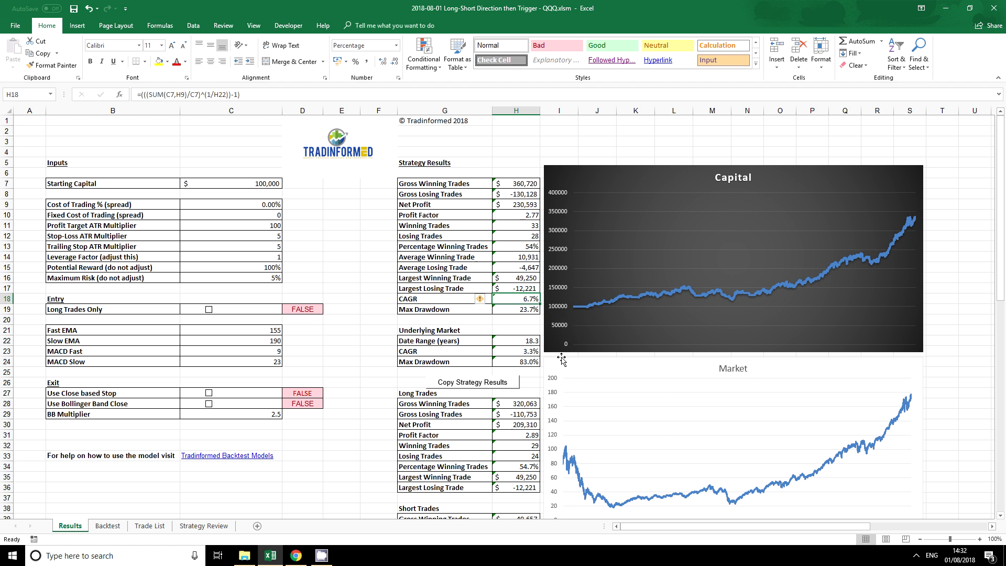
mouse_move(530, 324)
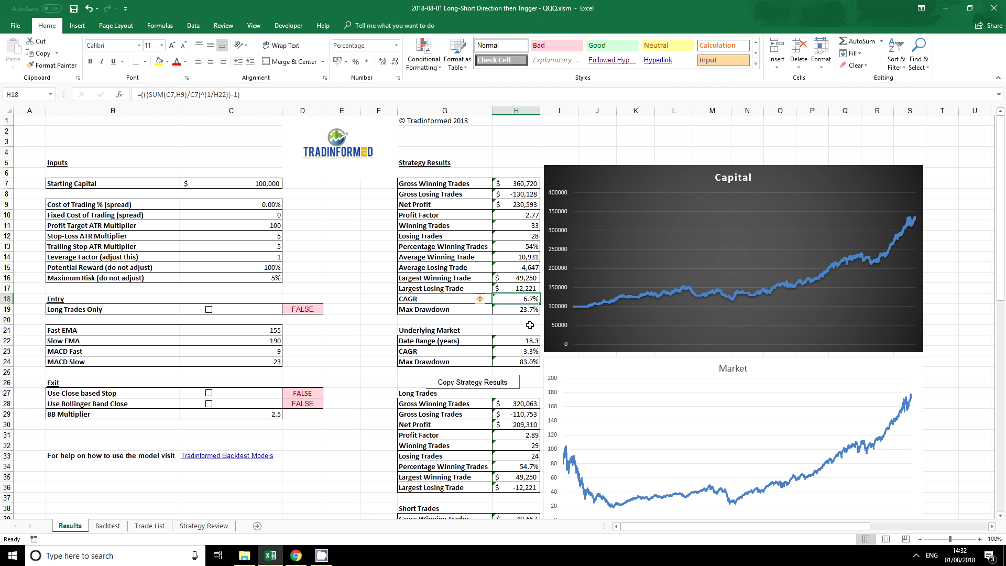
click(517, 309)
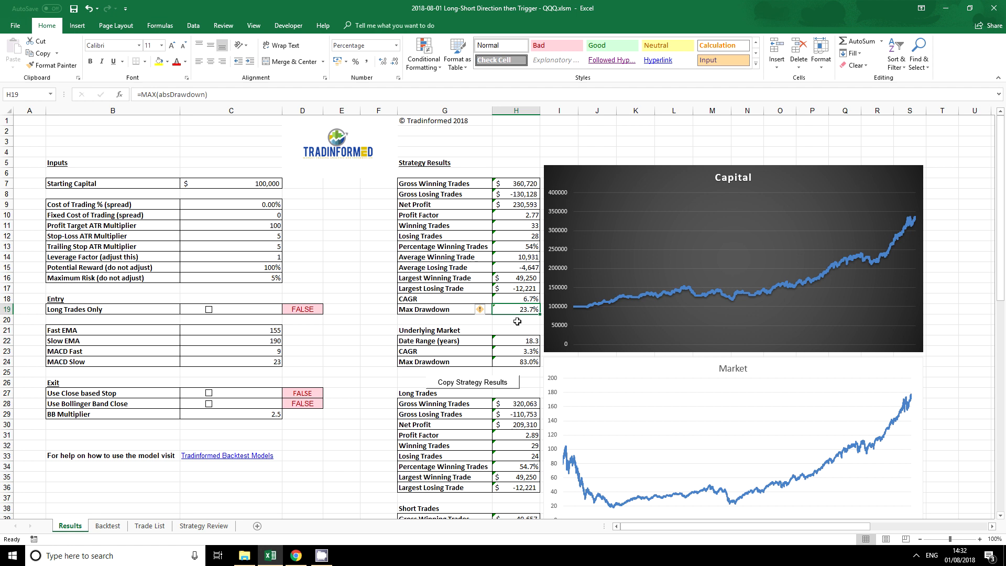
mouse_move(634, 305)
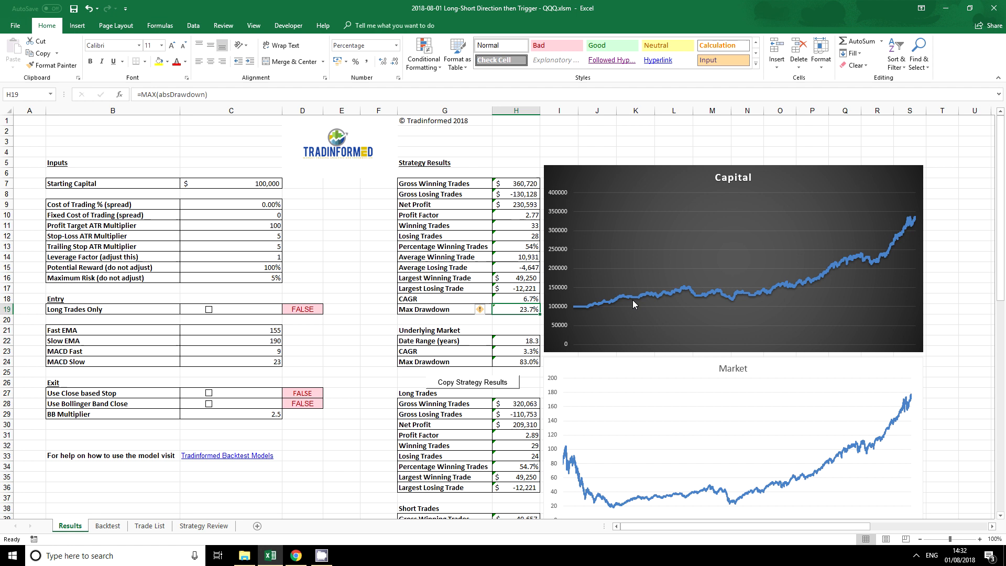
mouse_move(658, 303)
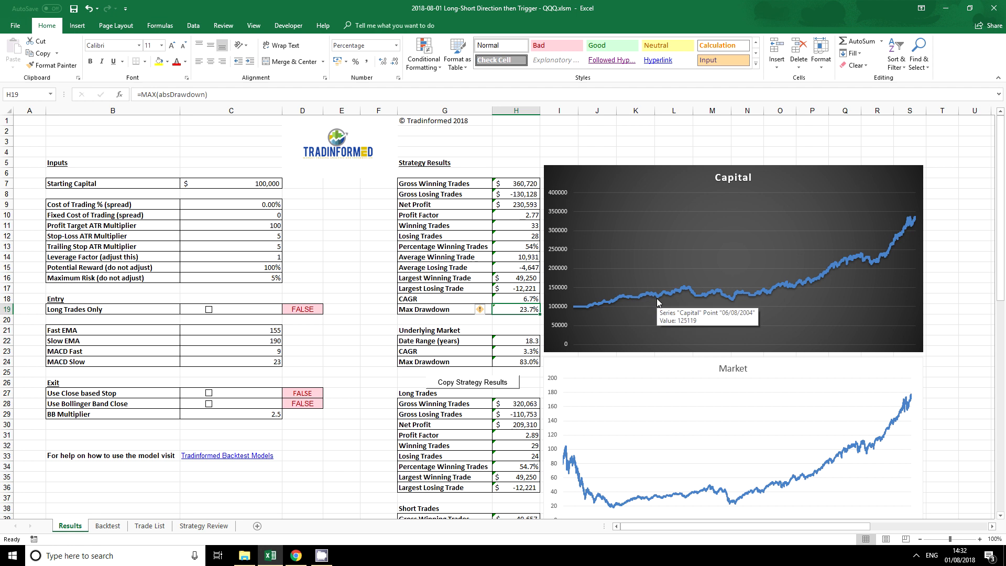
mouse_move(684, 293)
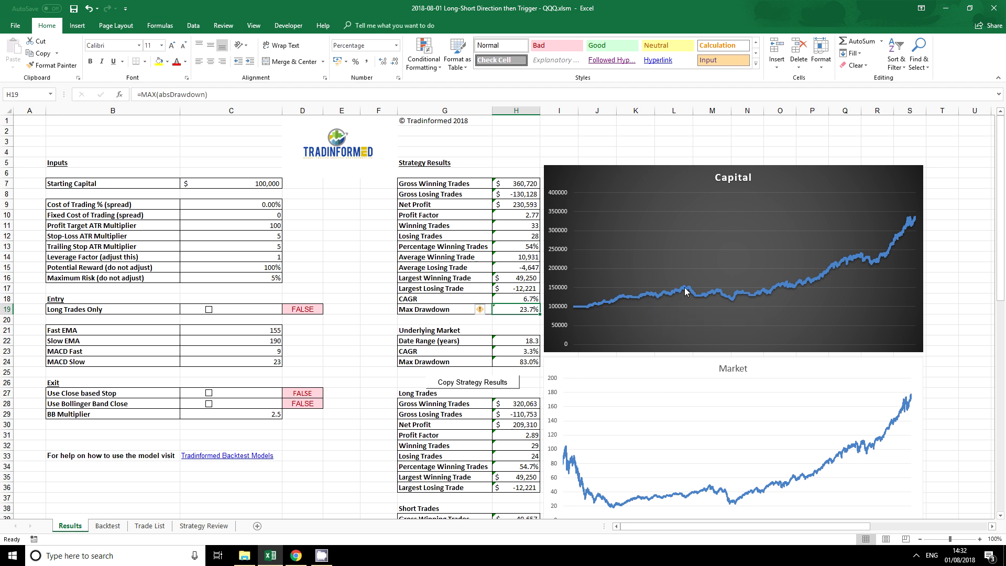
mouse_move(682, 288)
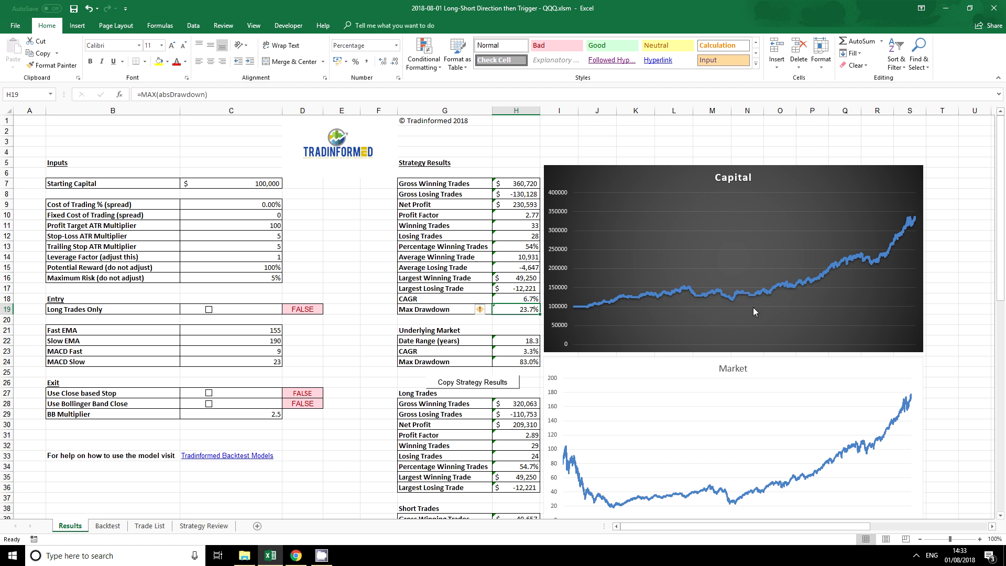
mouse_move(720, 305)
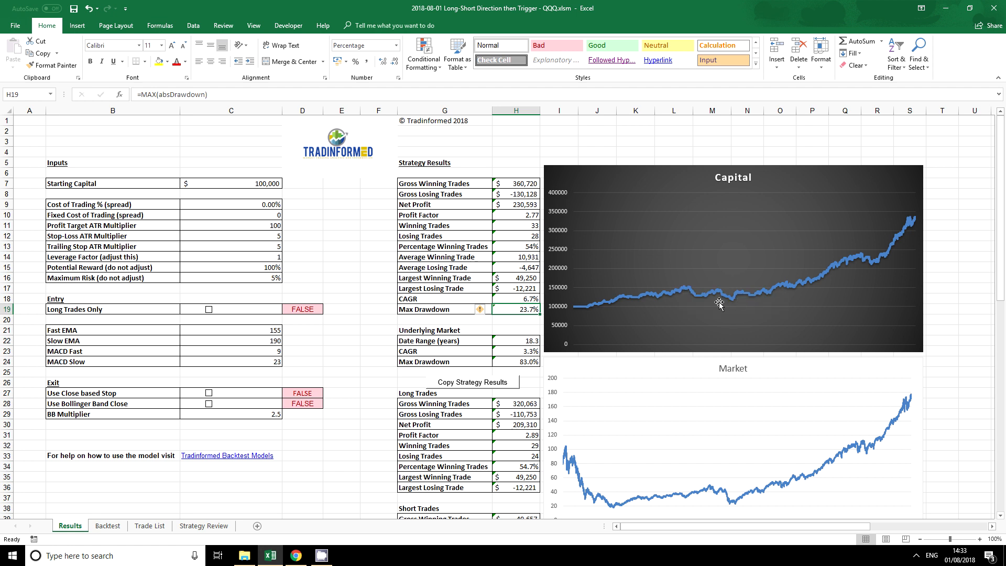
mouse_move(692, 312)
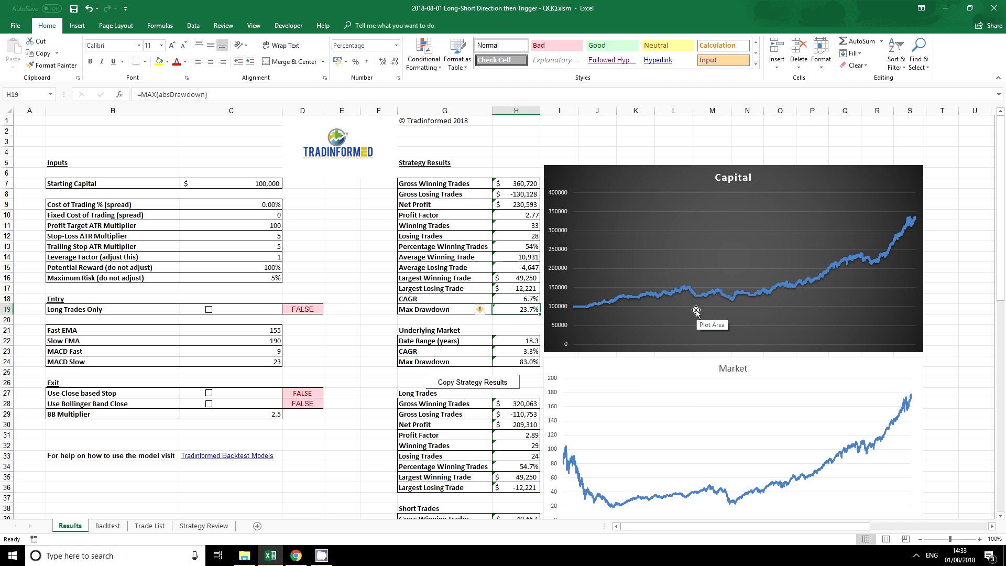
mouse_move(440, 330)
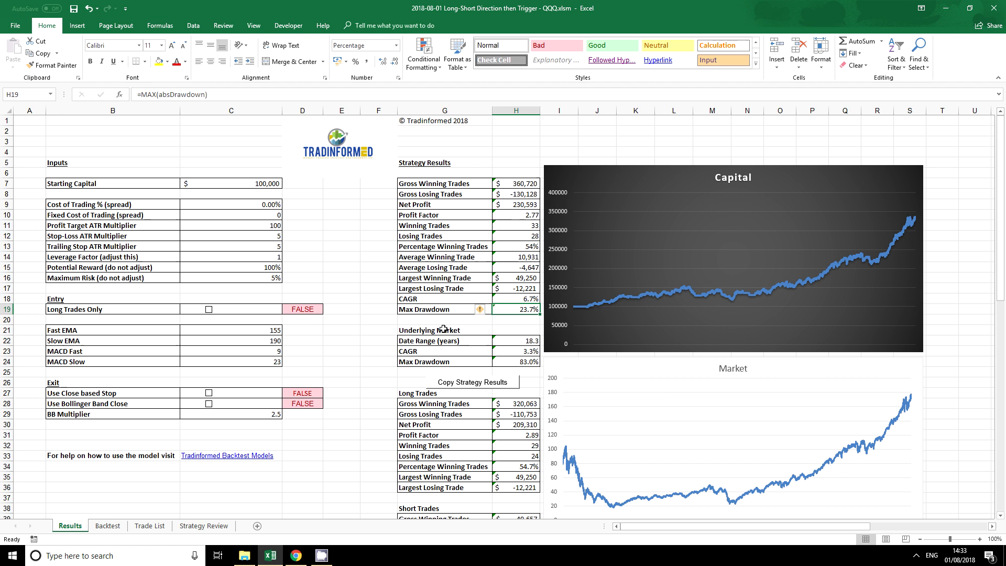
click(433, 330)
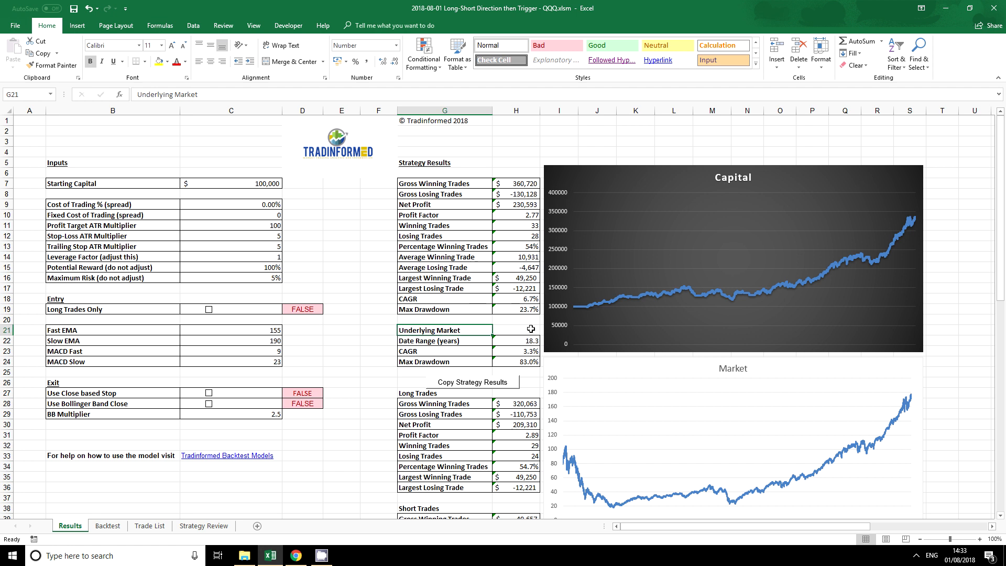
scroll(down, 3)
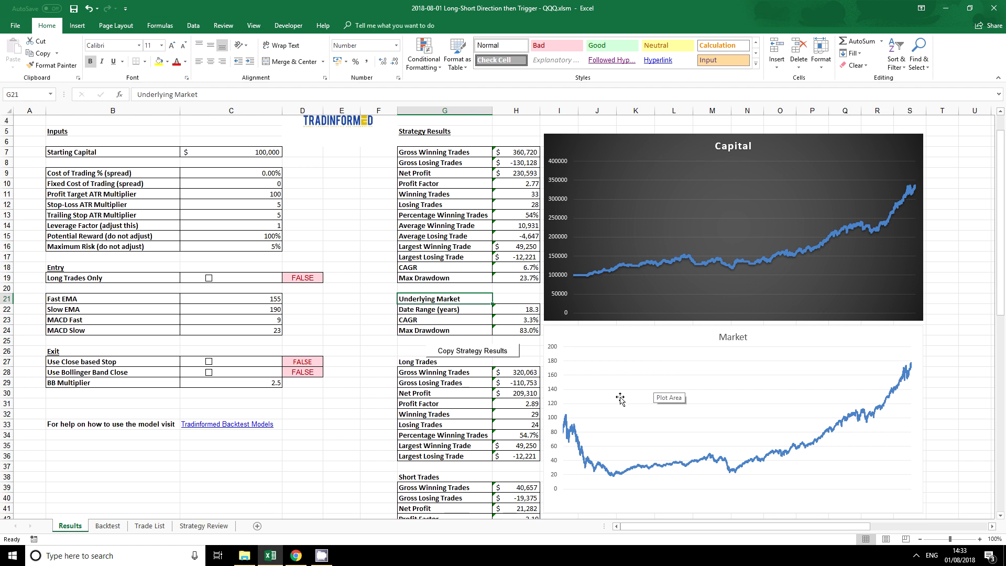
scroll(down, 3)
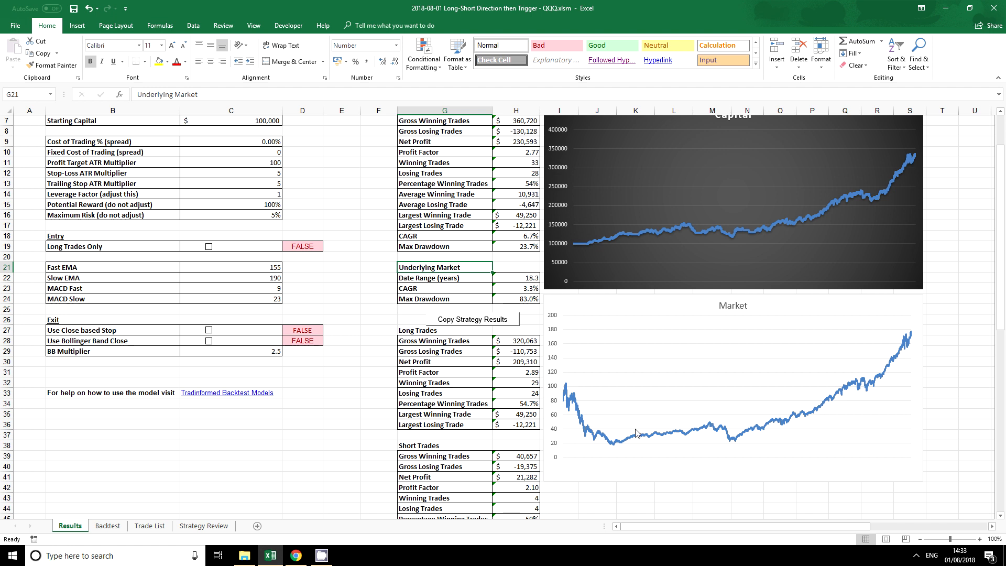
mouse_move(565, 407)
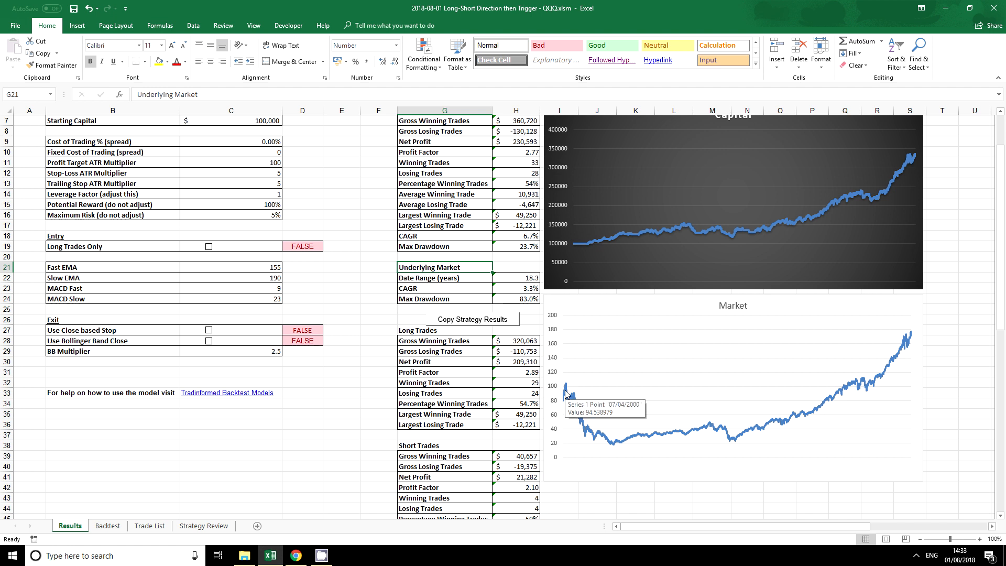
mouse_move(508, 278)
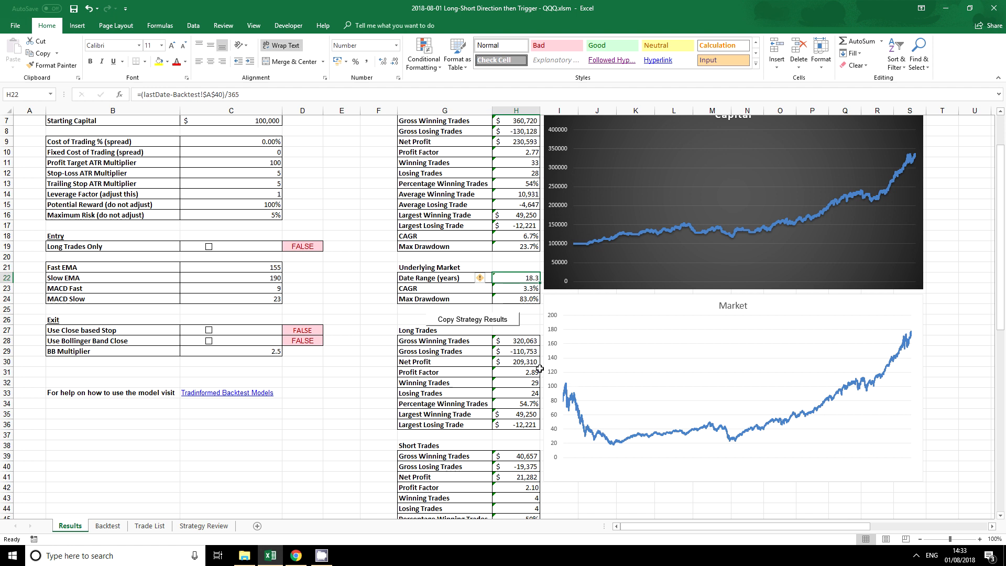
mouse_move(511, 288)
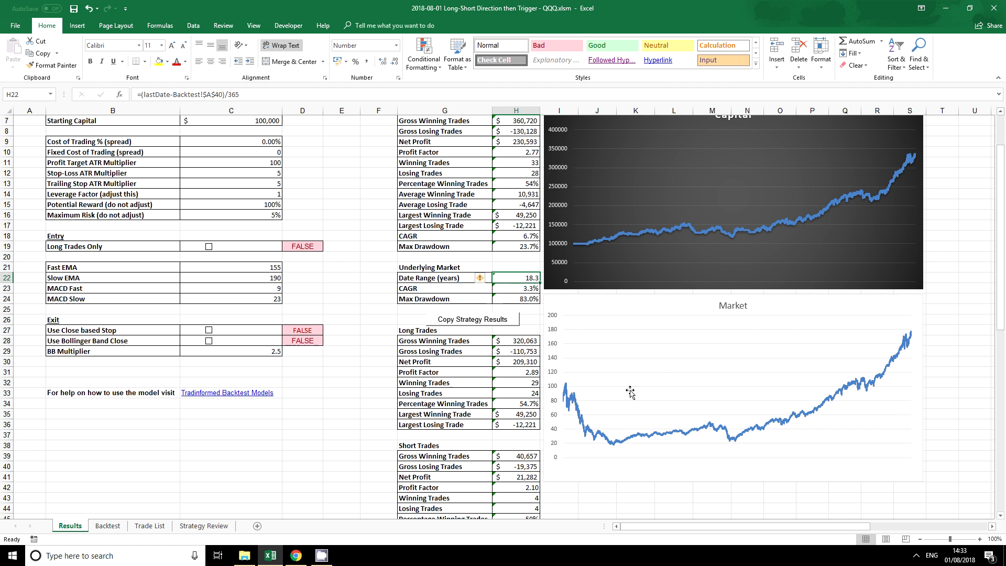
mouse_move(566, 407)
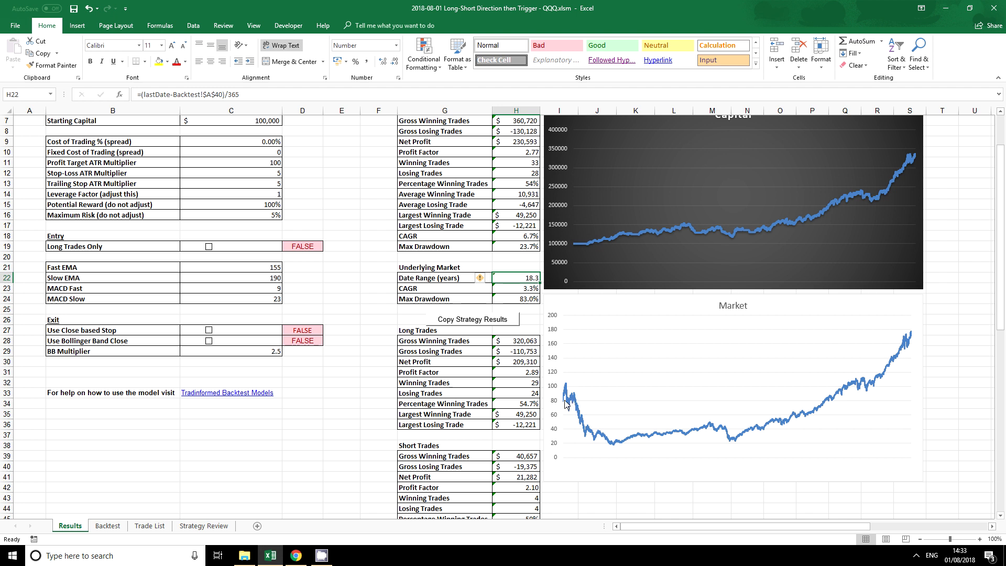
mouse_move(907, 338)
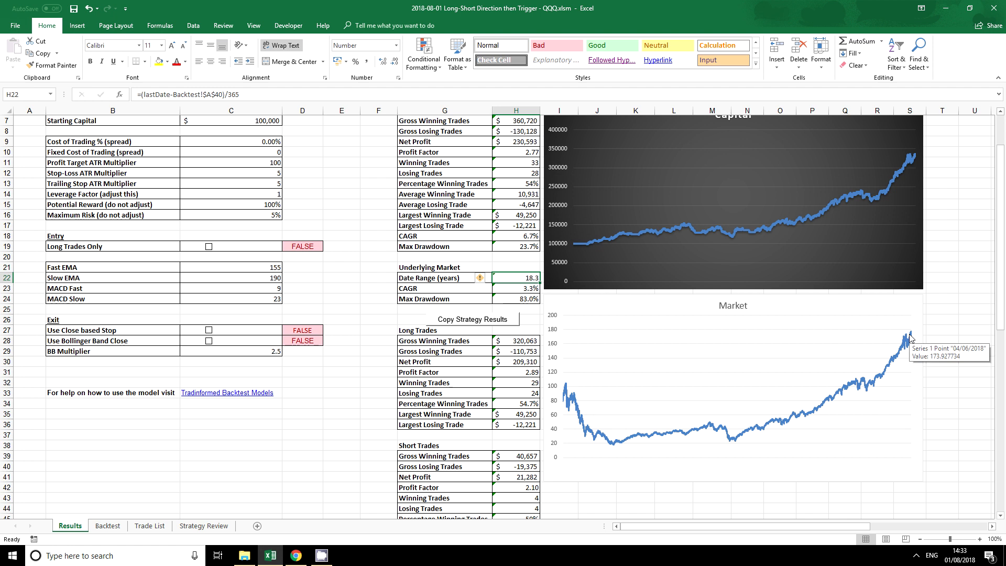
mouse_move(521, 298)
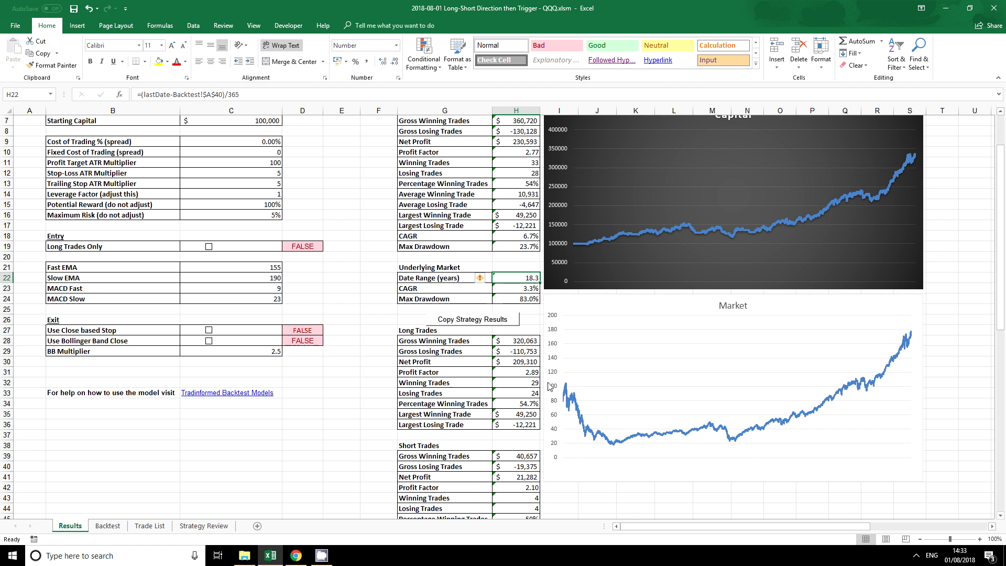
mouse_move(647, 449)
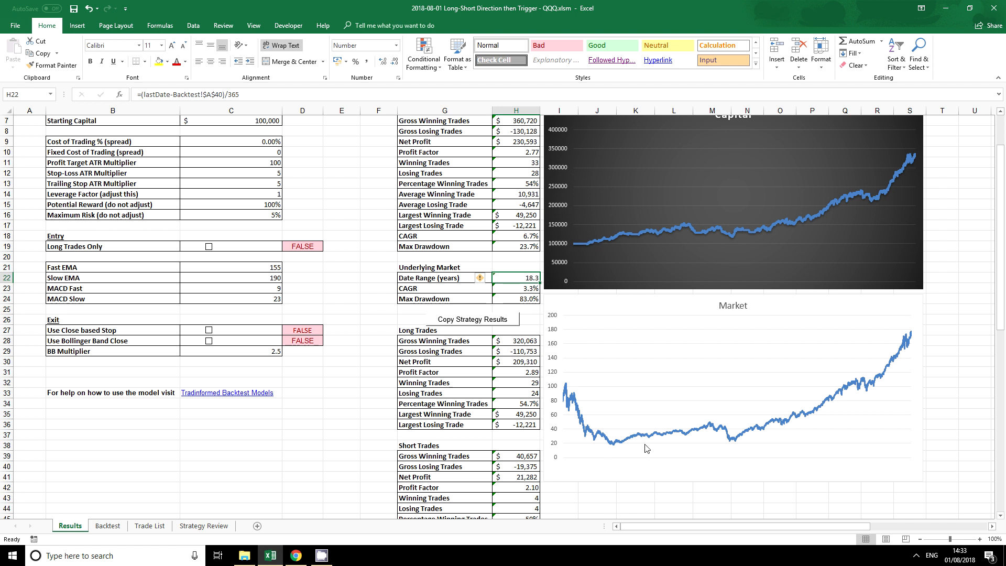
mouse_move(603, 460)
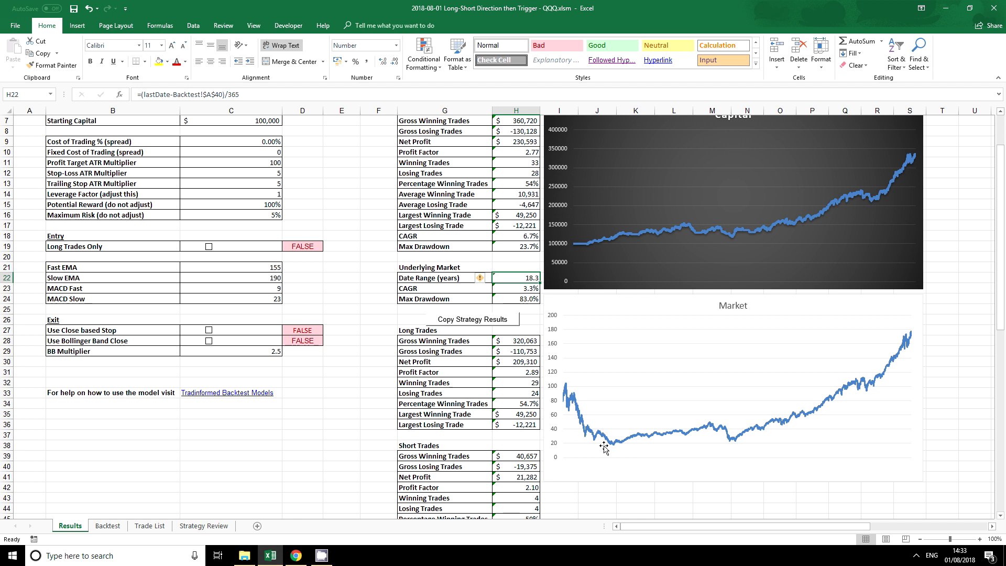
mouse_move(604, 448)
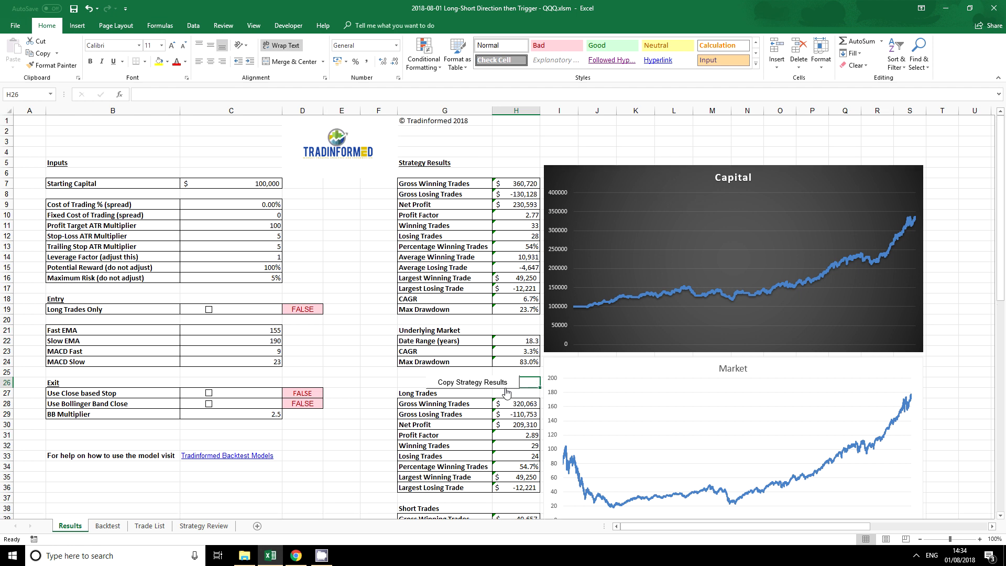
mouse_move(555, 276)
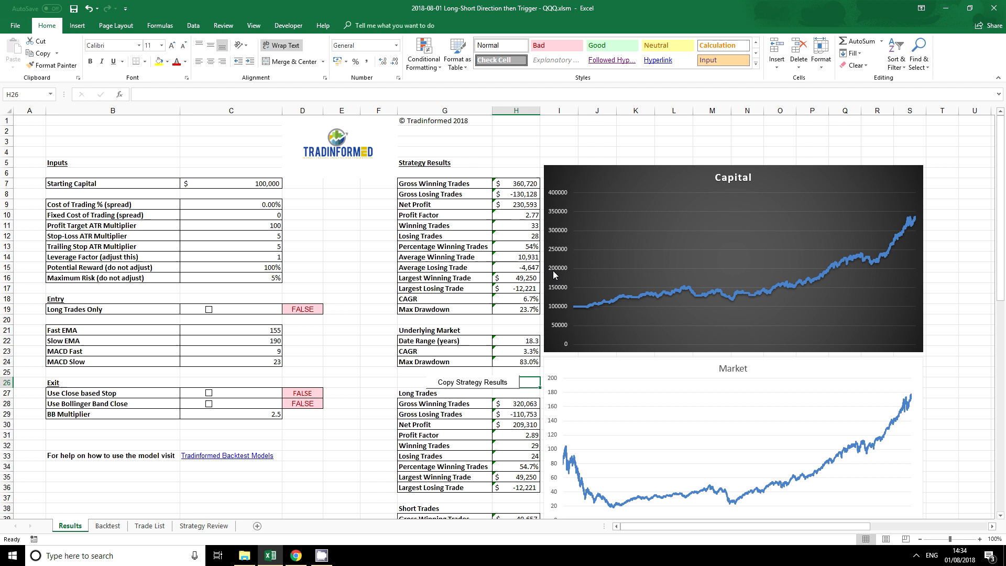
mouse_move(524, 169)
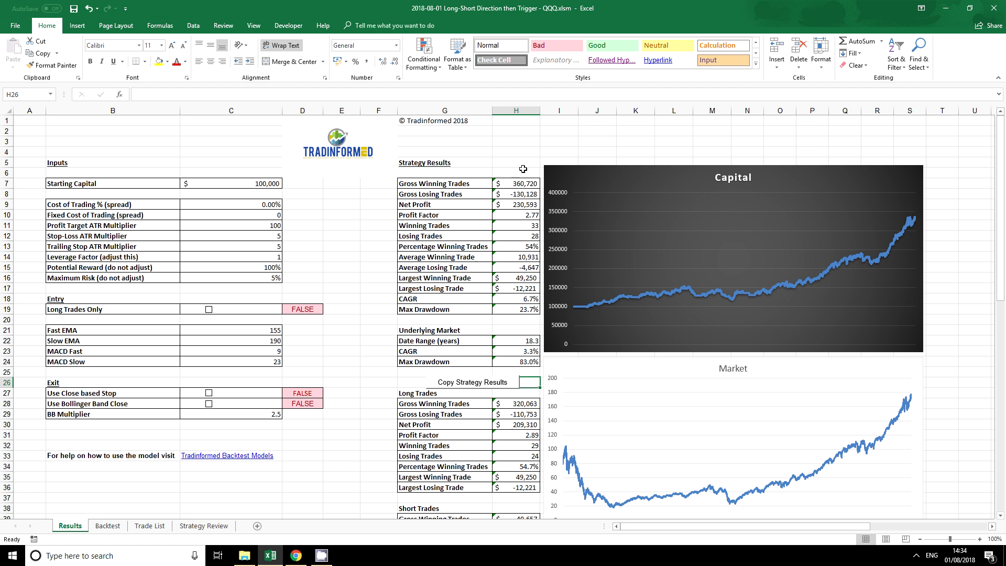
mouse_move(491, 311)
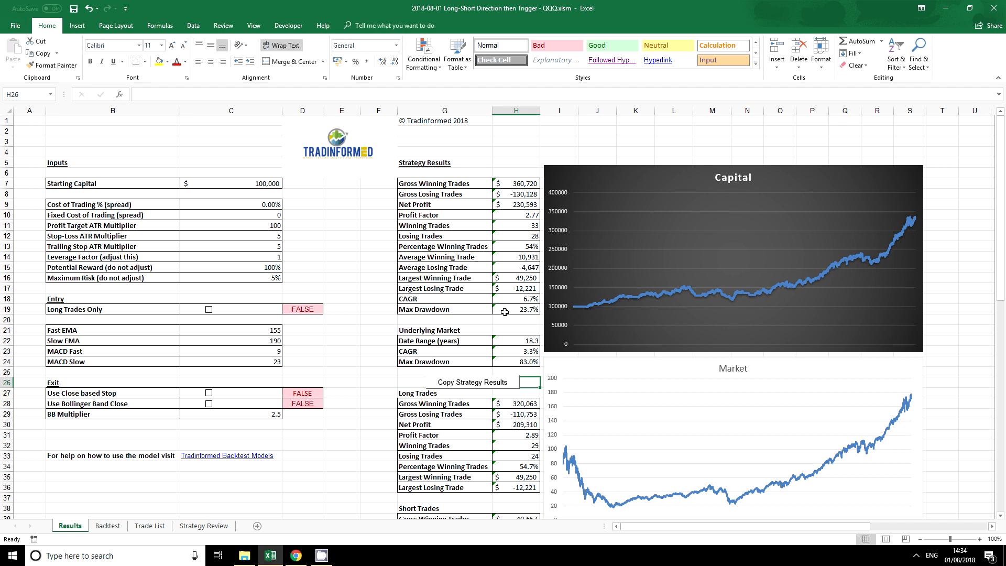
mouse_move(481, 391)
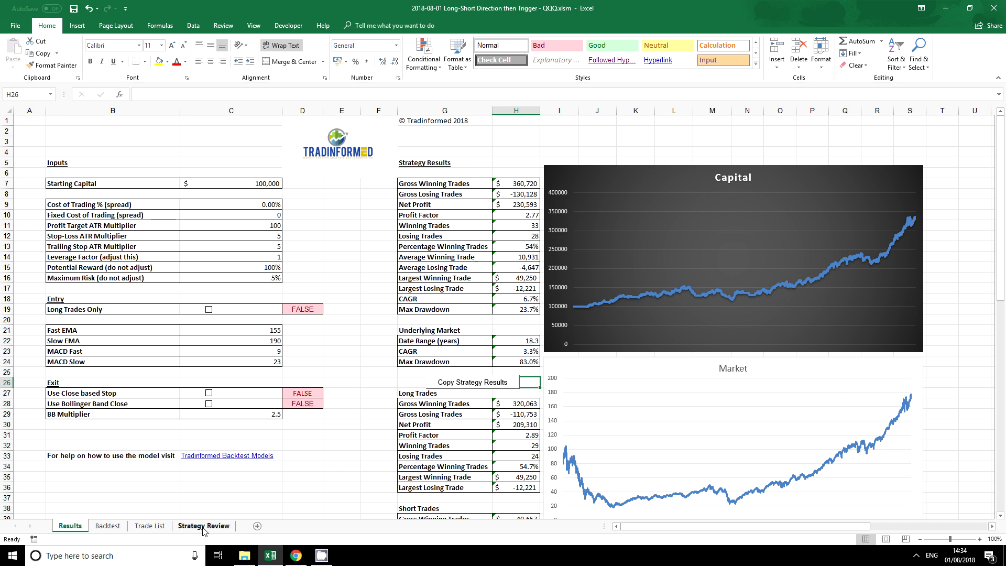
Check the copied results column on Strategy Review, then return to the Results sheet
click(203, 526)
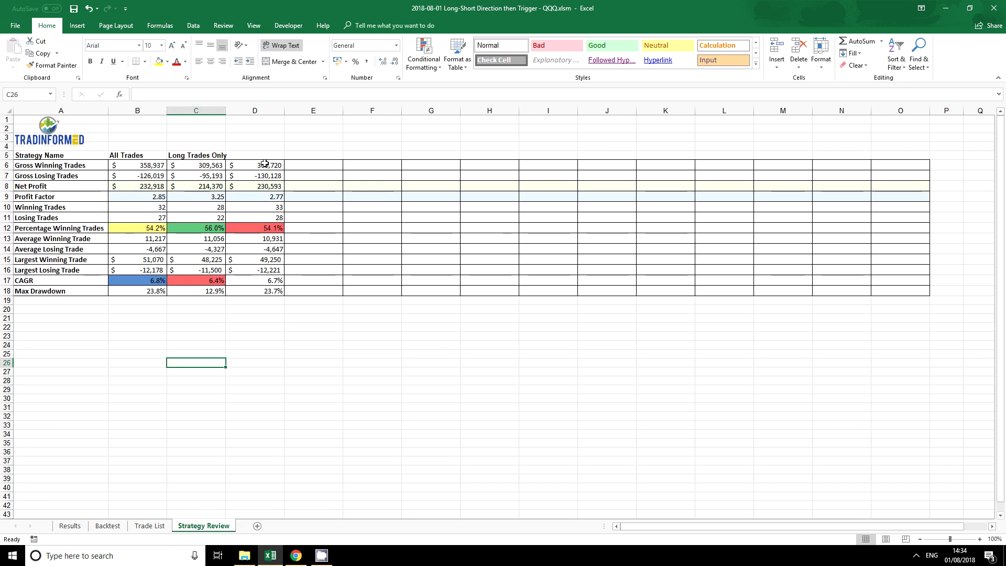
mouse_move(259, 293)
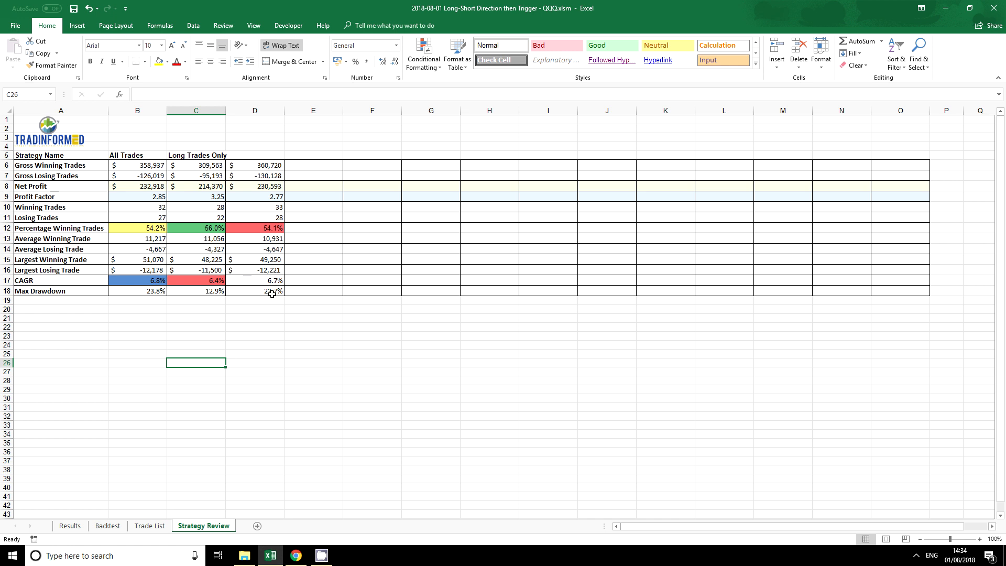
click(254, 146)
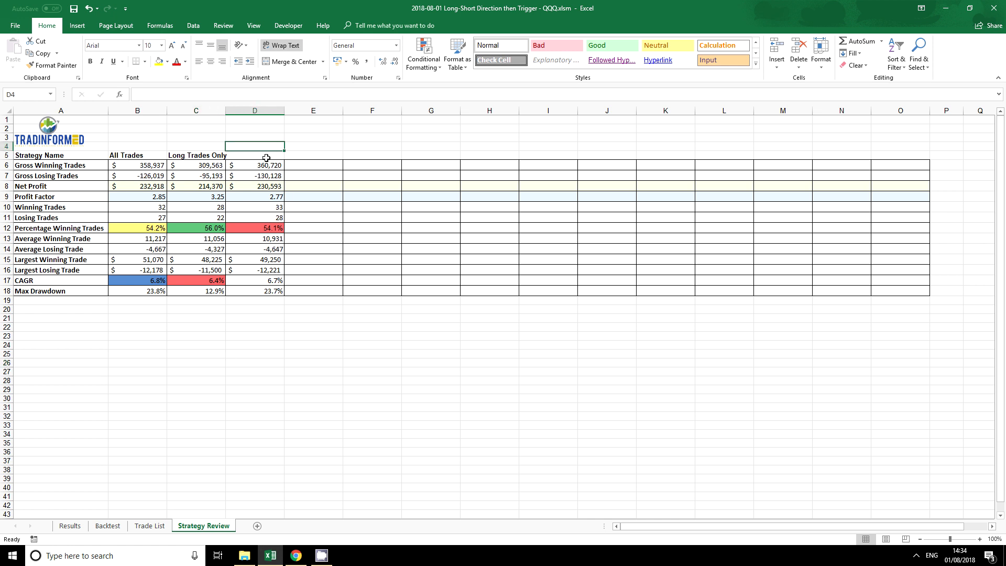
click(69, 526)
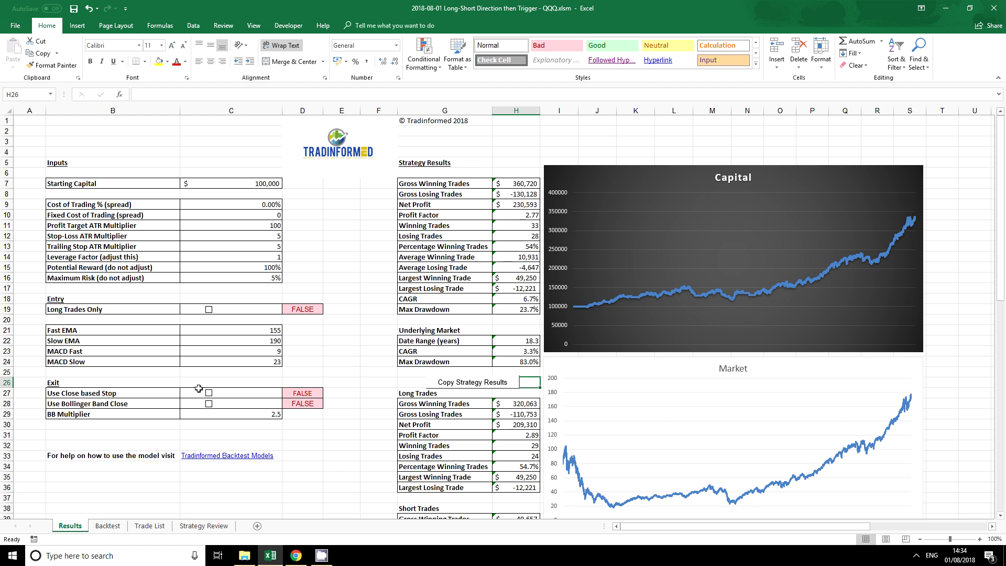
mouse_move(195, 477)
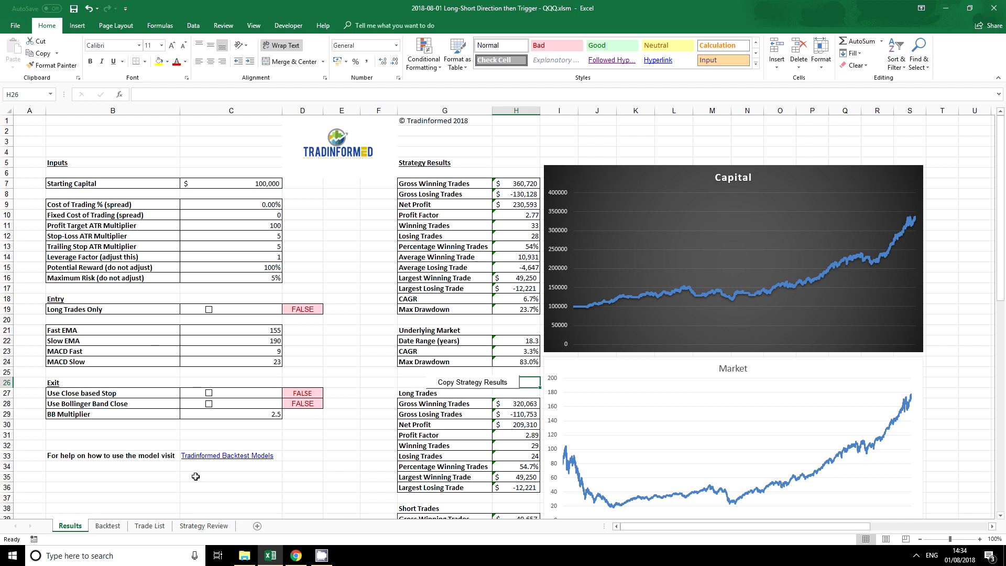
mouse_move(376, 428)
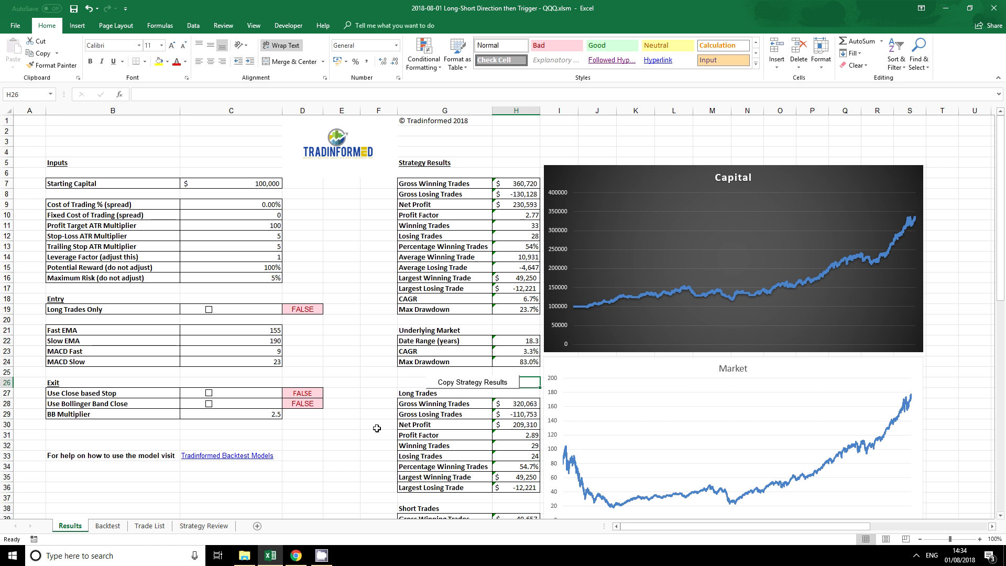
click(392, 382)
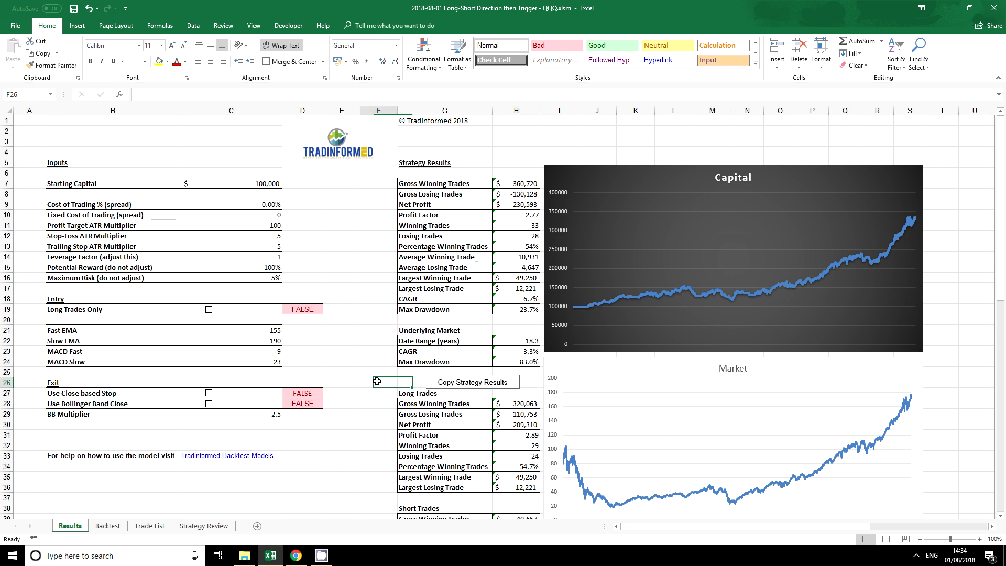
scroll(down, 3)
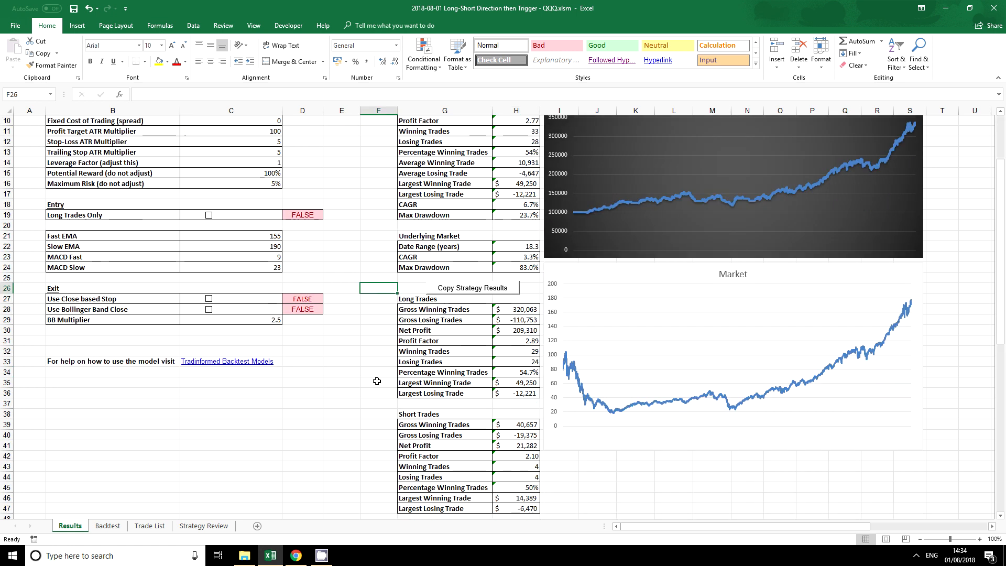
scroll(down, 3)
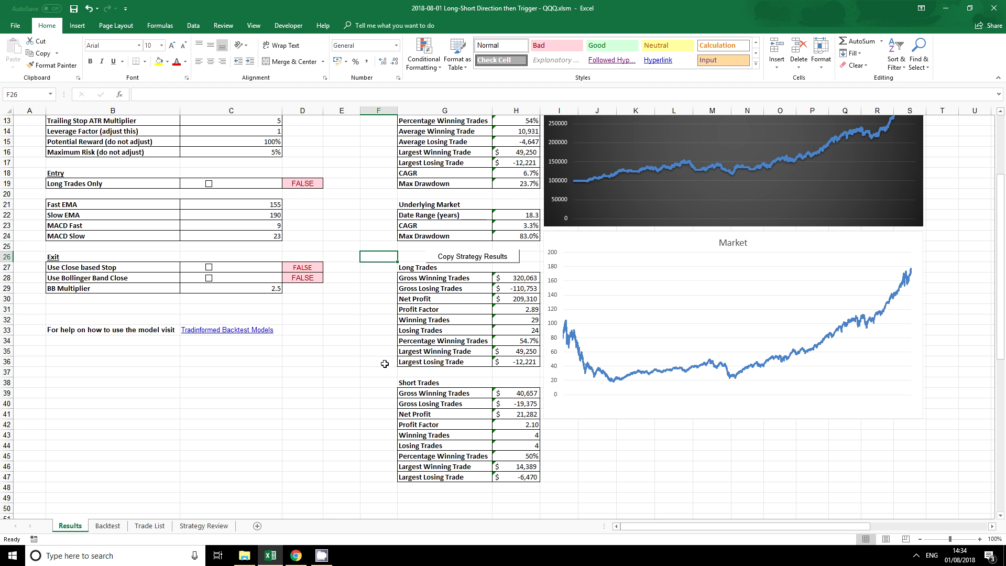
mouse_move(410, 267)
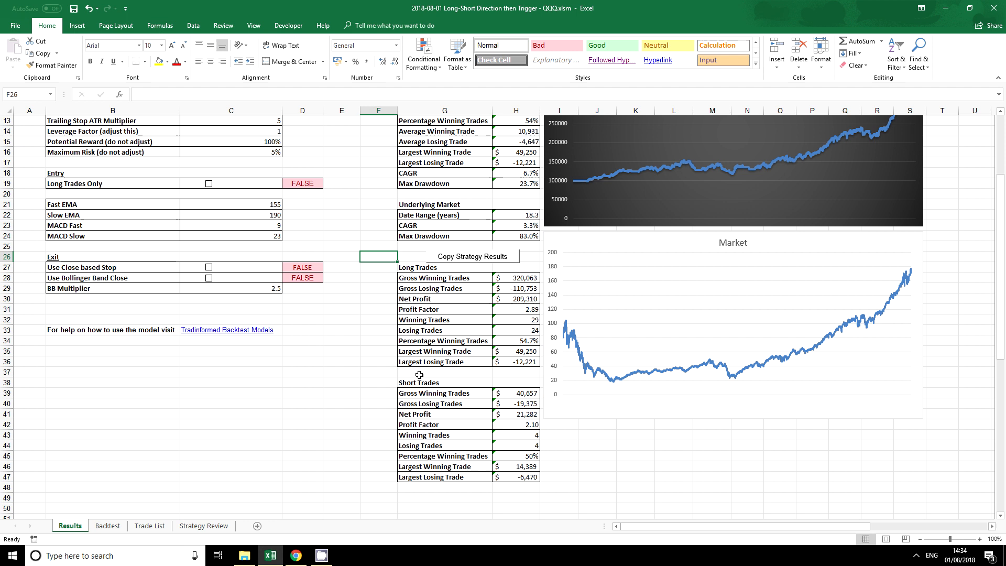
click(444, 383)
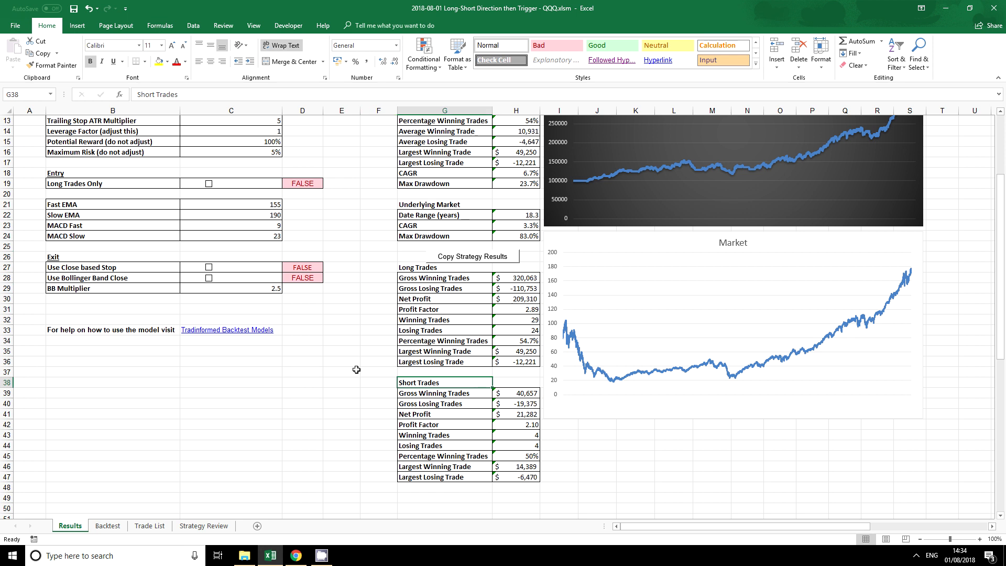
mouse_move(386, 369)
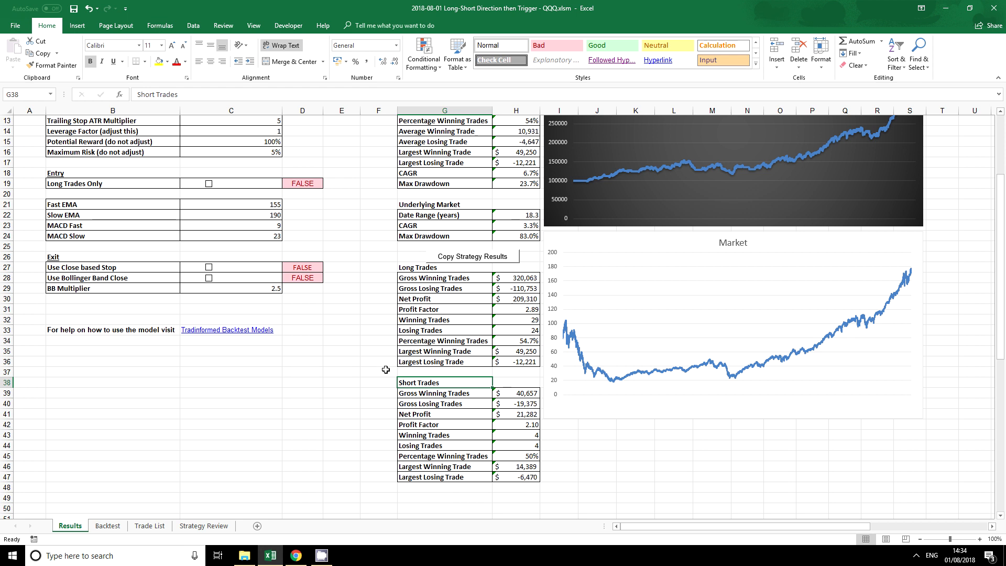